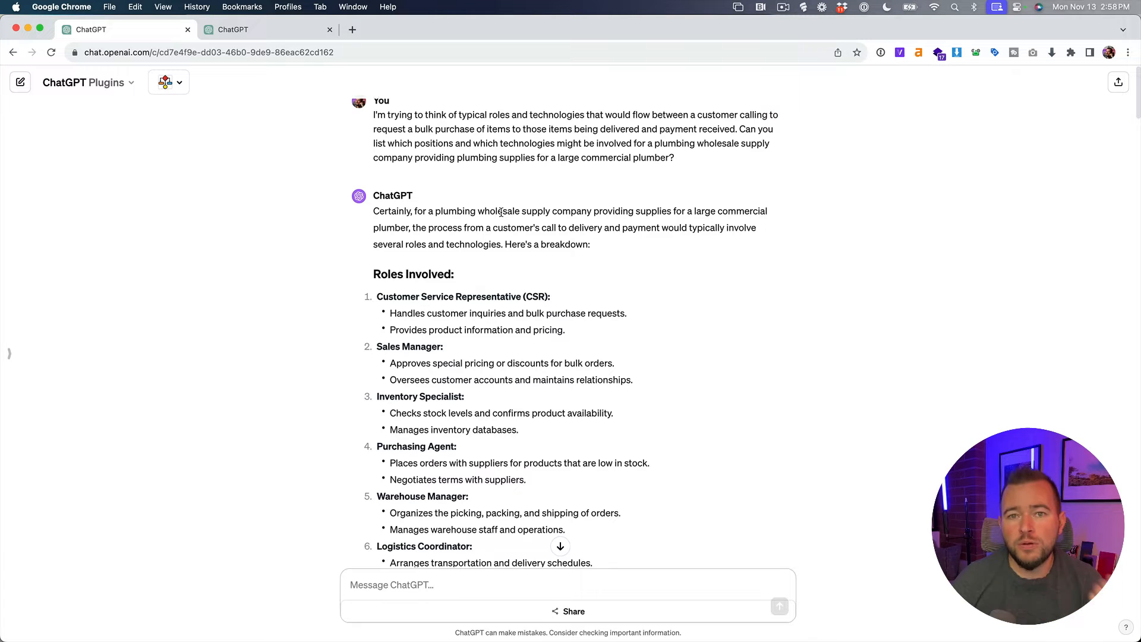
Step: Review ChatGPT's list of roles for the plumbing wholesale order-to-payment flow
scroll(down, 3)
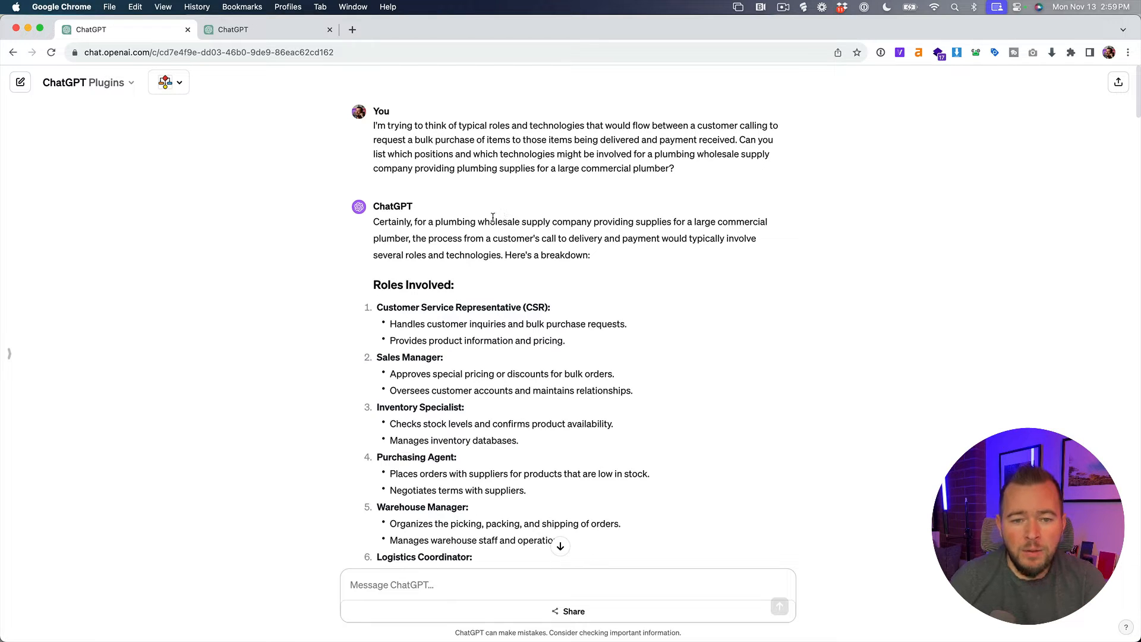
double_click(391, 221)
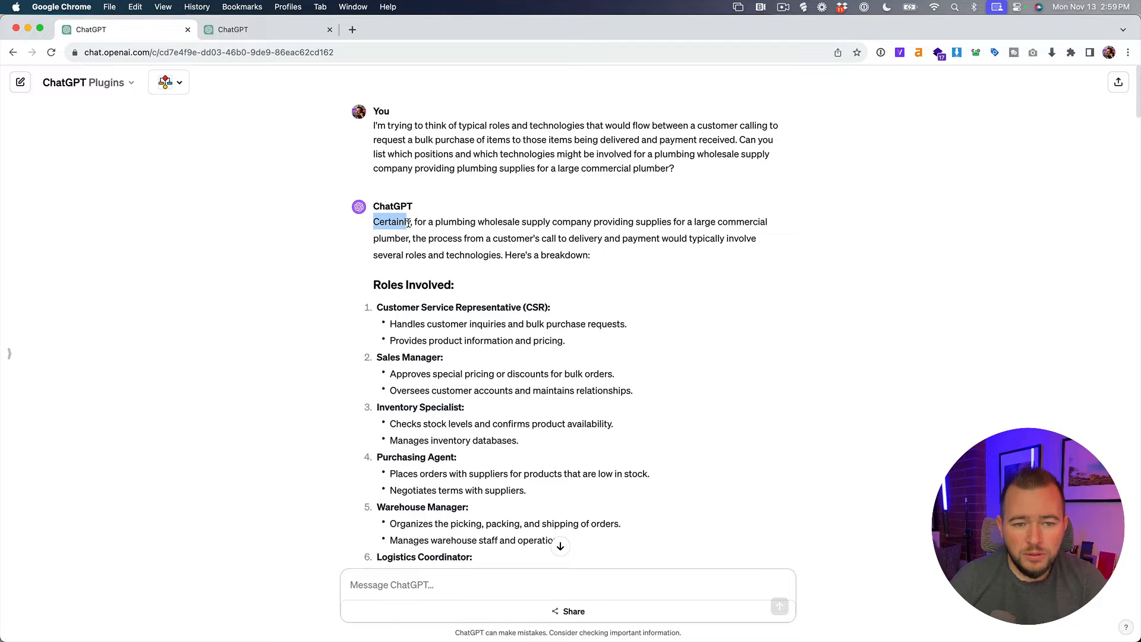
scroll(down, 3)
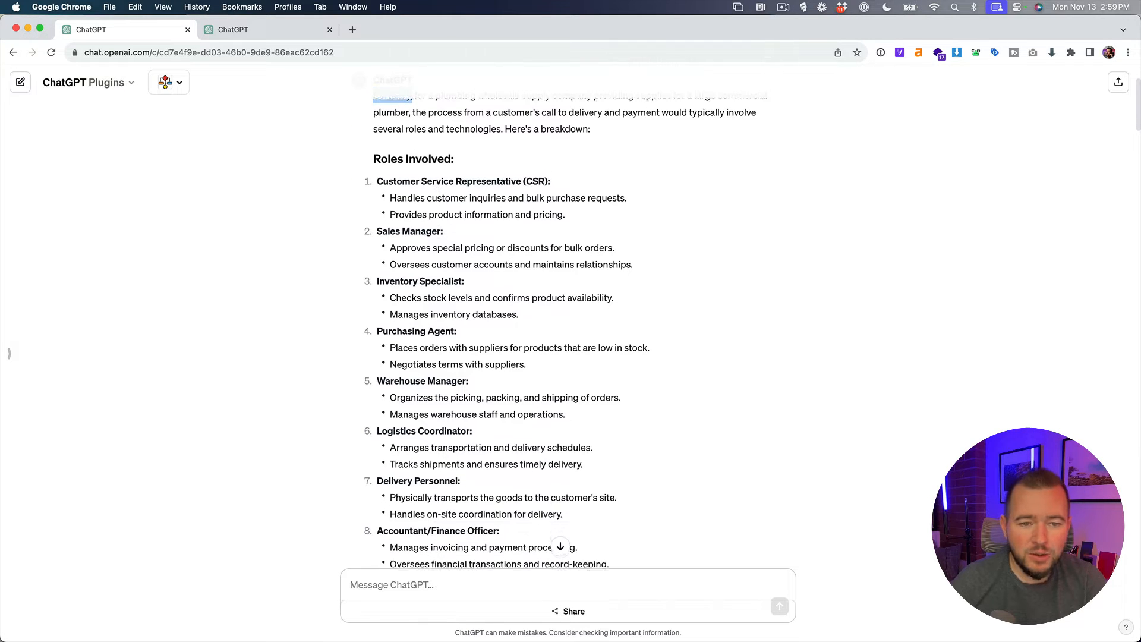
scroll(down, 3)
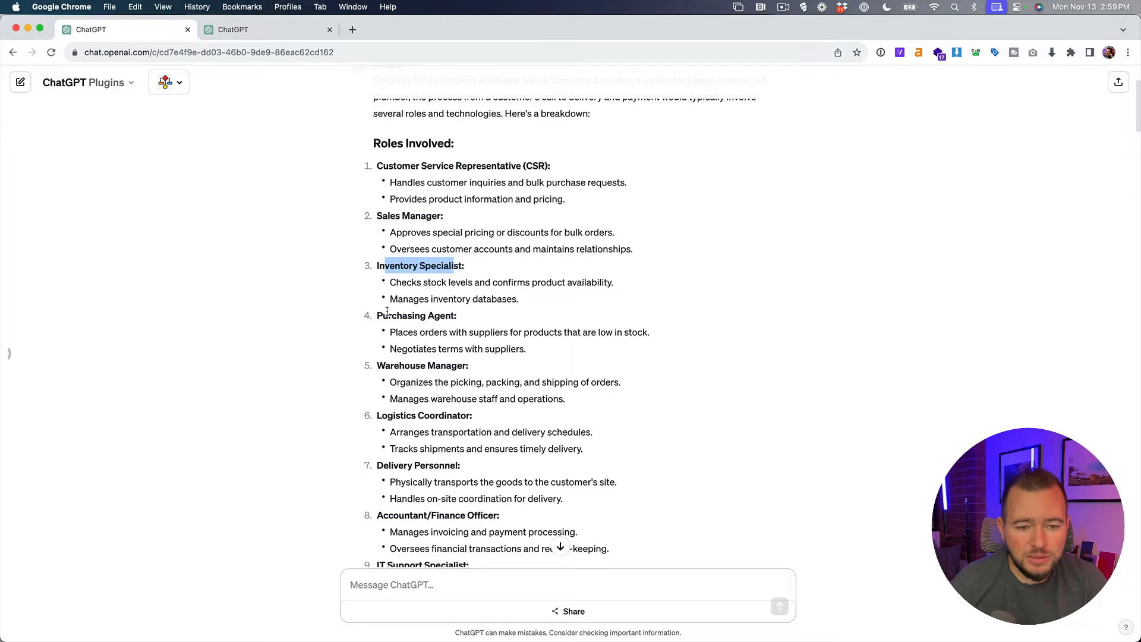
scroll(down, 3)
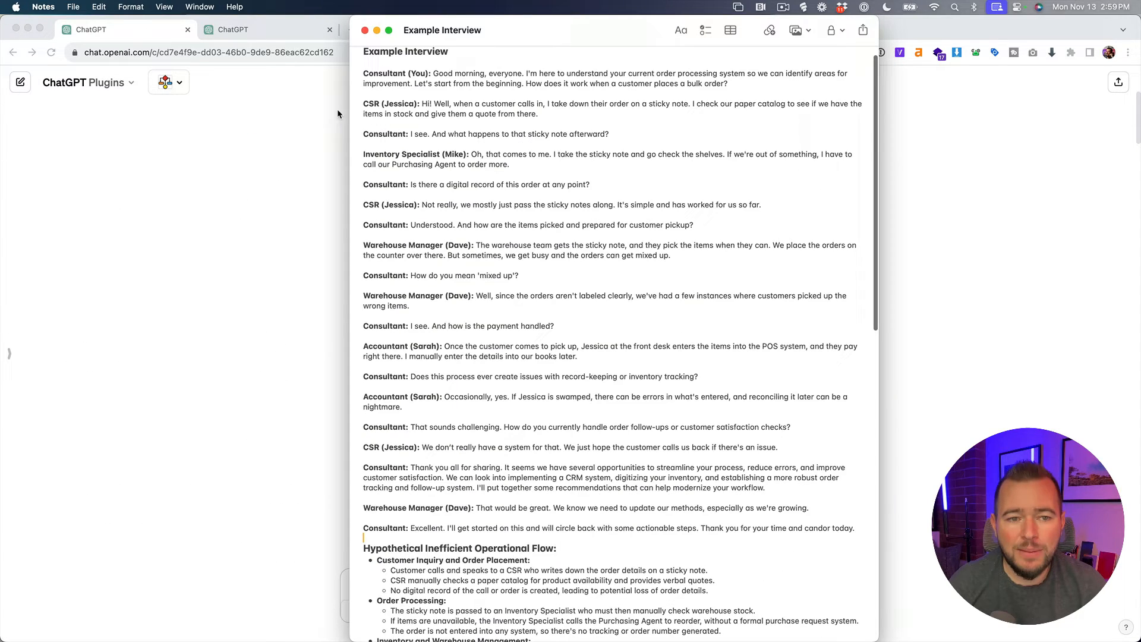
scroll(down, 3)
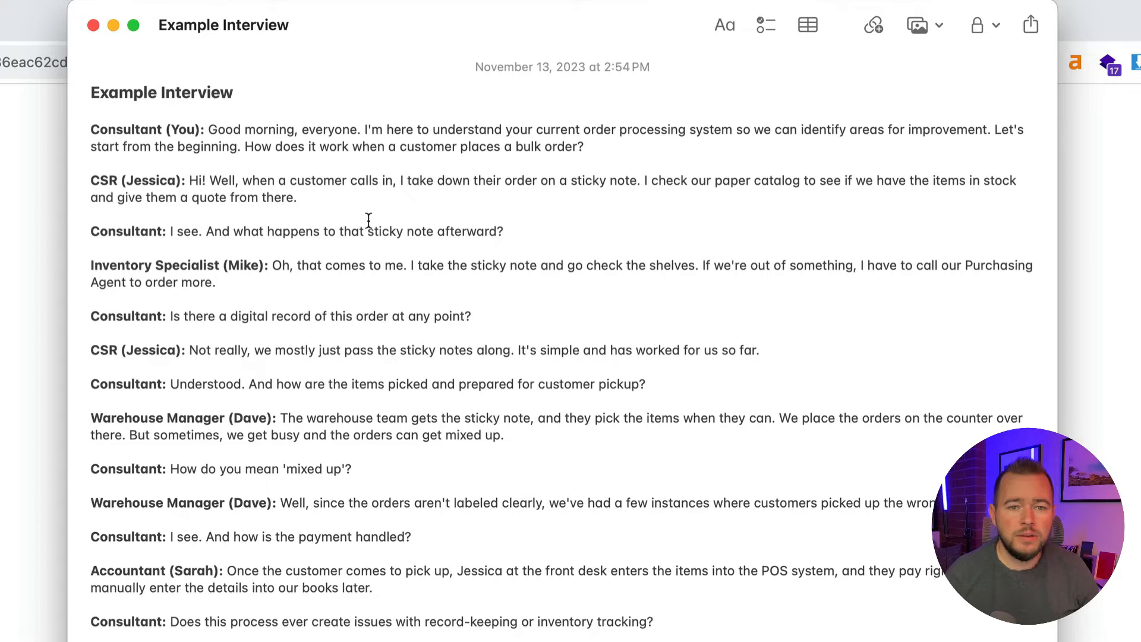
drag(620, 129, 765, 130)
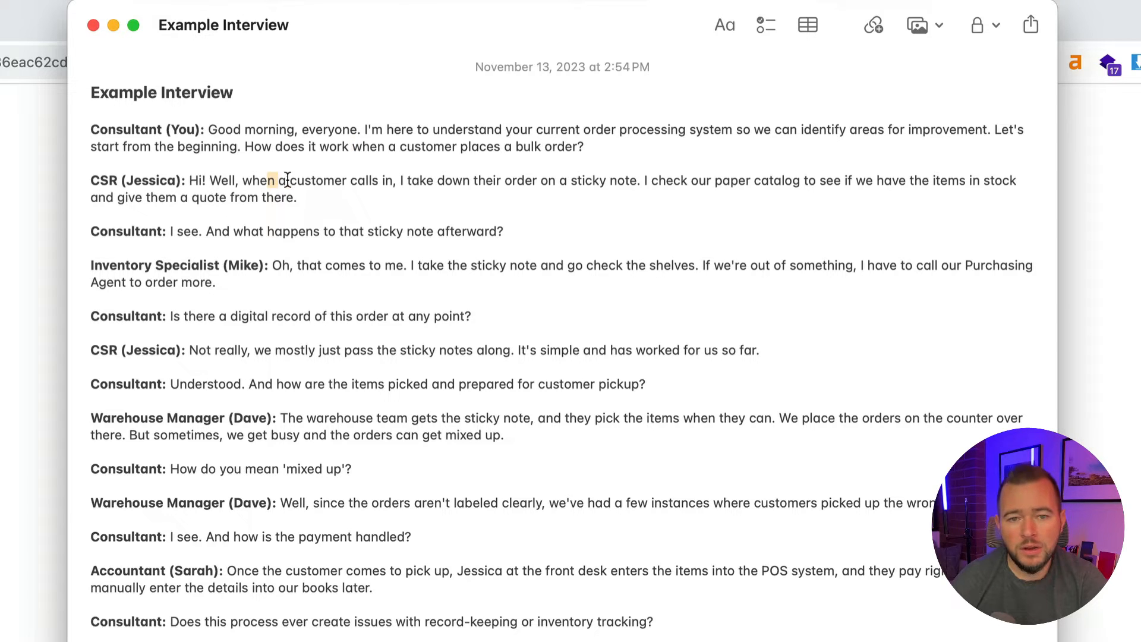
drag(273, 181, 761, 180)
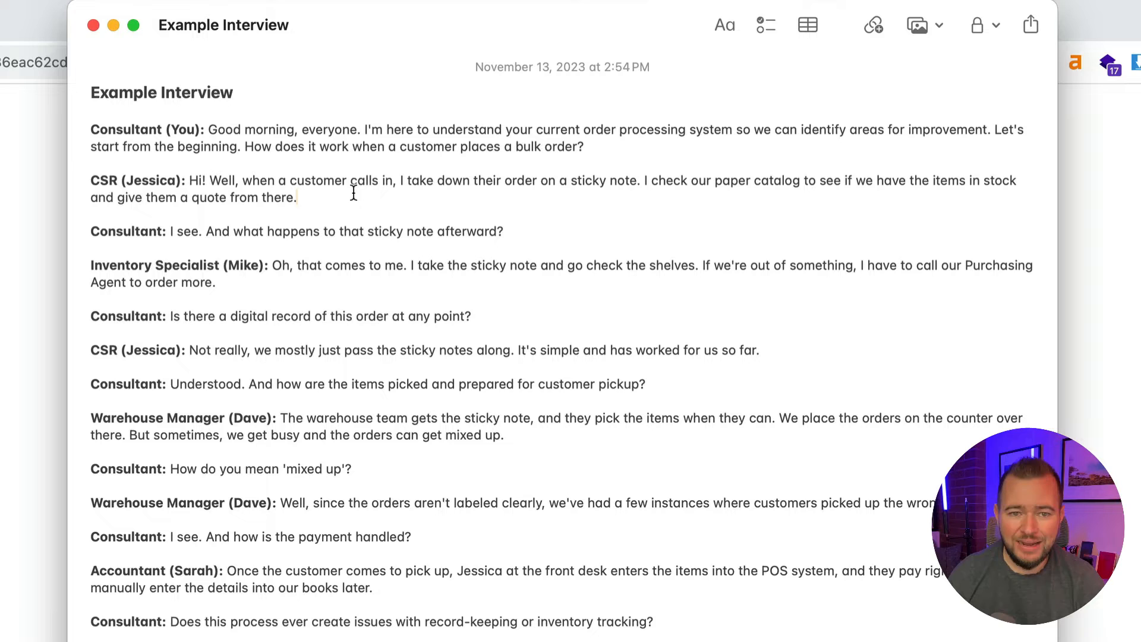
mouse_move(266, 242)
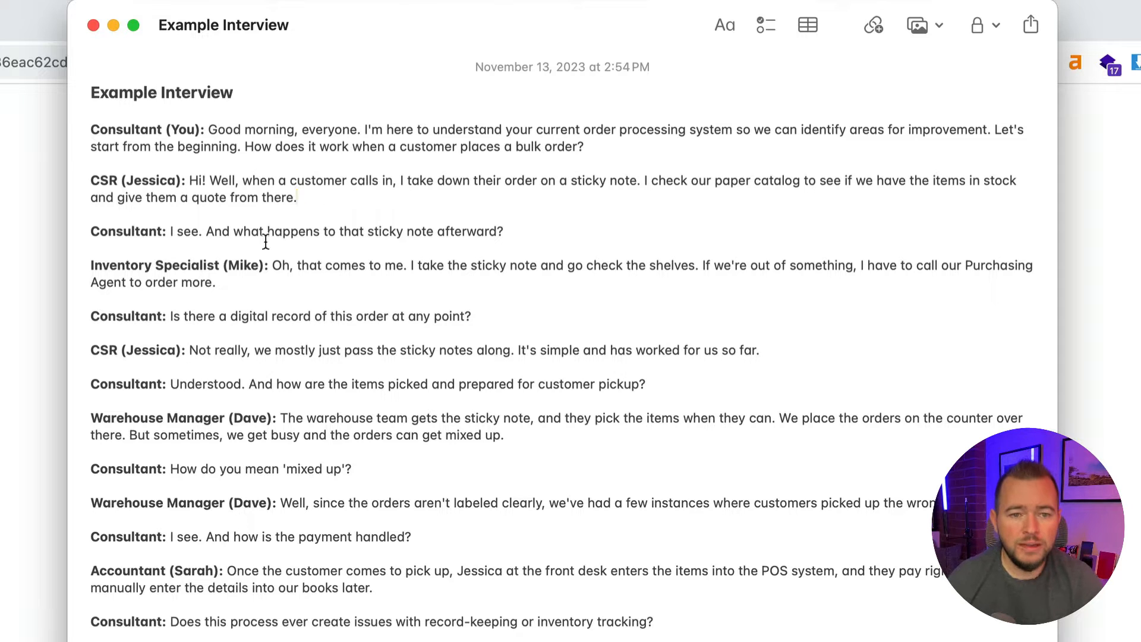
mouse_move(334, 266)
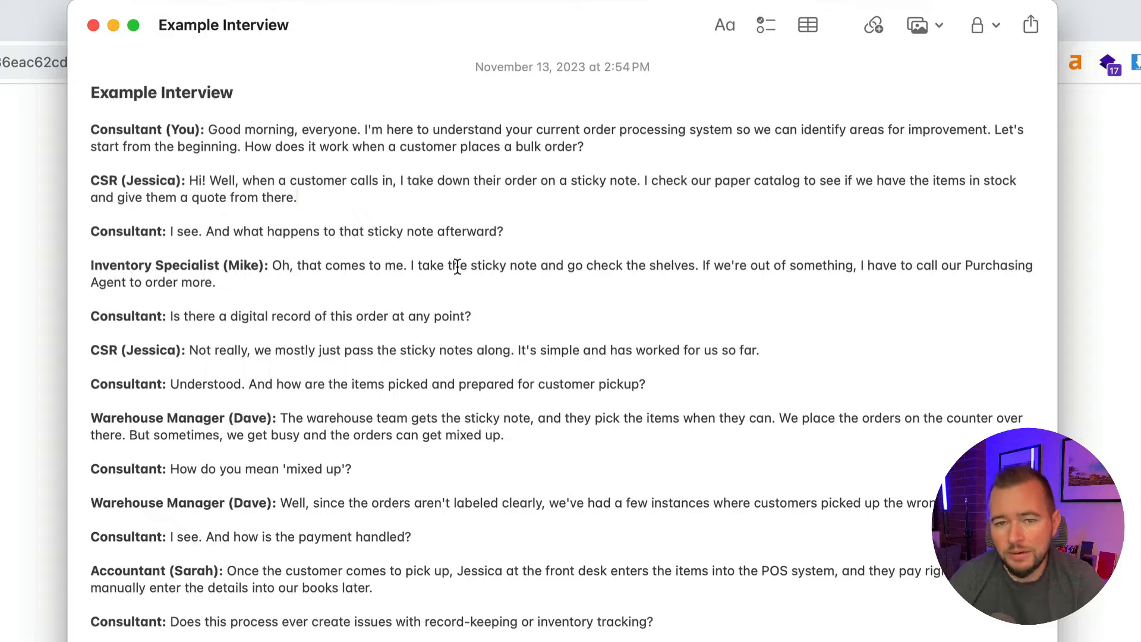
drag(456, 265, 837, 265)
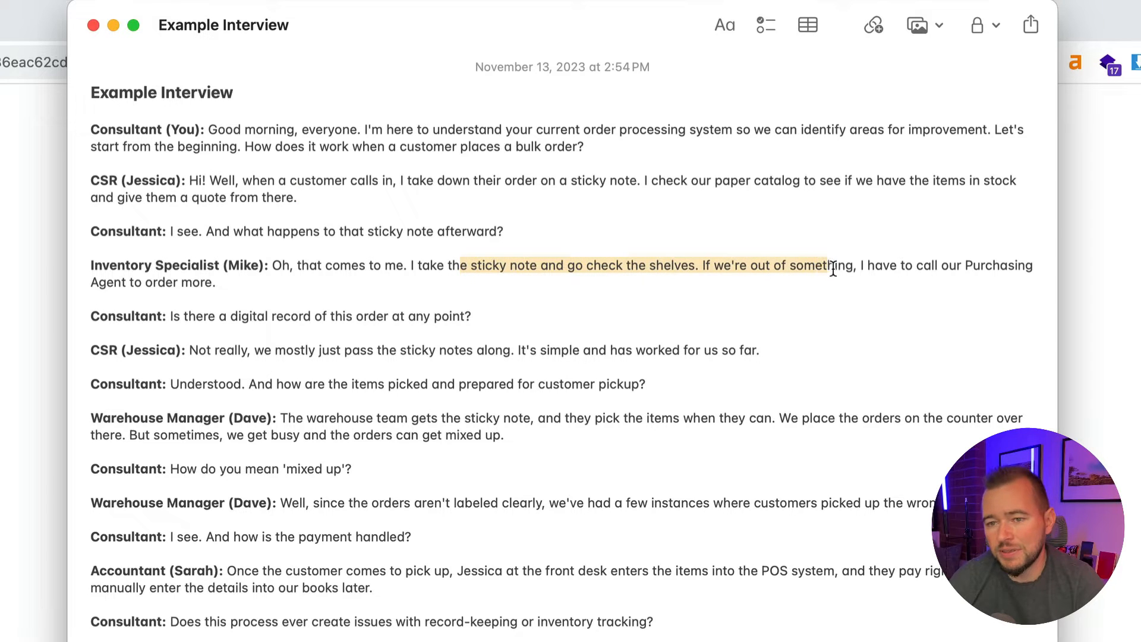
drag(830, 265, 939, 265)
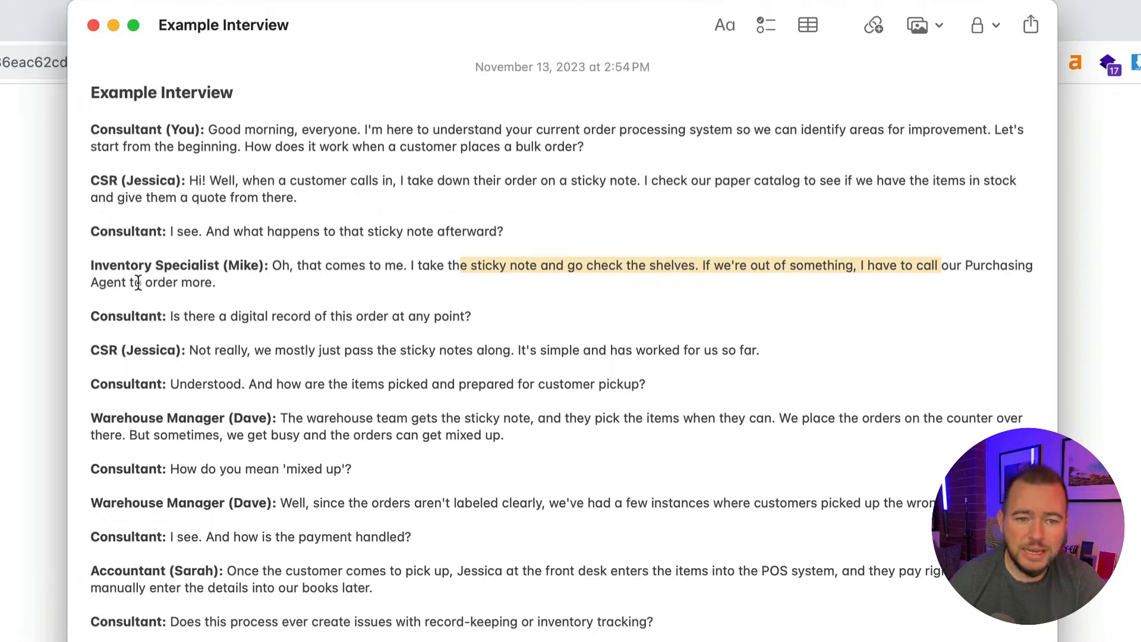
scroll(down, 3)
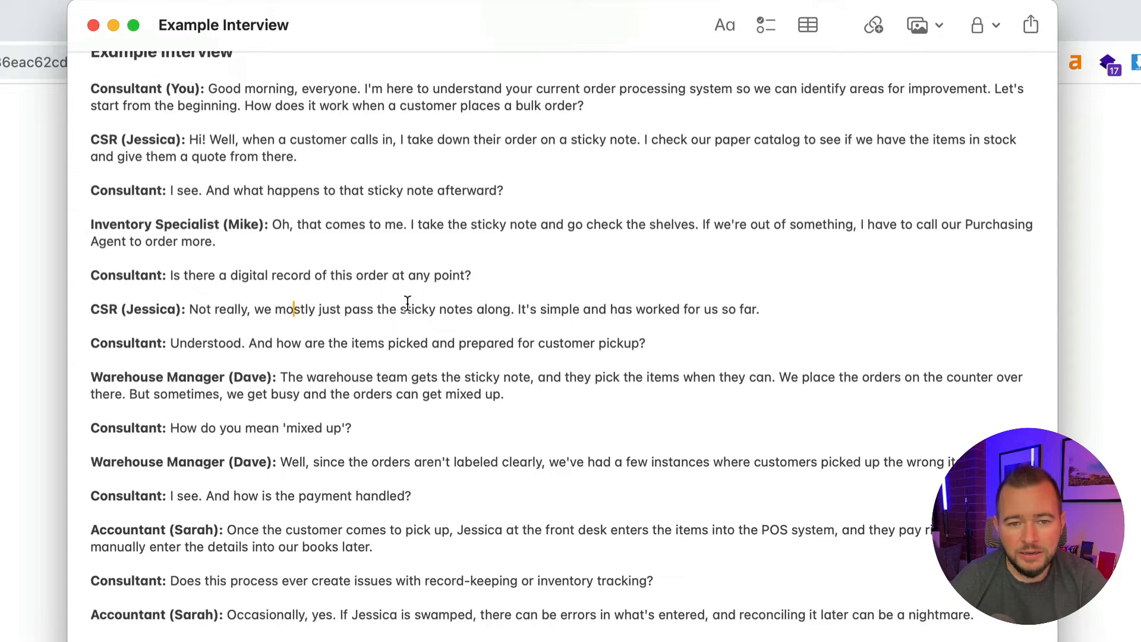
scroll(down, 3)
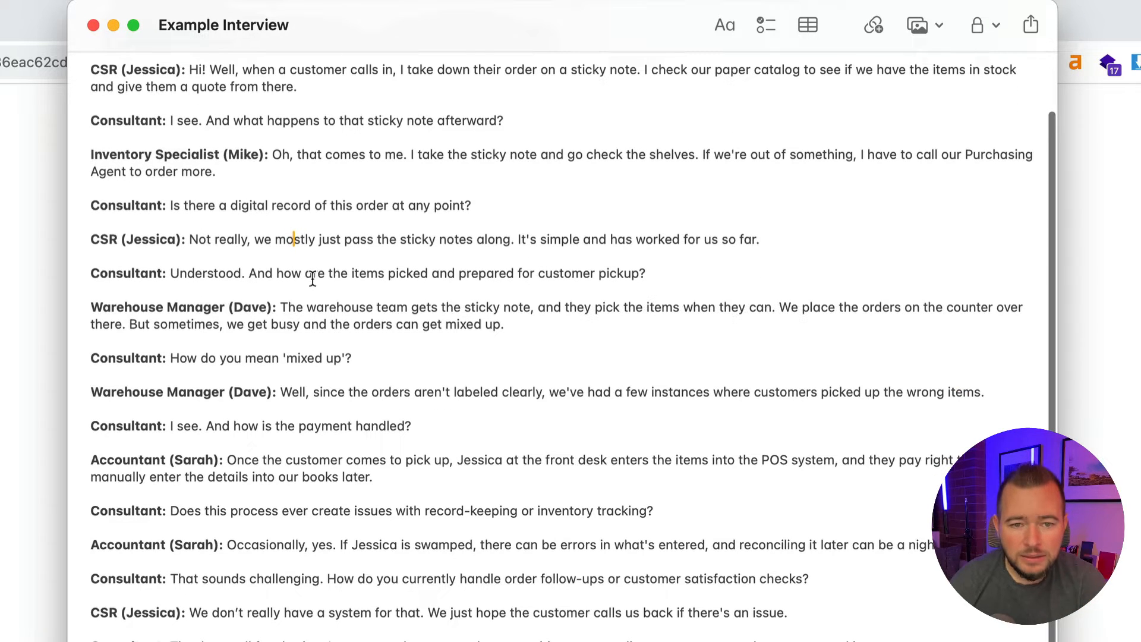
drag(303, 273, 583, 273)
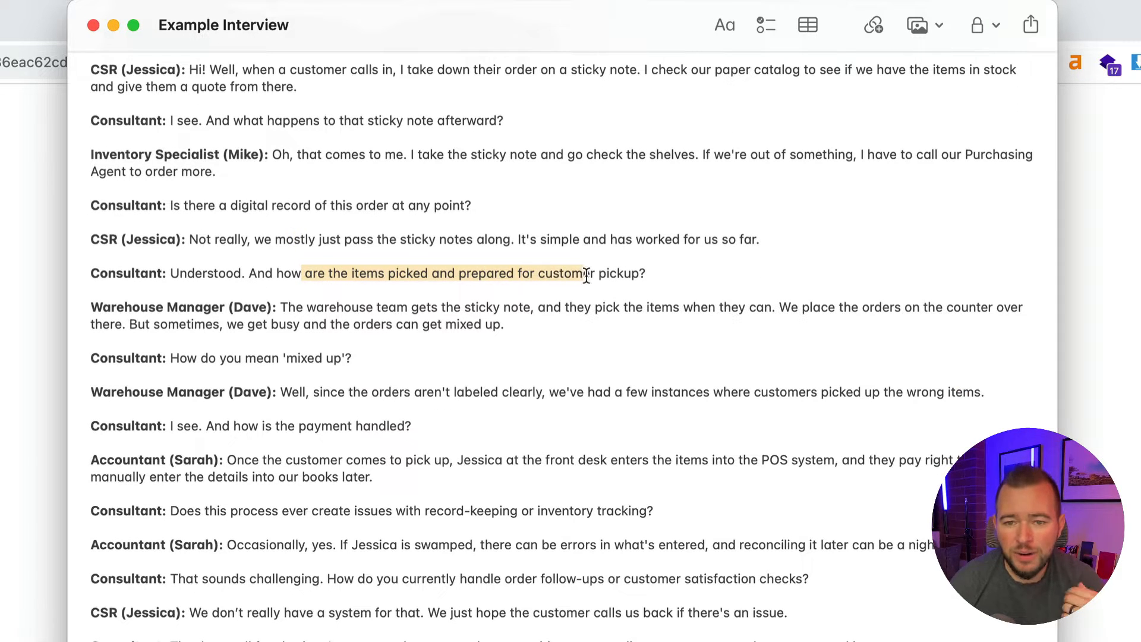
scroll(down, 3)
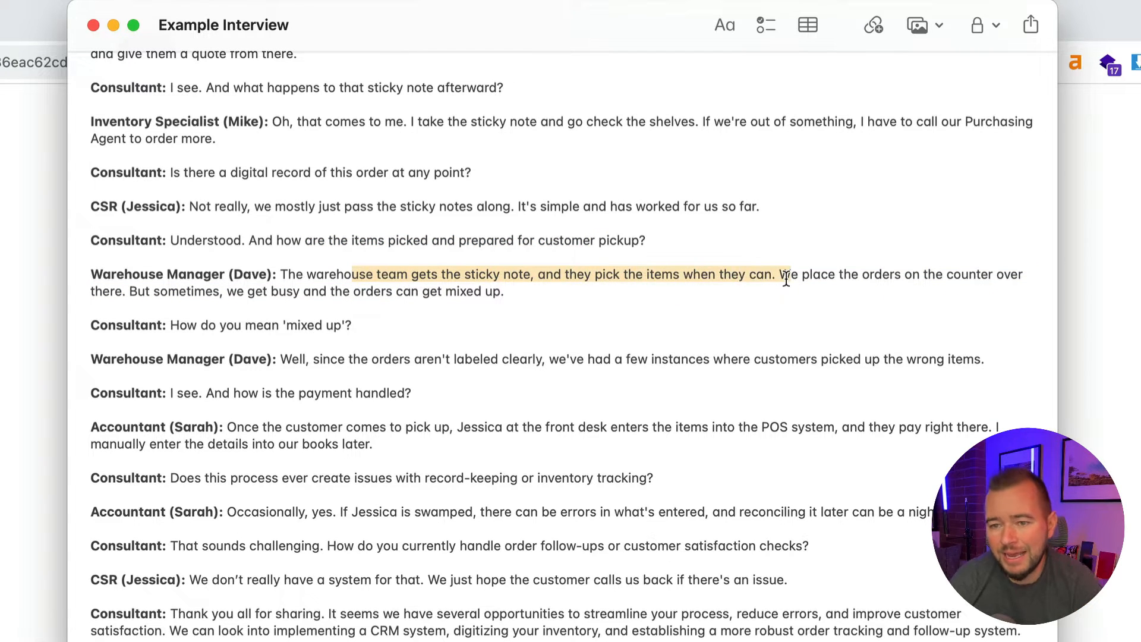
scroll(down, 3)
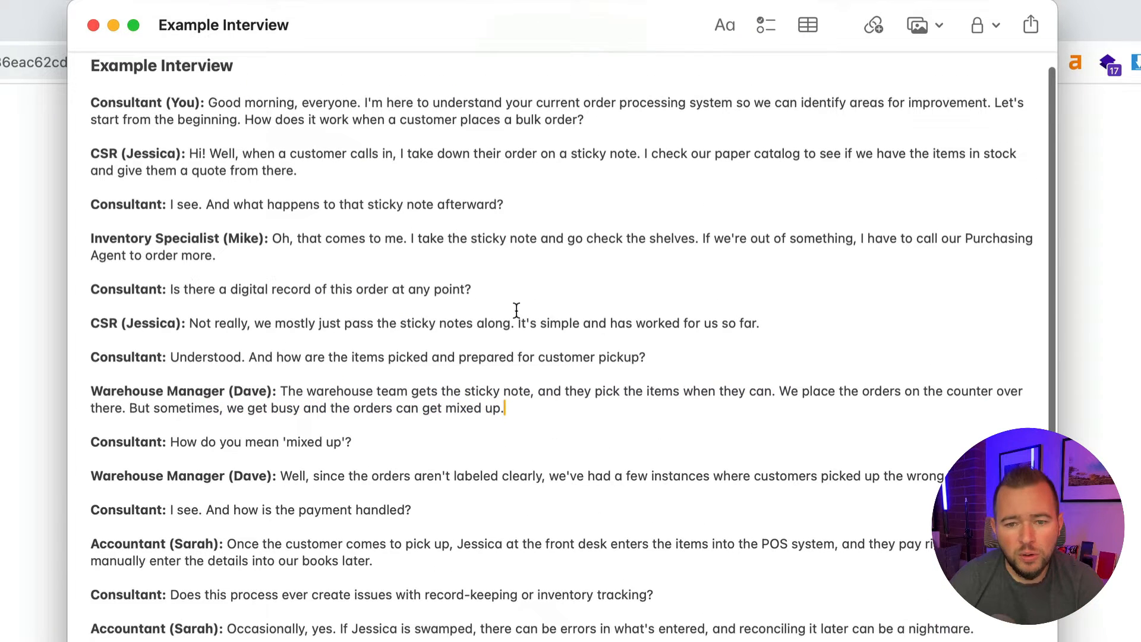
drag(91, 171, 504, 412)
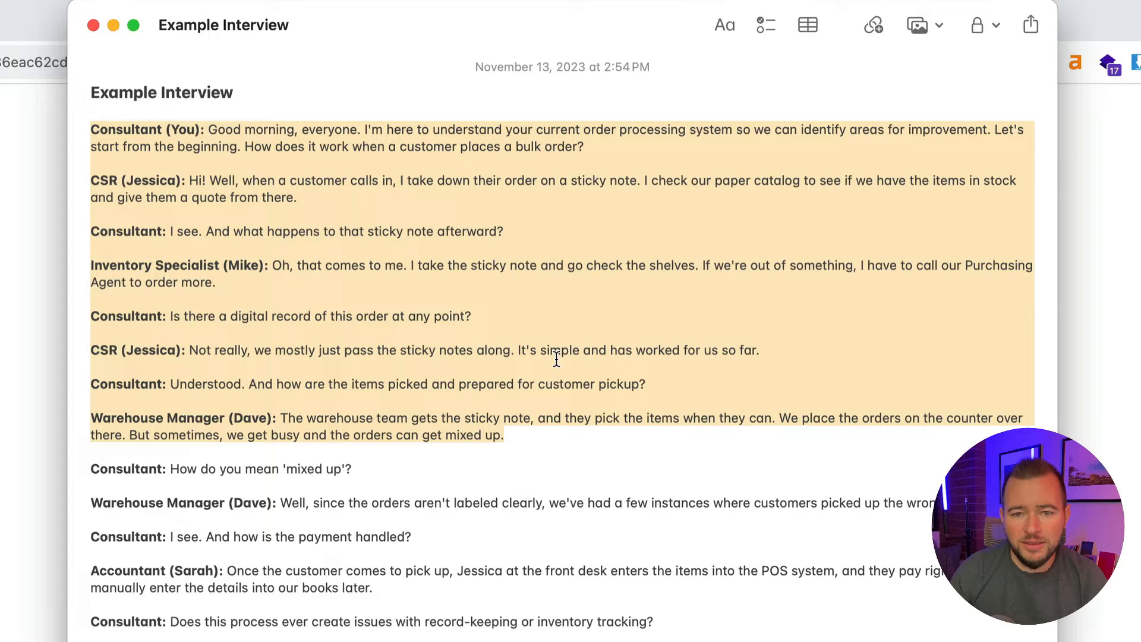
click(127, 383)
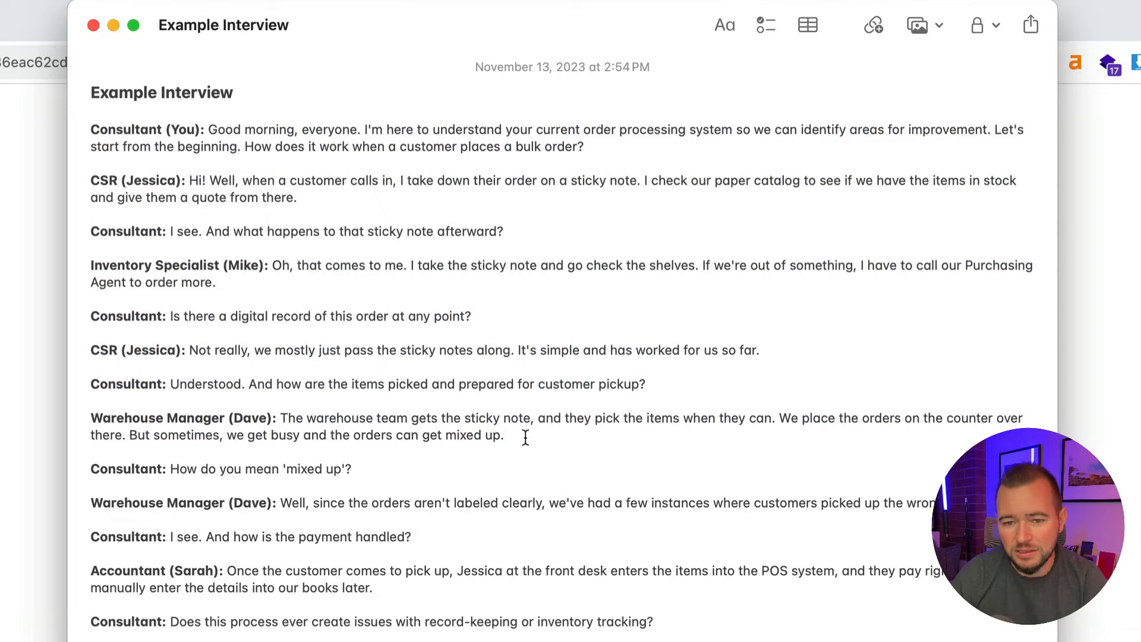
drag(91, 130, 504, 435)
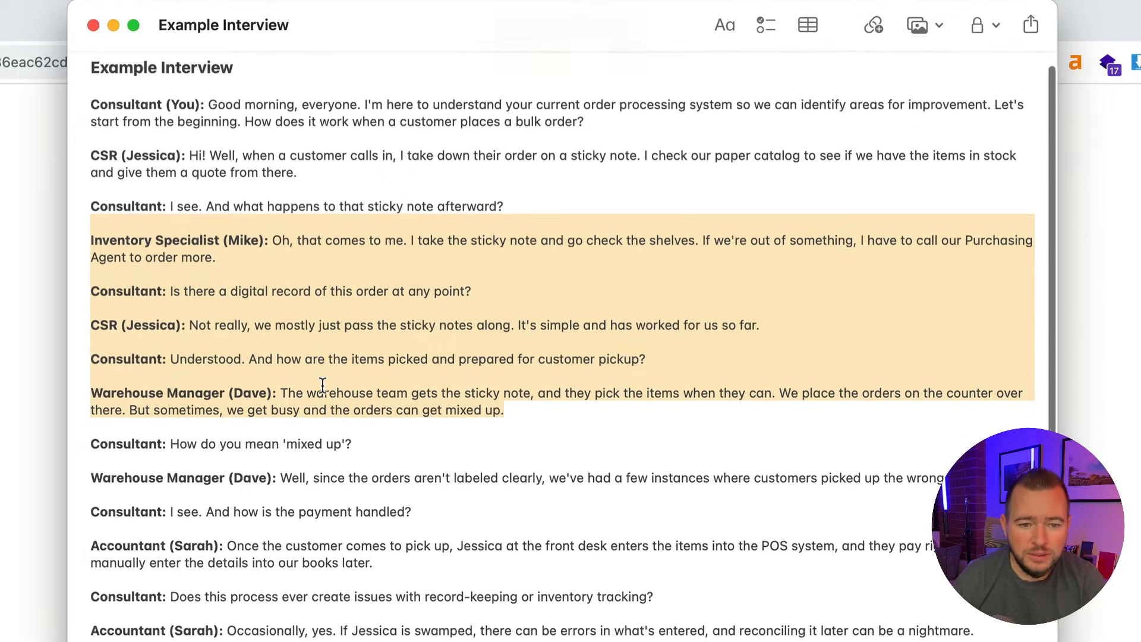
scroll(down, 3)
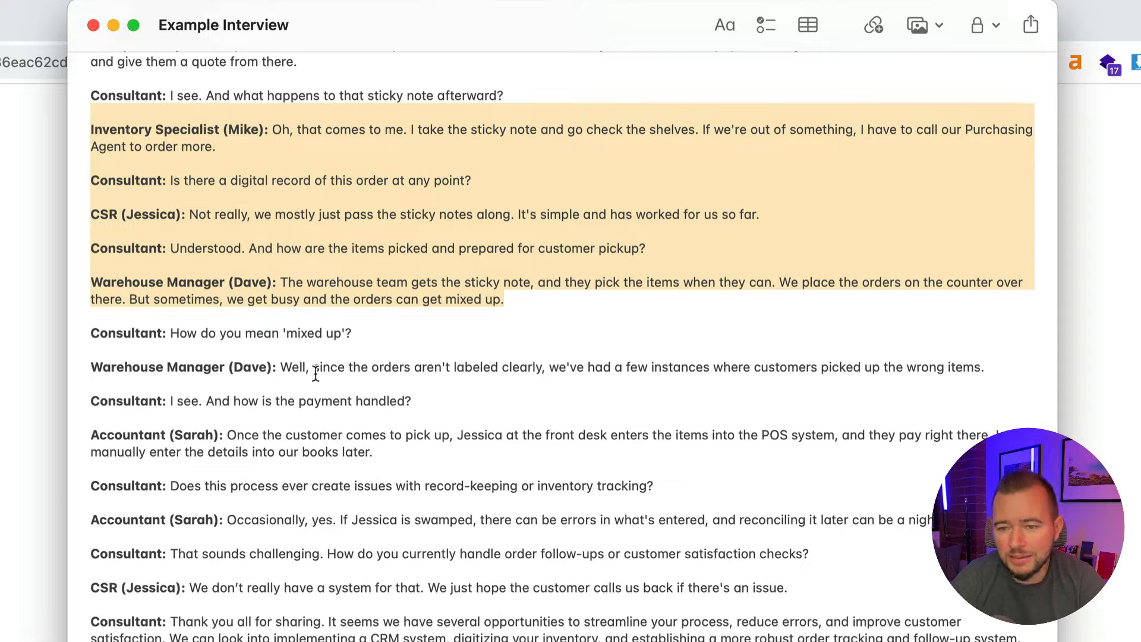
mouse_move(230, 405)
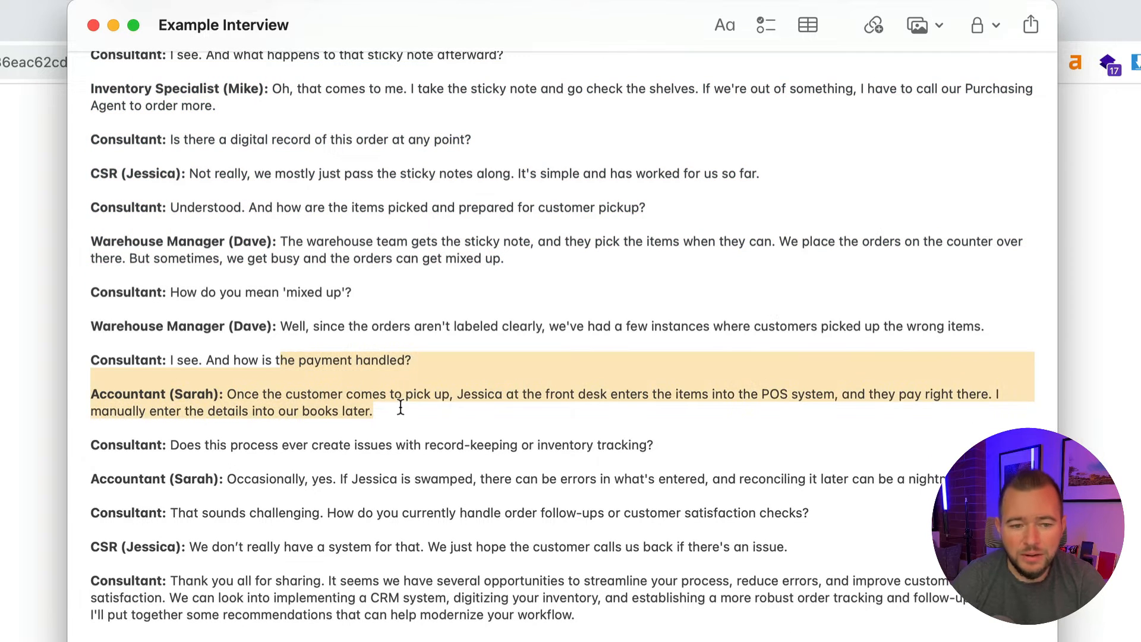
scroll(down, 3)
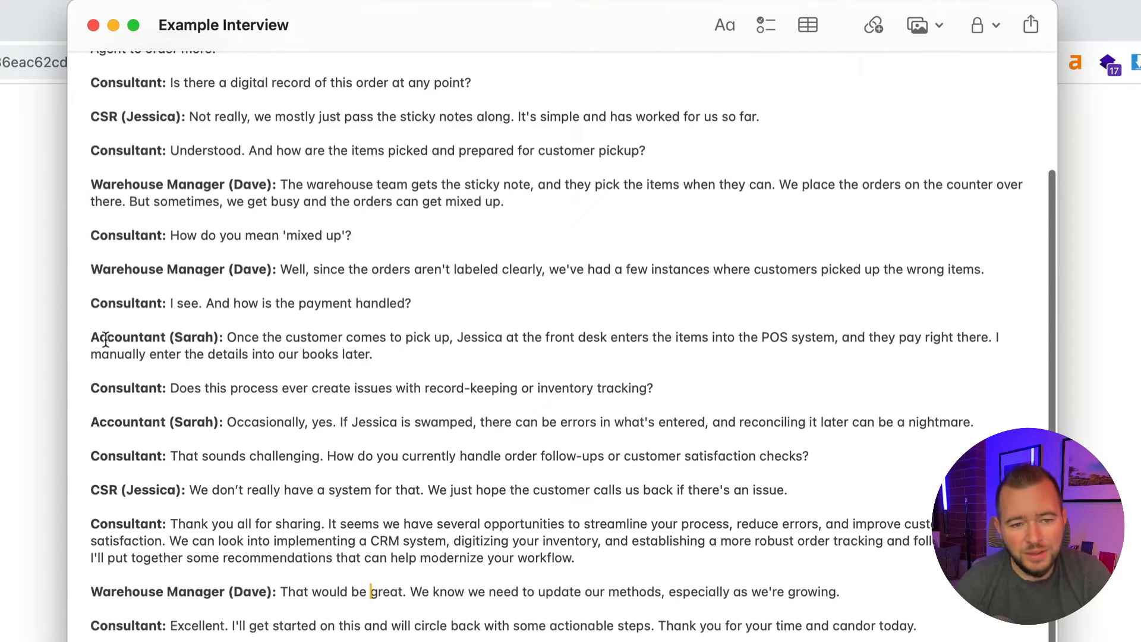
mouse_move(379, 335)
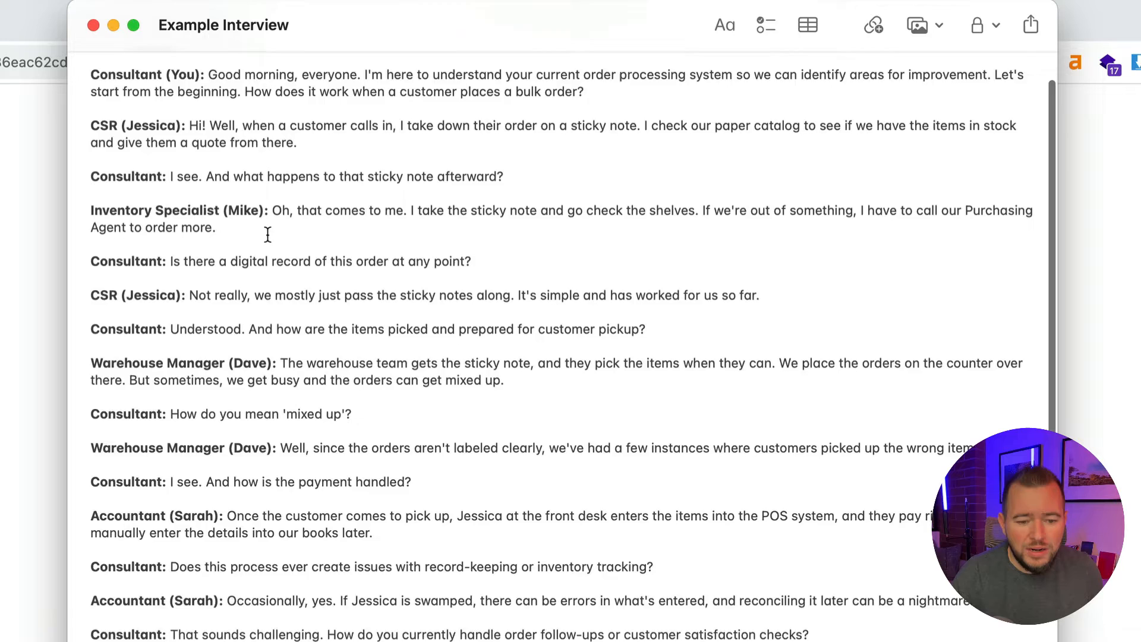
scroll(down, 3)
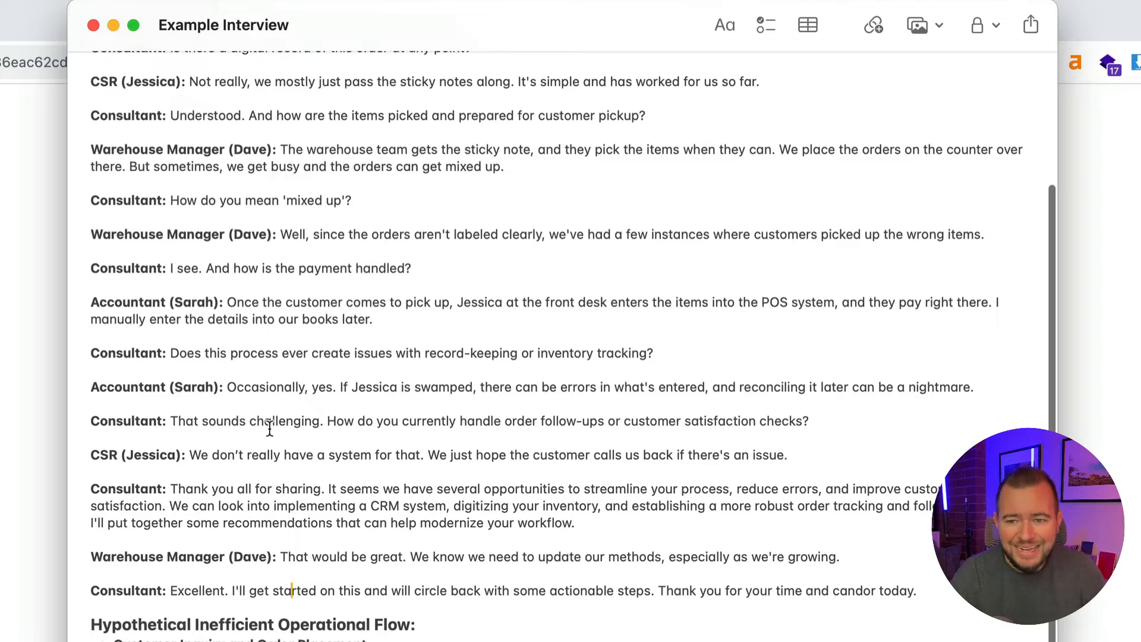
scroll(down, 3)
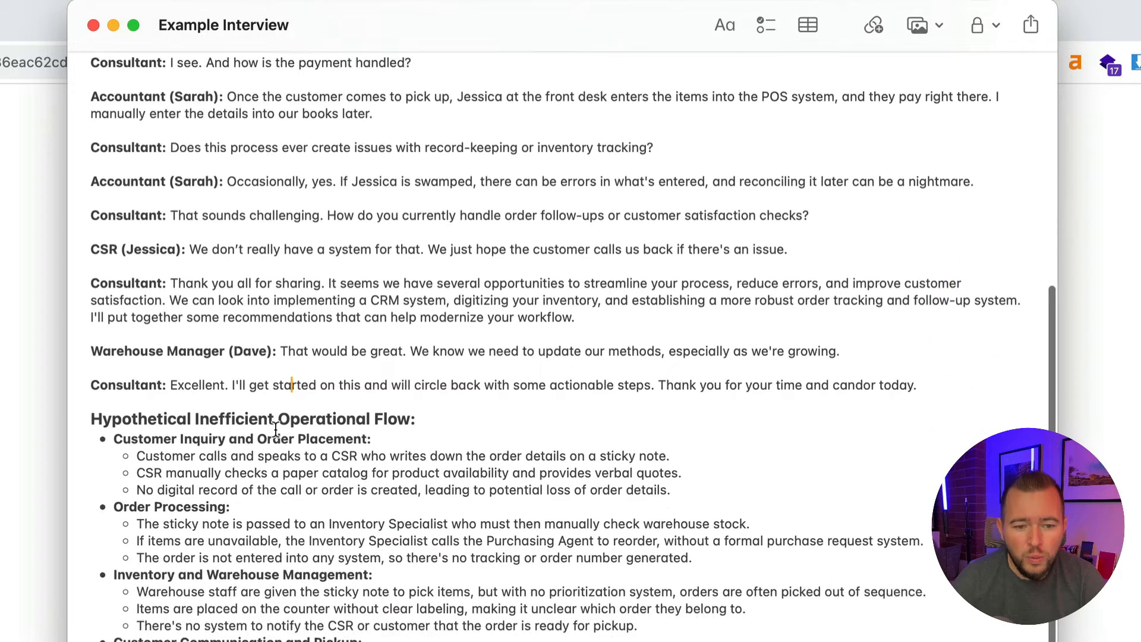
scroll(down, 3)
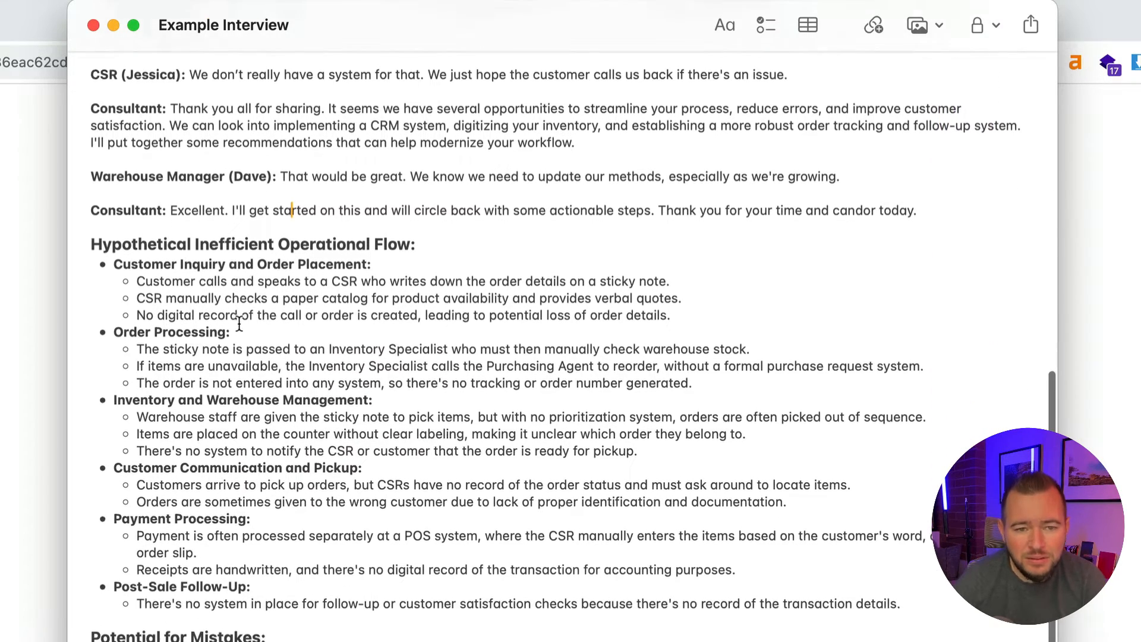
scroll(down, 3)
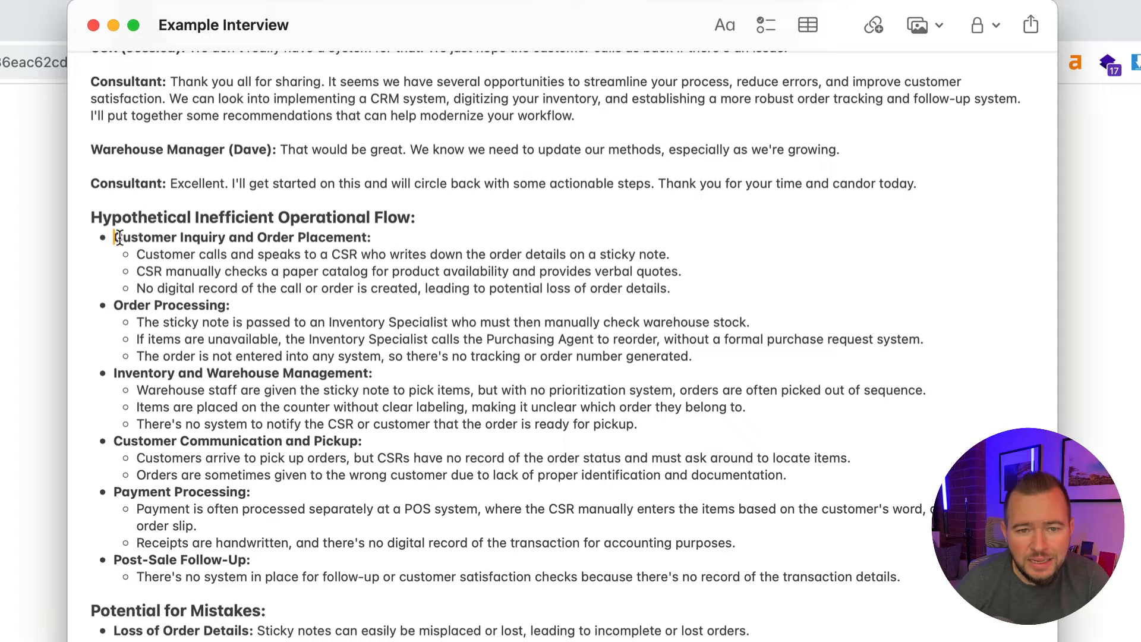
drag(137, 254, 247, 288)
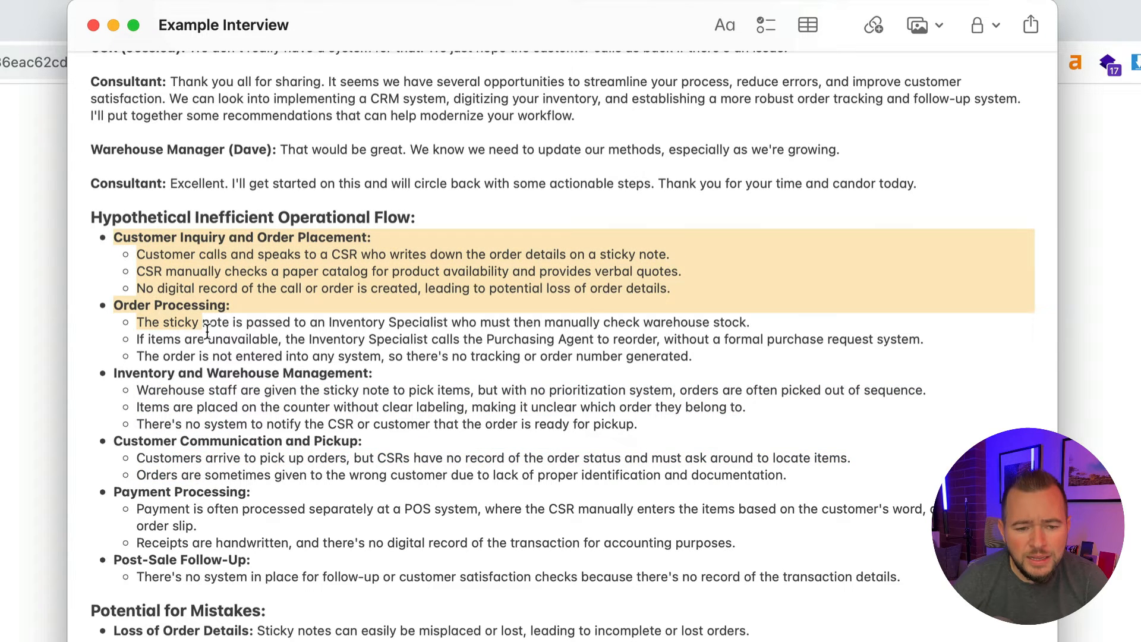
drag(208, 322, 325, 576)
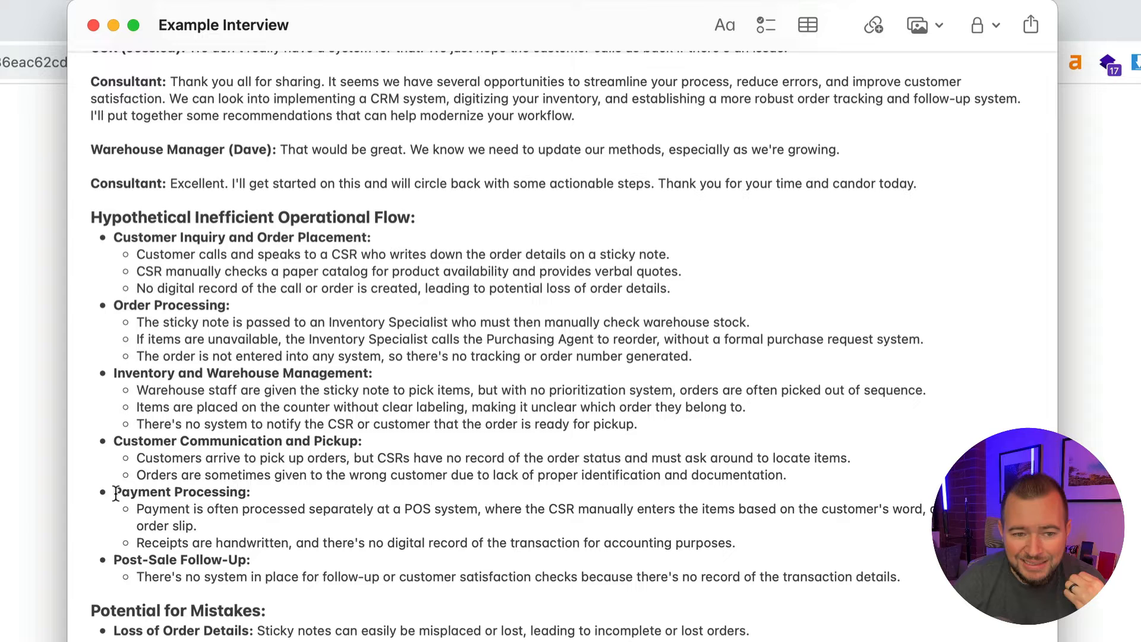
drag(137, 254, 901, 577)
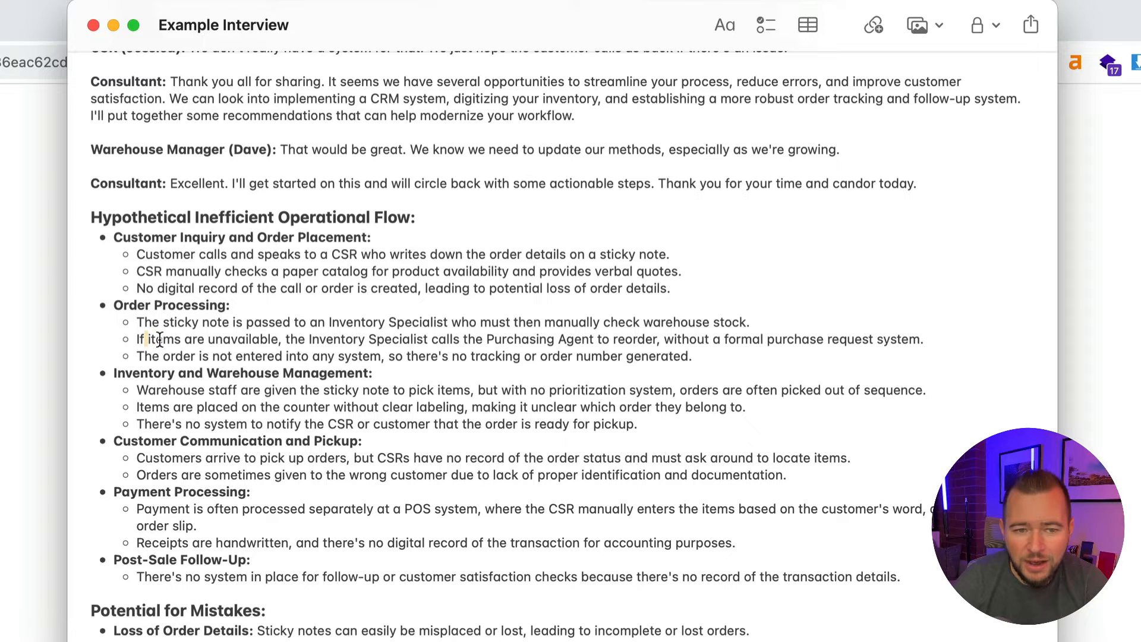
drag(139, 322, 164, 356)
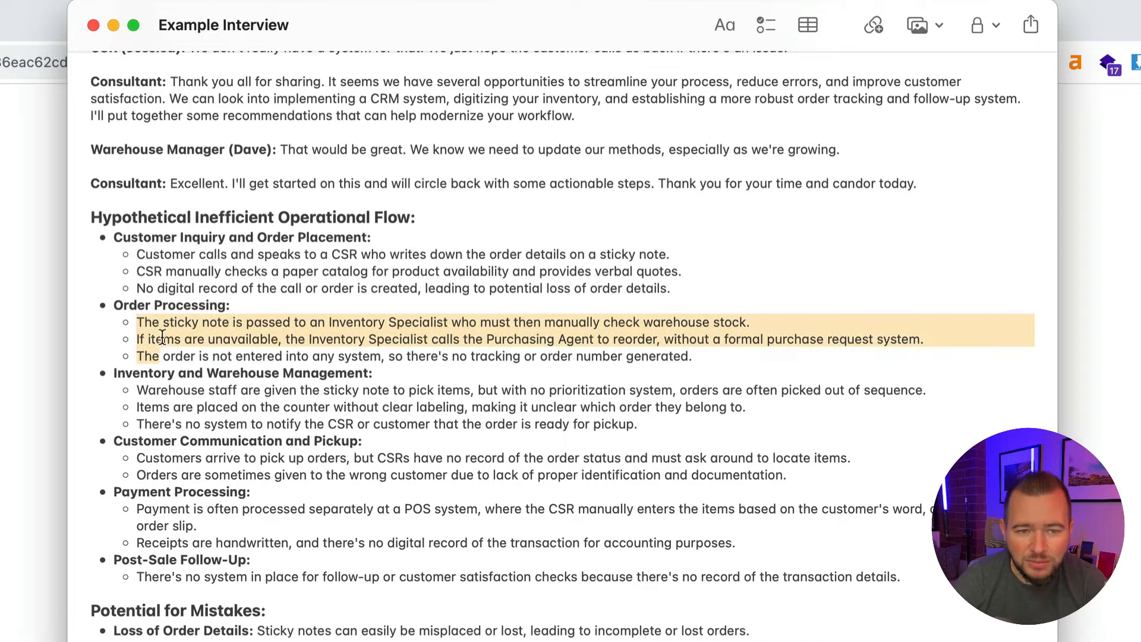
drag(162, 337, 782, 576)
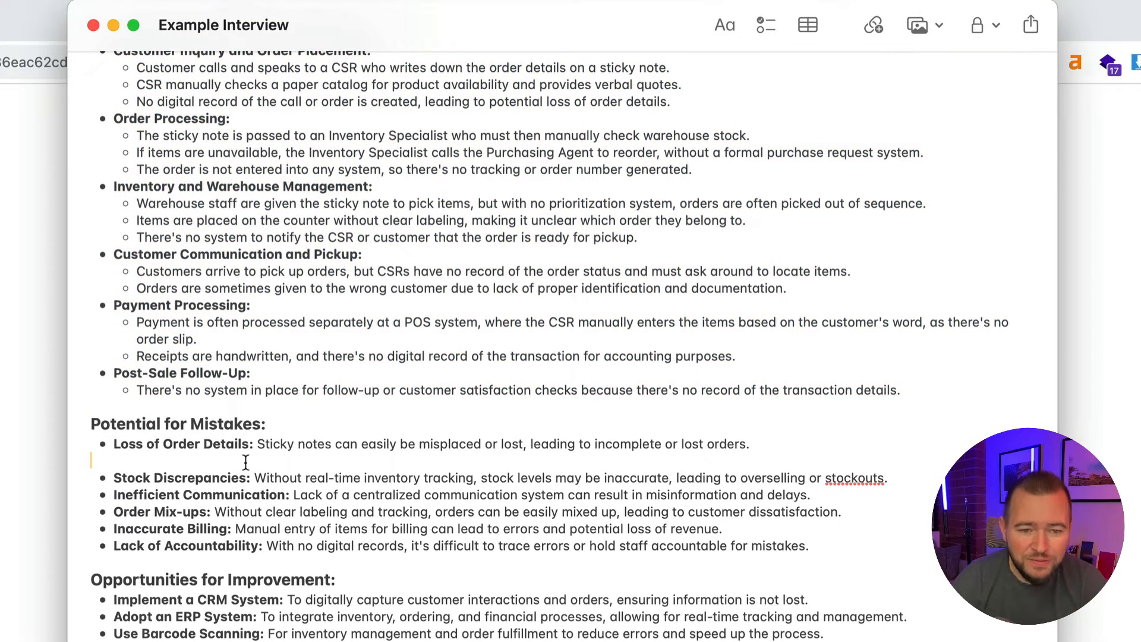
scroll(down, 3)
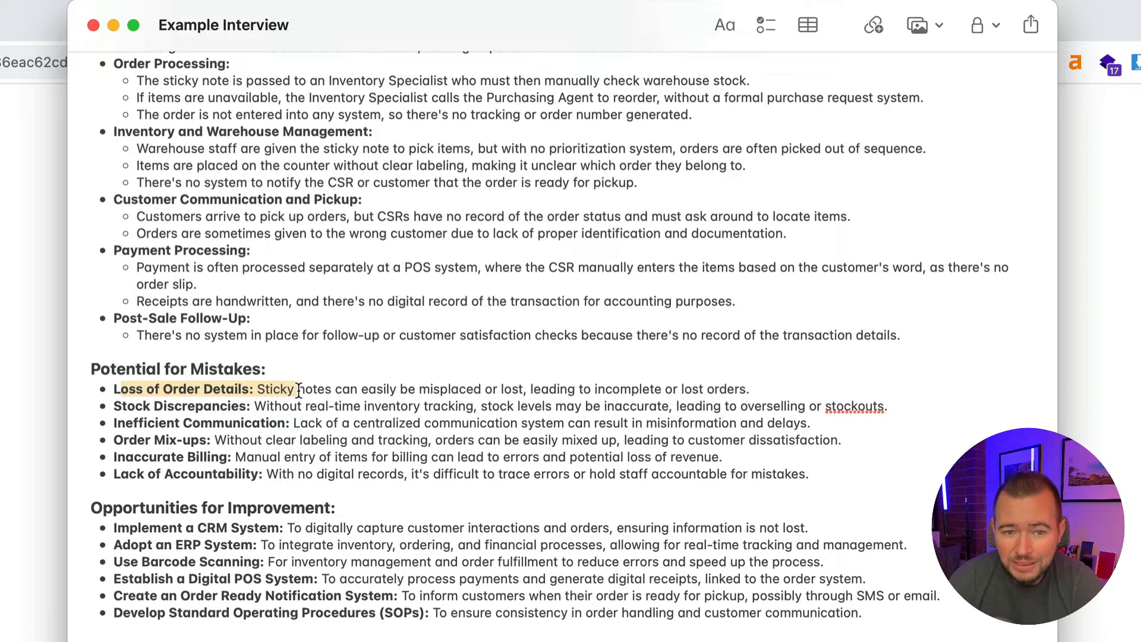
click(156, 406)
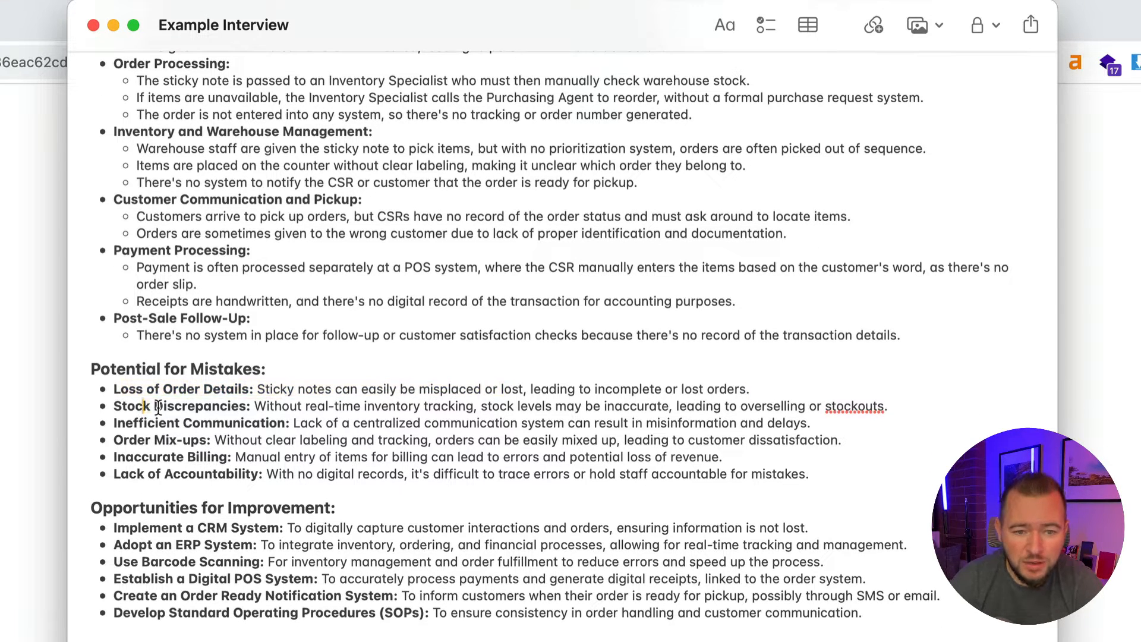
drag(151, 406, 362, 406)
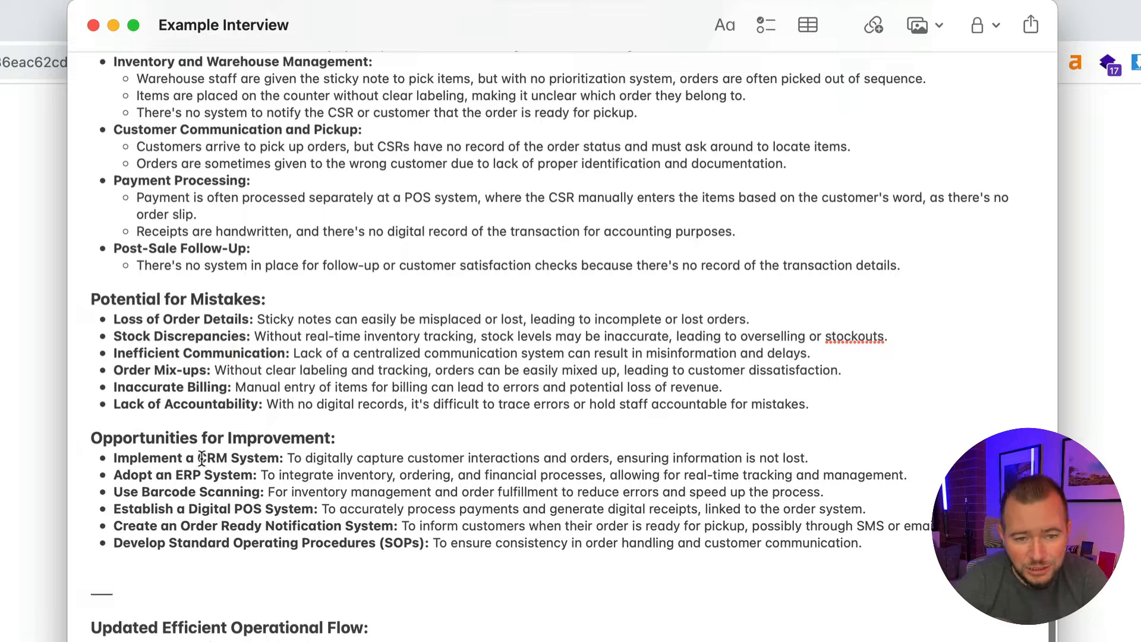
drag(199, 457, 327, 458)
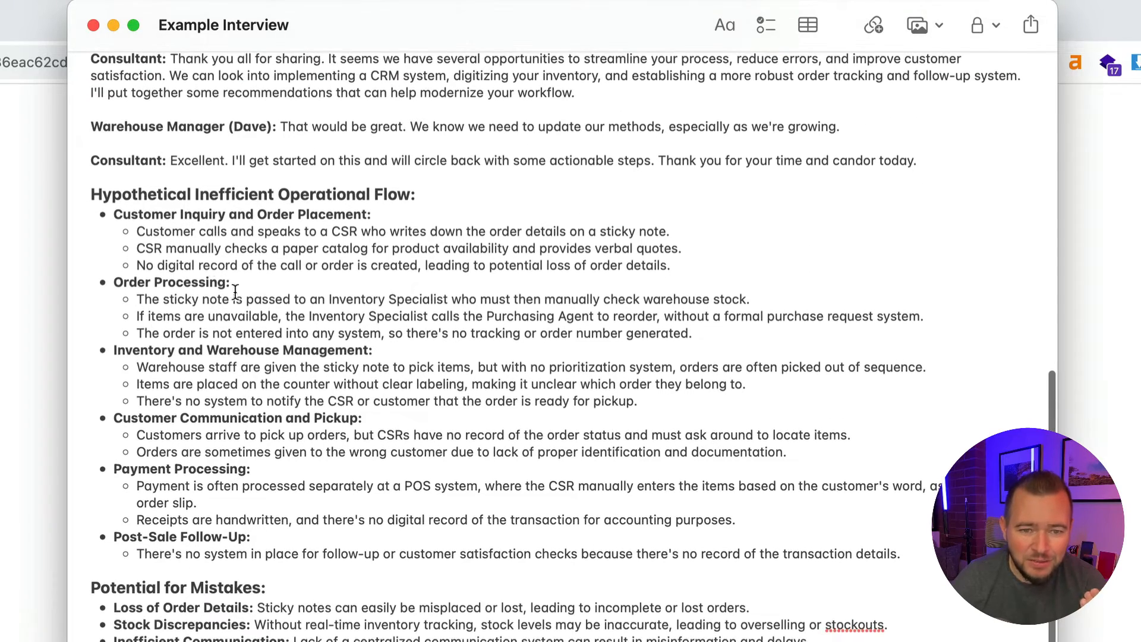
scroll(down, 3)
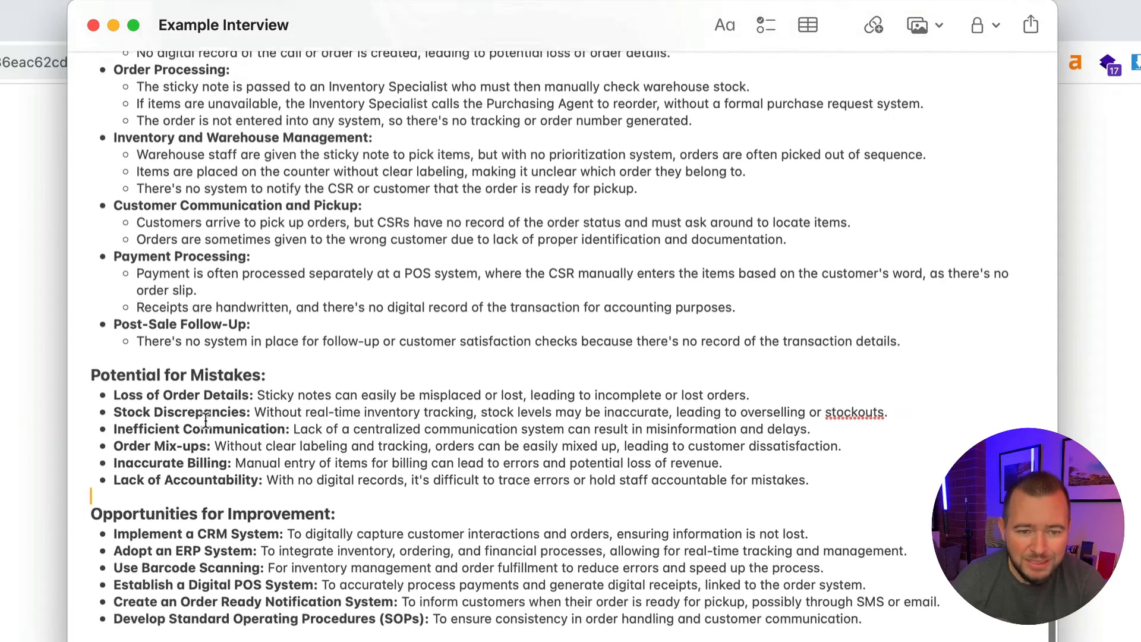
scroll(down, 3)
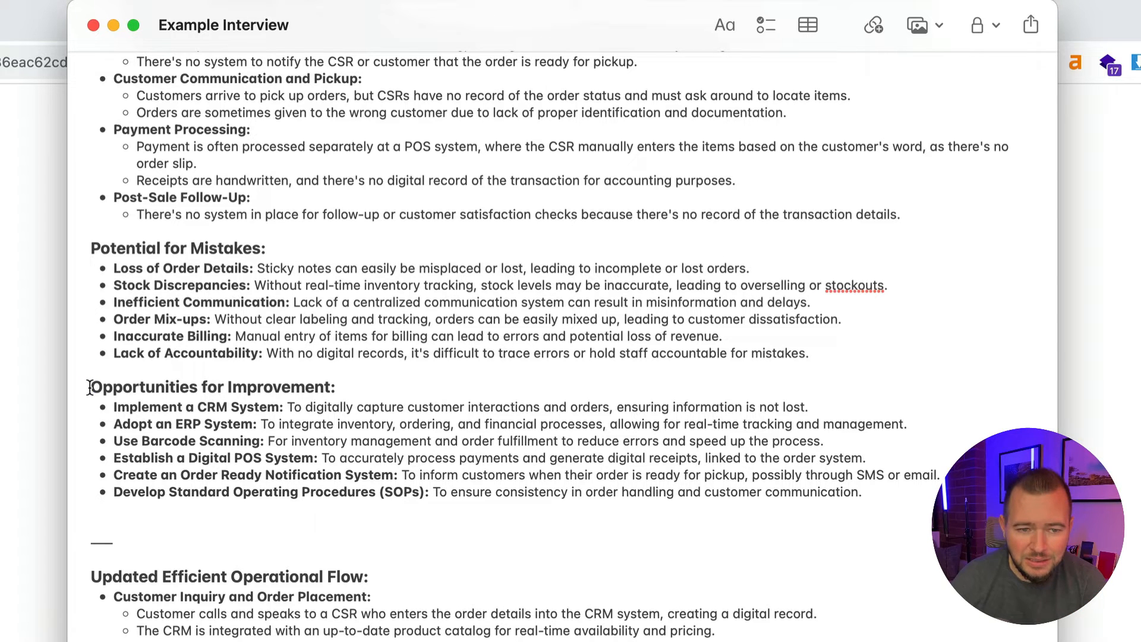
drag(90, 386, 859, 492)
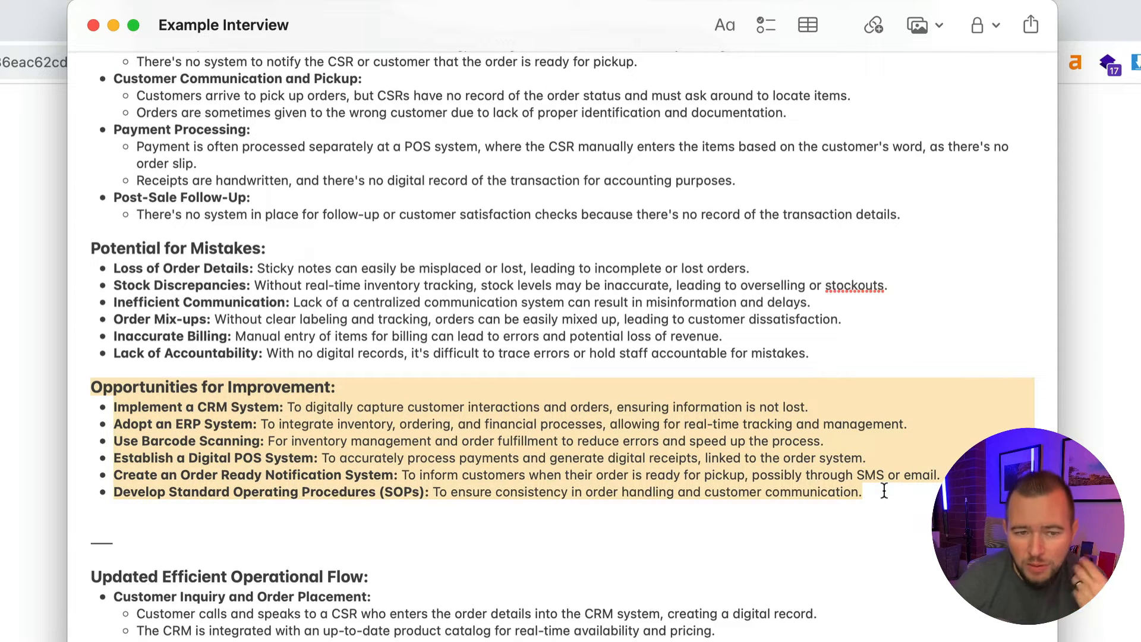
scroll(down, 3)
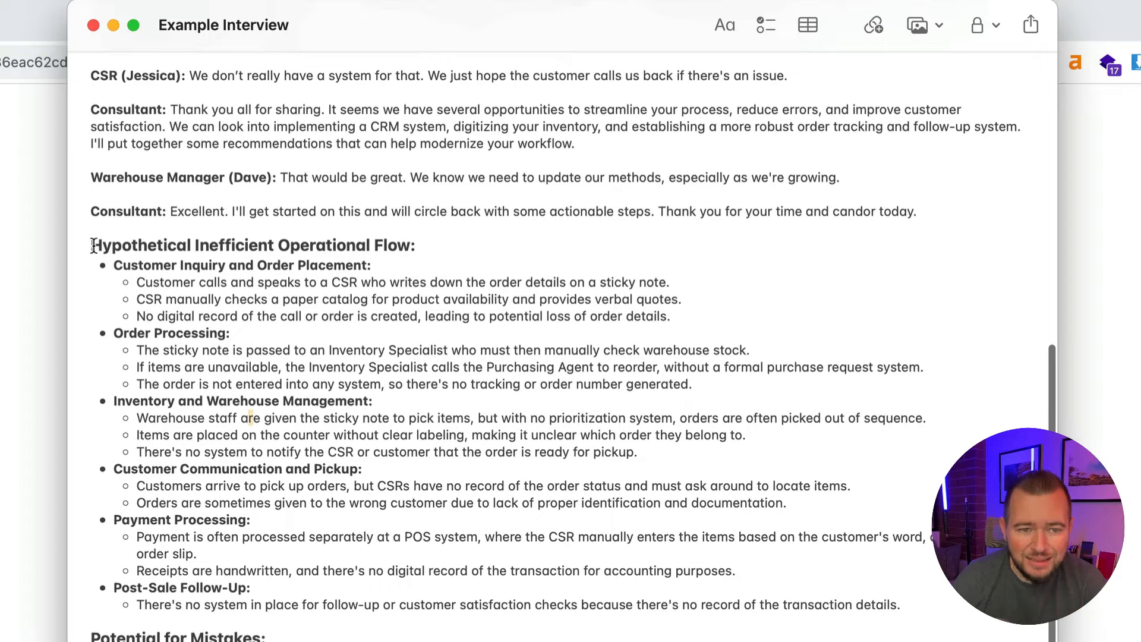
Step: Leave the Apple Notes interview note and bring up the blank ChatGPT 4 chat in Chrome
drag(93, 244, 376, 266)
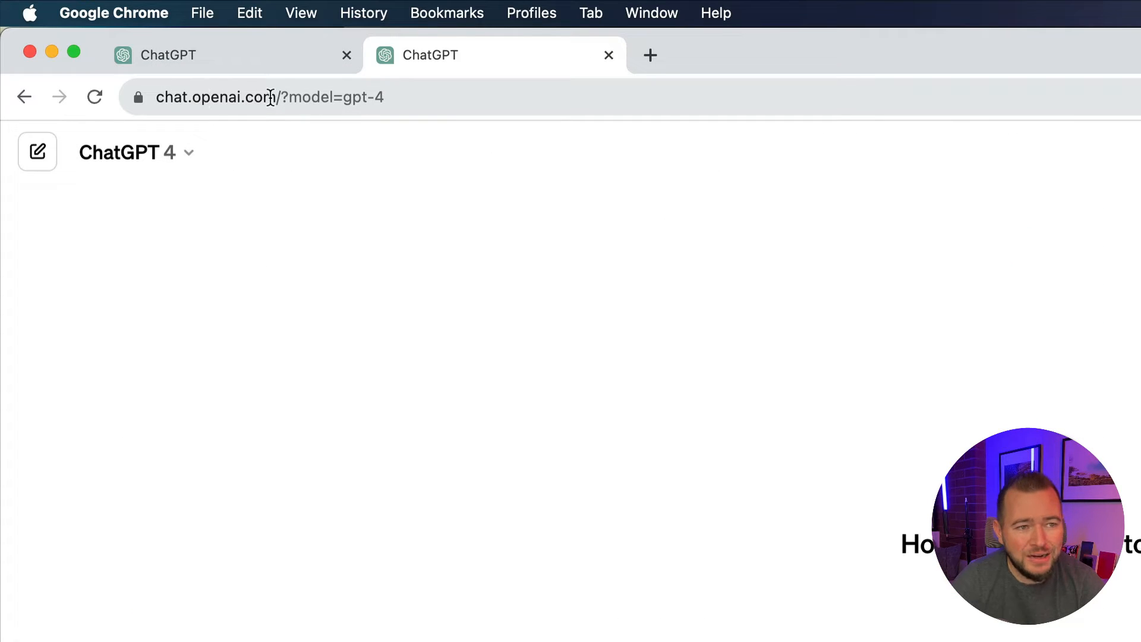
Step: Switch the ChatGPT 4 model to Plugins and enable the Diagrams: Show Me plugin
click(269, 97)
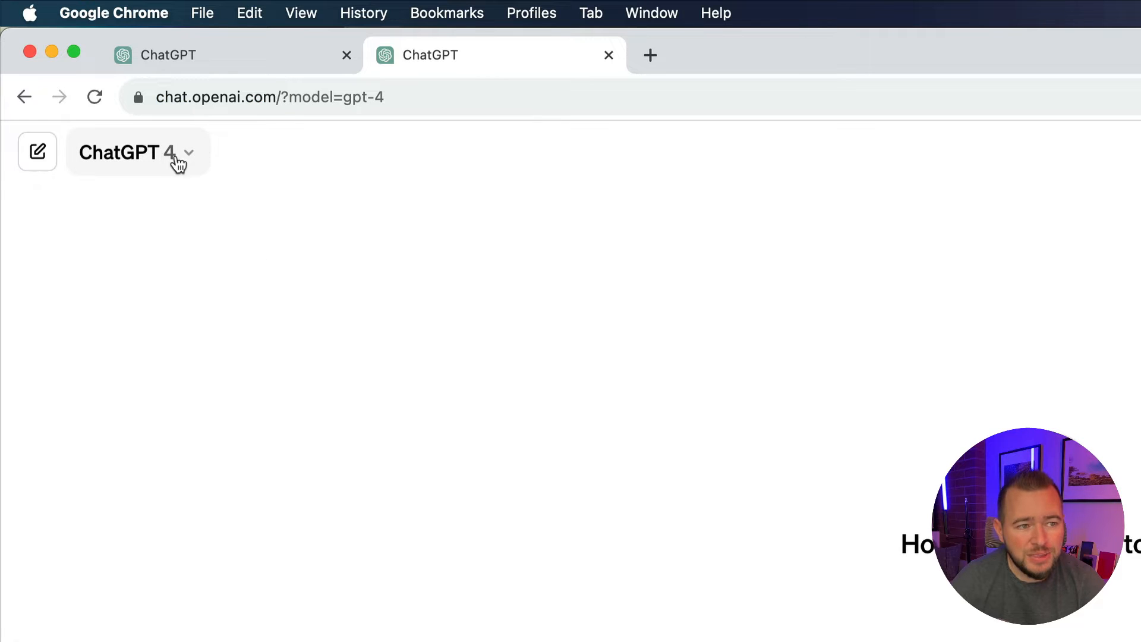
click(135, 153)
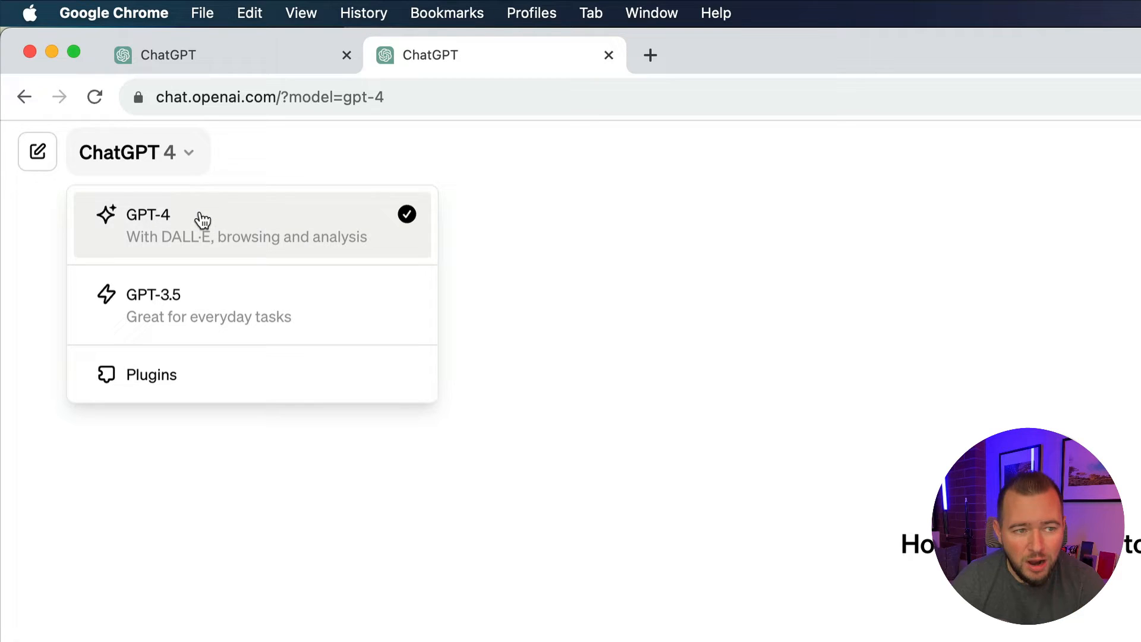
mouse_move(193, 373)
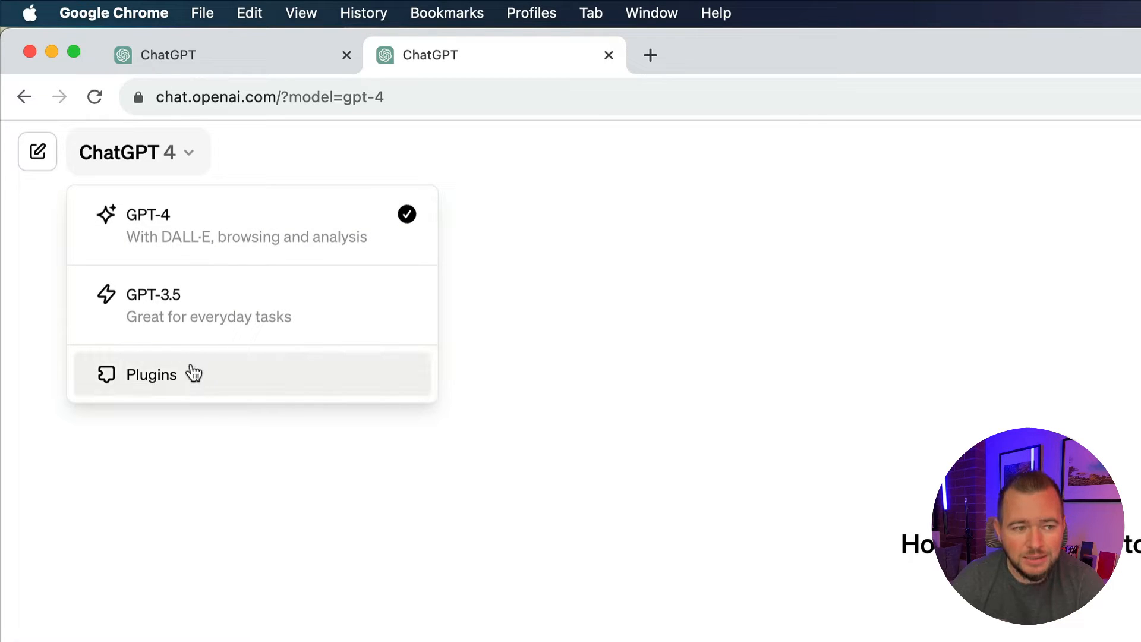
click(150, 374)
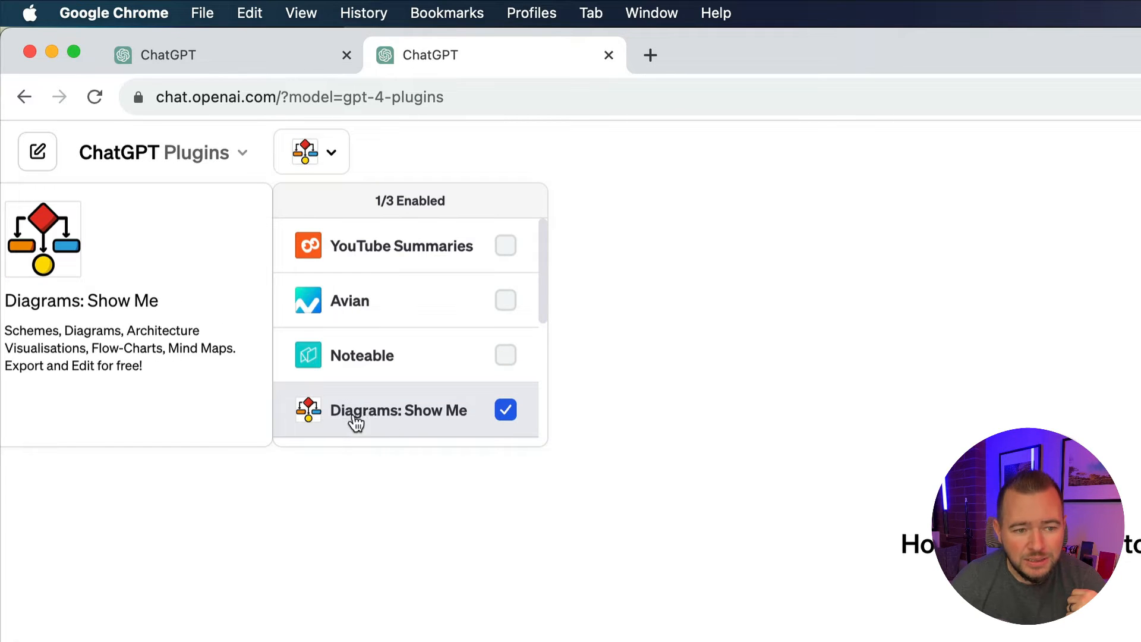
click(617, 343)
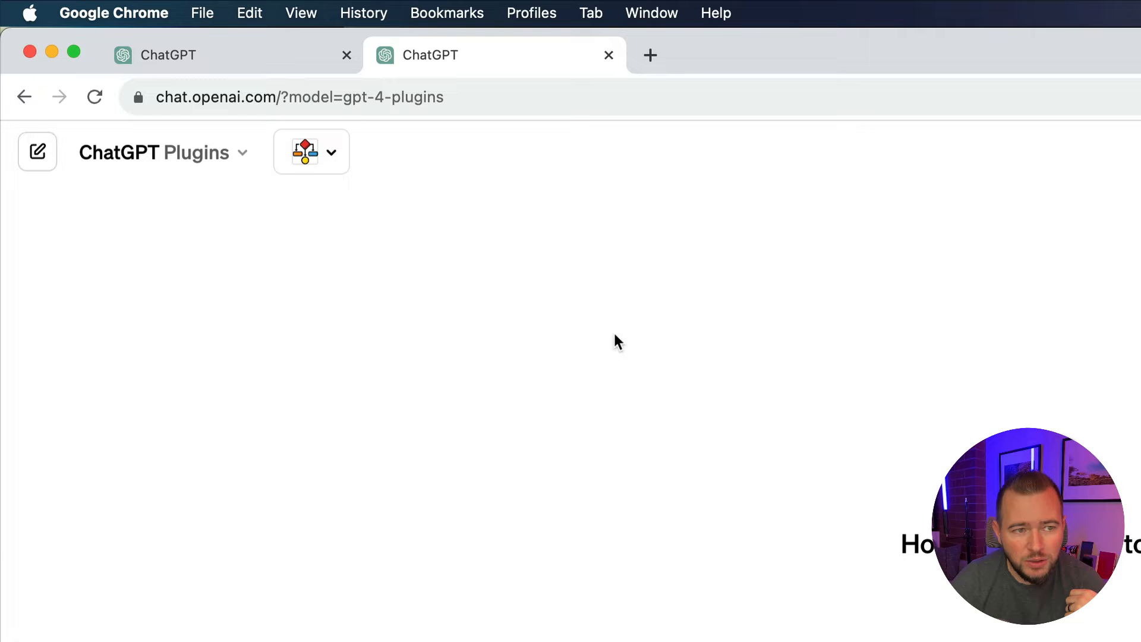
mouse_move(521, 333)
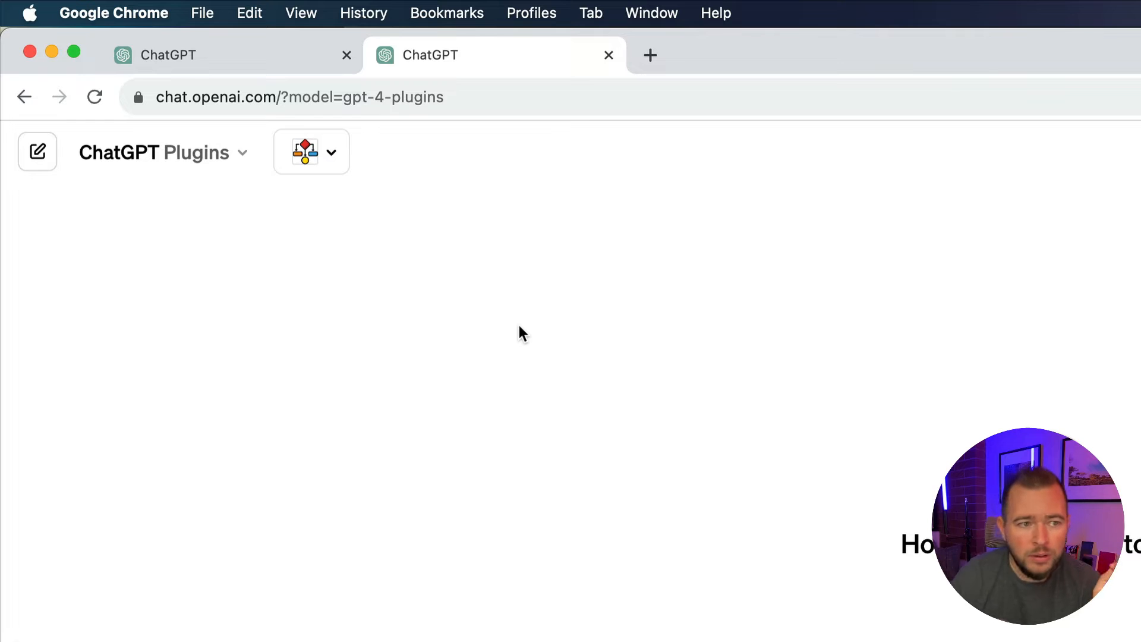
mouse_move(312, 196)
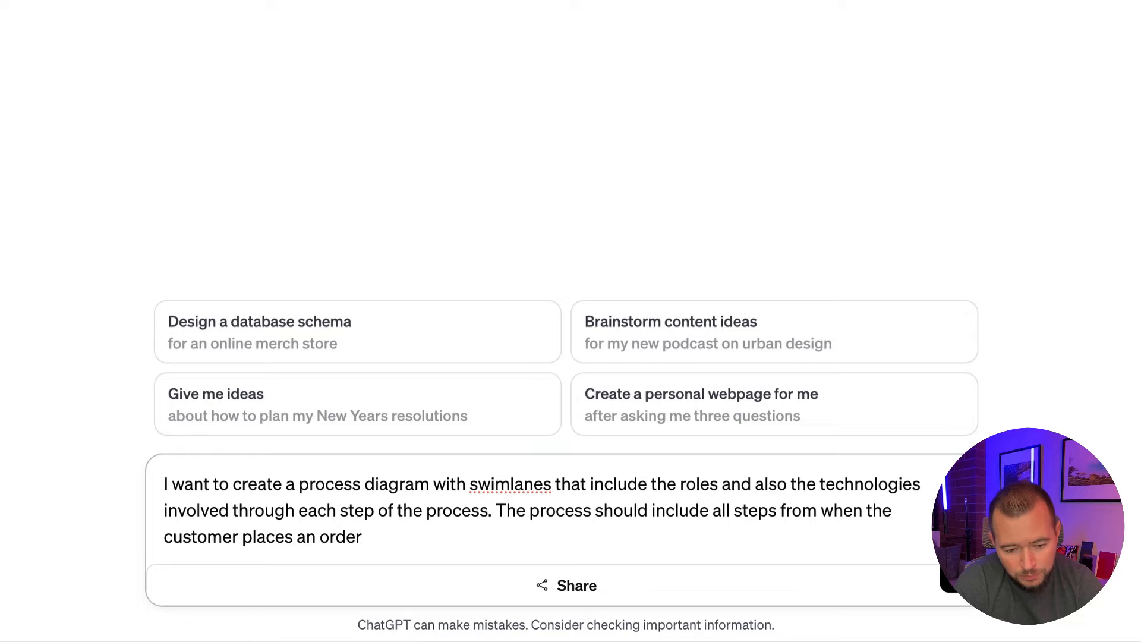
Step: Send a swimlane diagram prompt for an existing account's plumbing wholesale order, with process outline
text(to when the order is p)
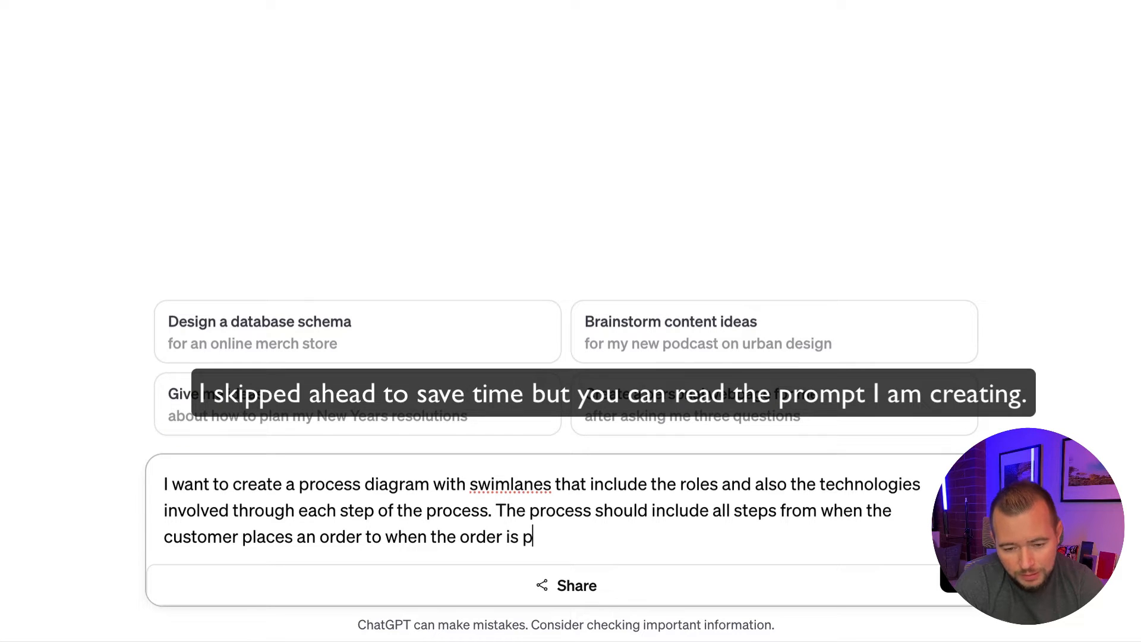
text(icked up and paid fo)
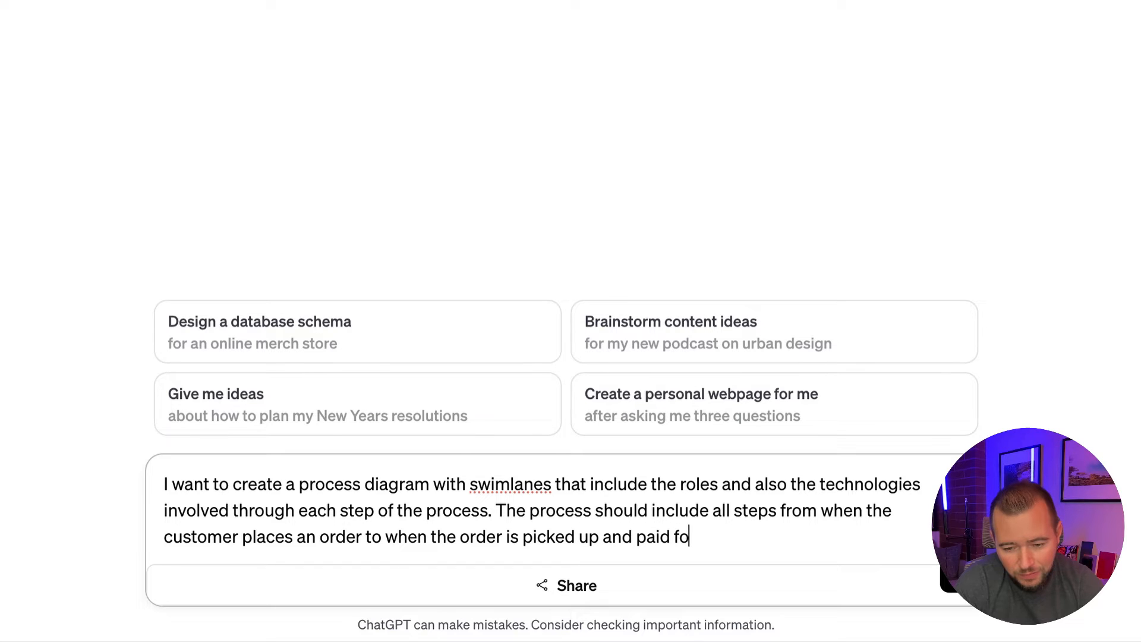
text(r. This is)
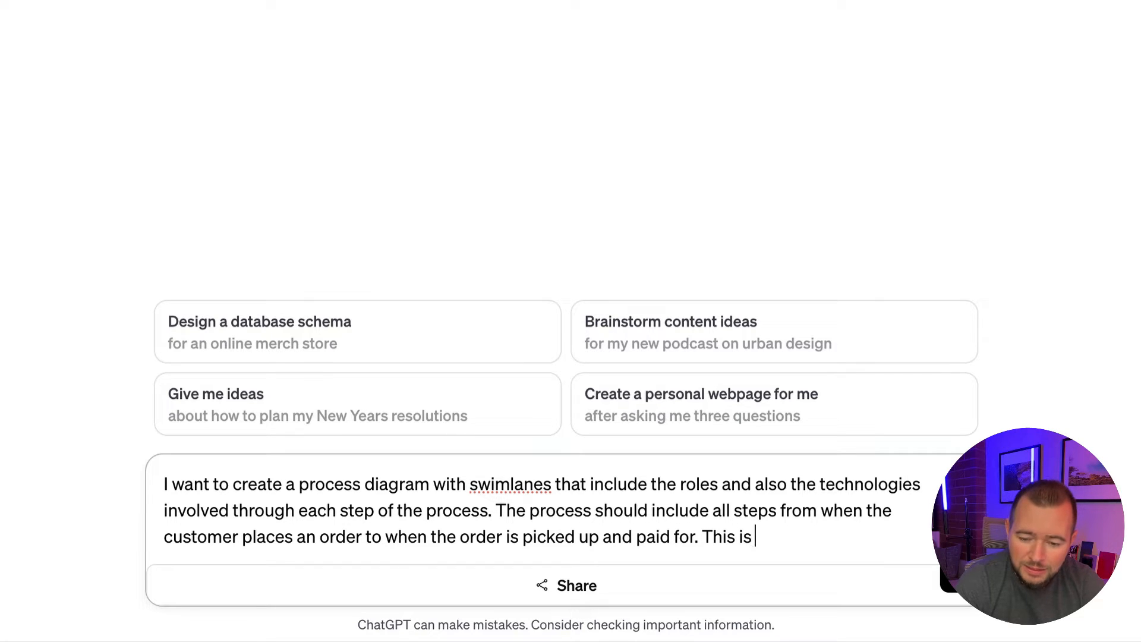
text(for a plumbing supply)
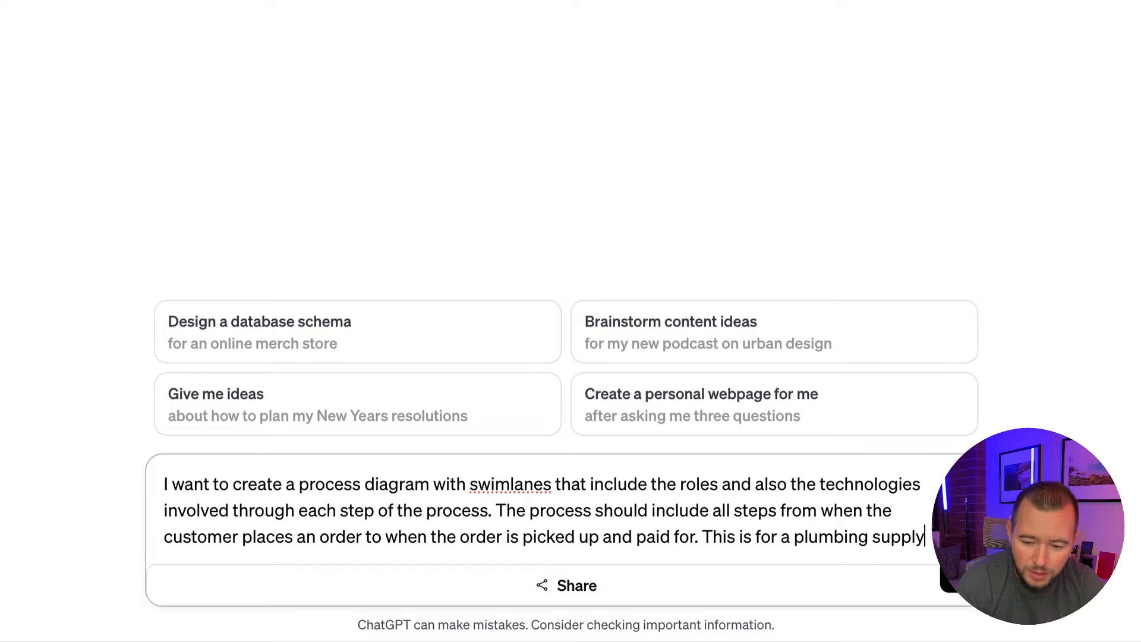
text(company and re)
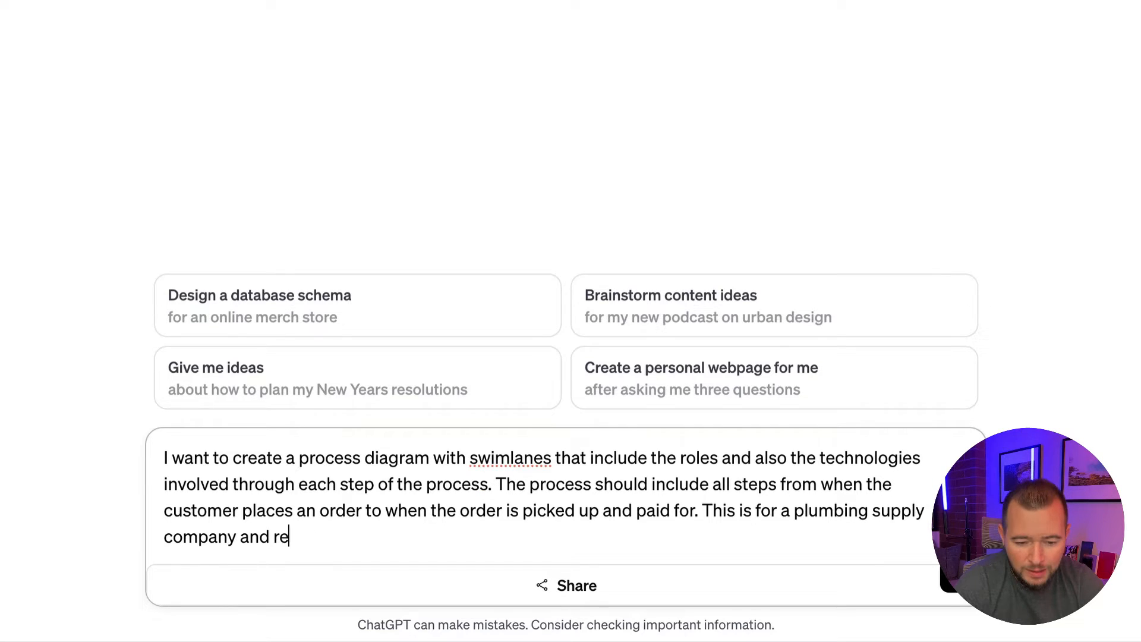
text(wholesal)
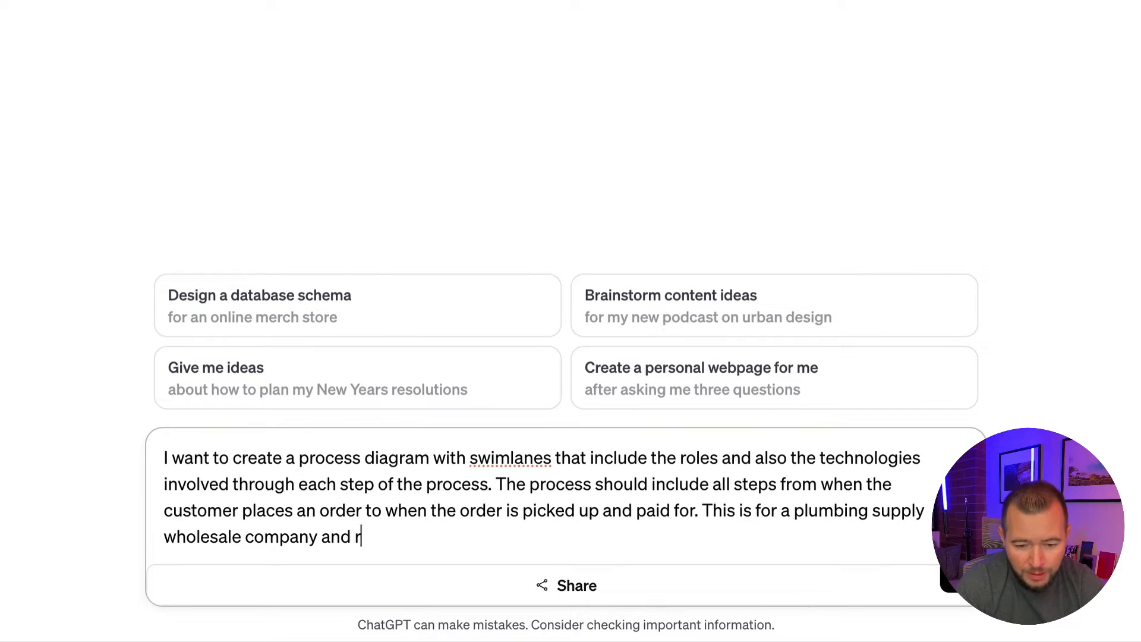
text(epresents an e)
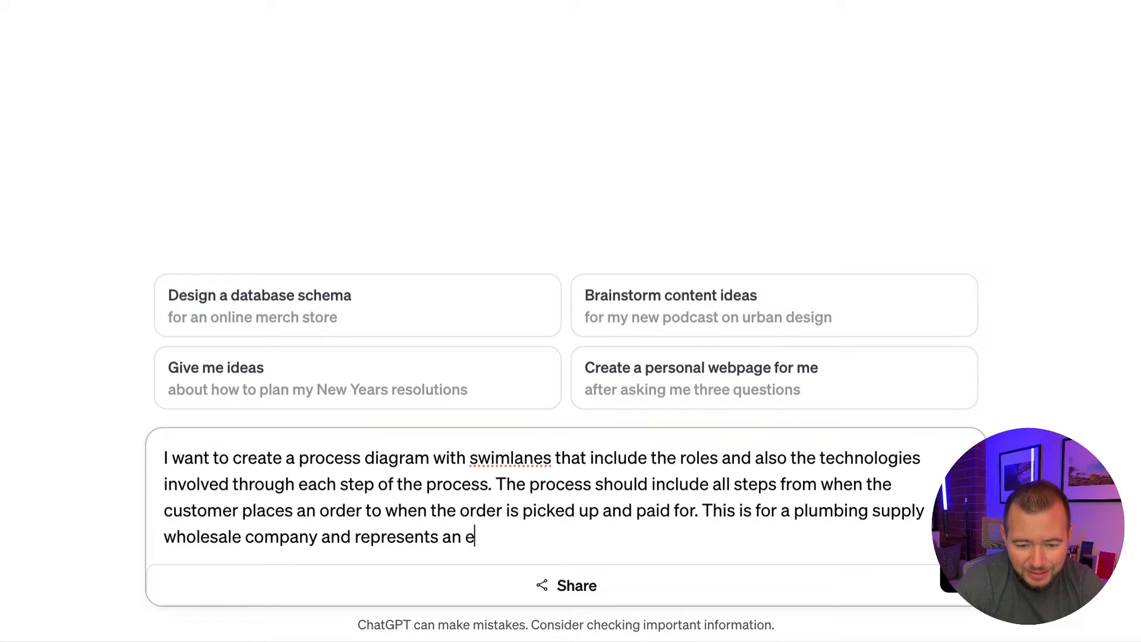
text(xisting account placing an order for some plumbing)
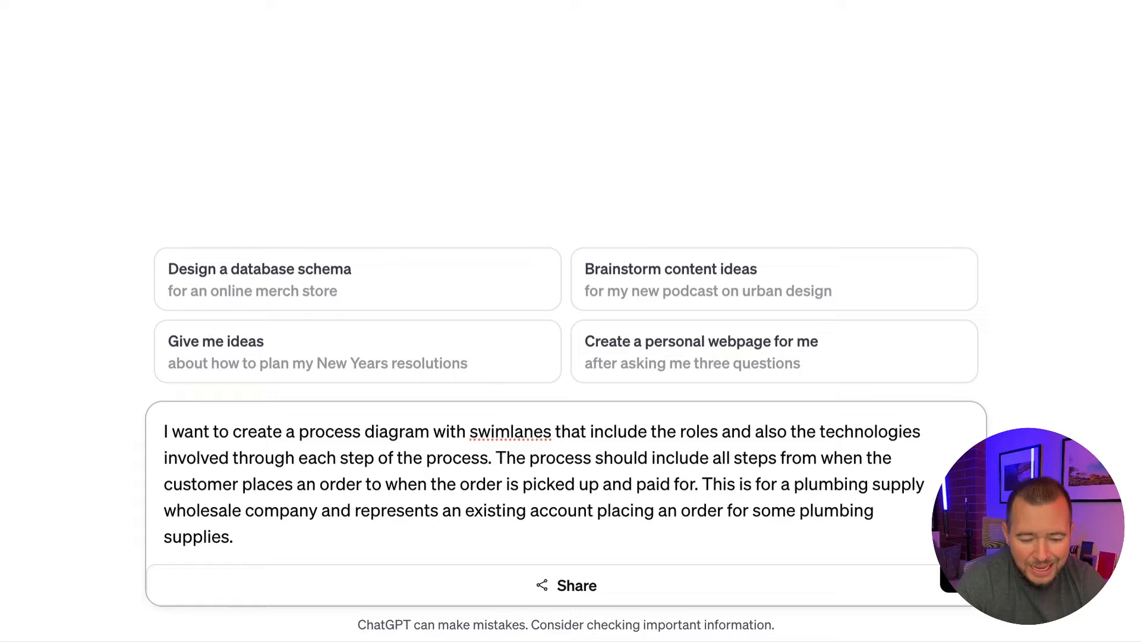
text(Here's the outline of wha)
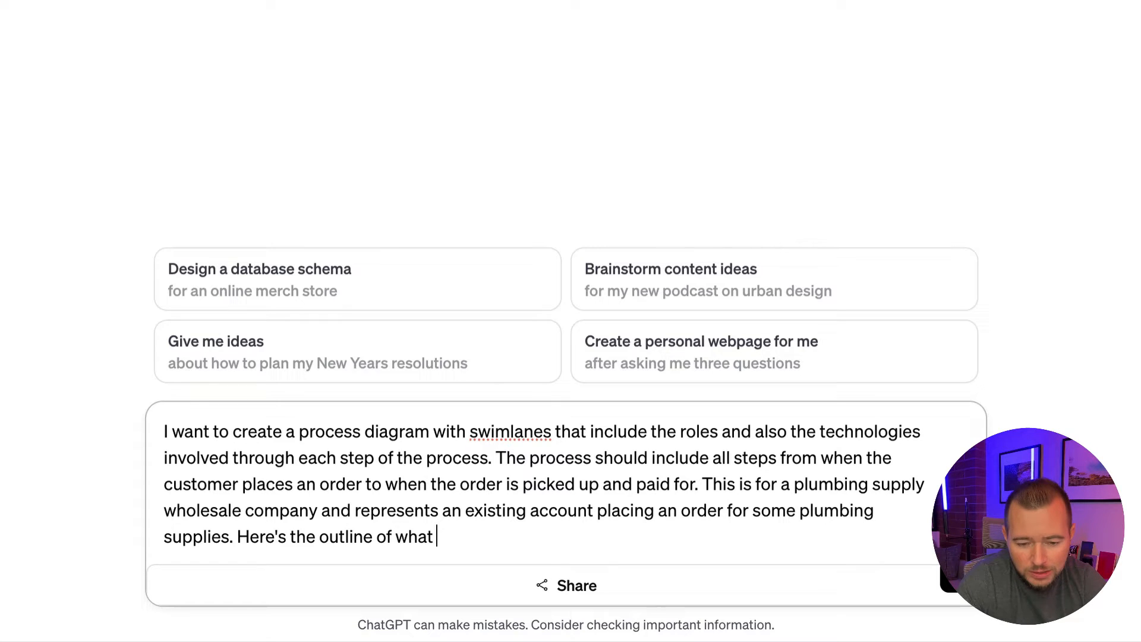
text(that process looks)
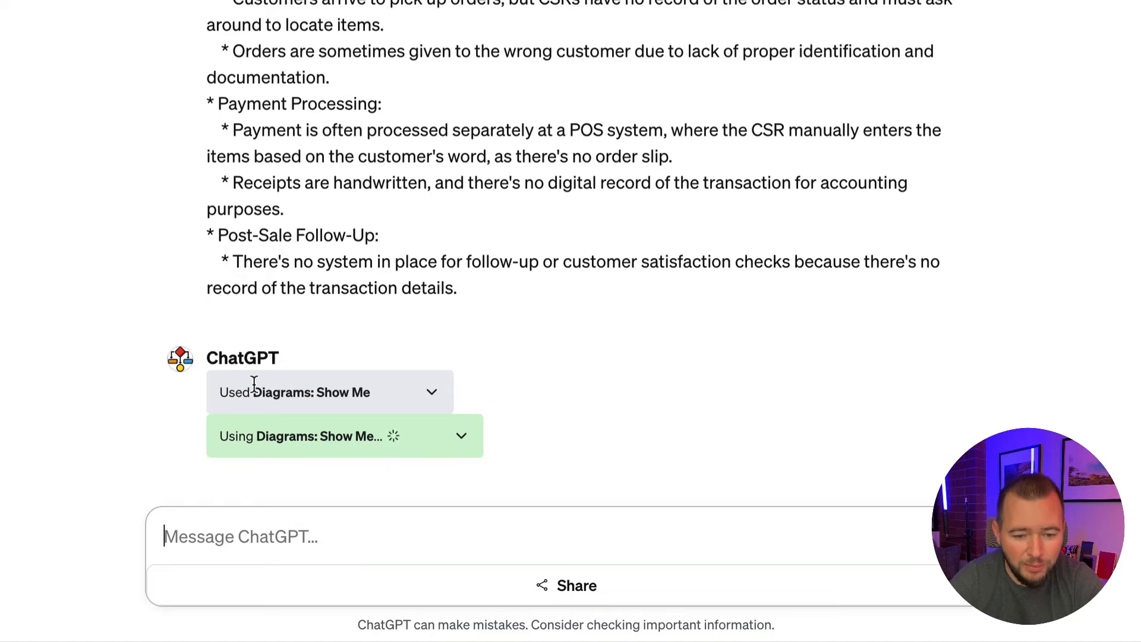
mouse_move(561, 394)
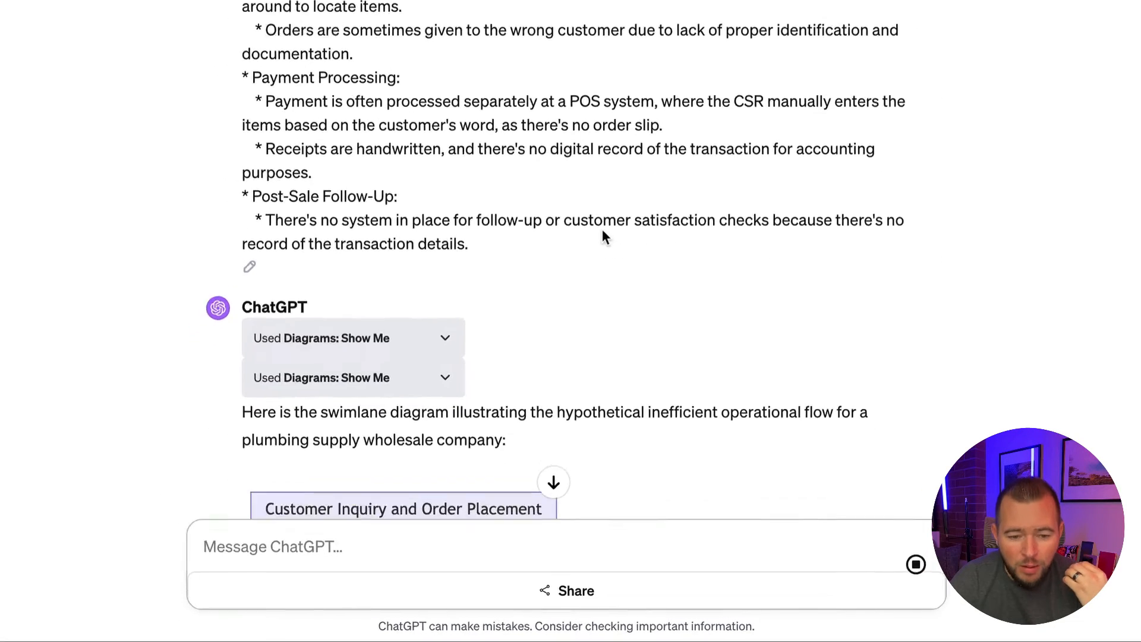
Step: Scroll through the generated flowchart, from Customer Inquiry and Check Paper Catalog onward
scroll(down, 3)
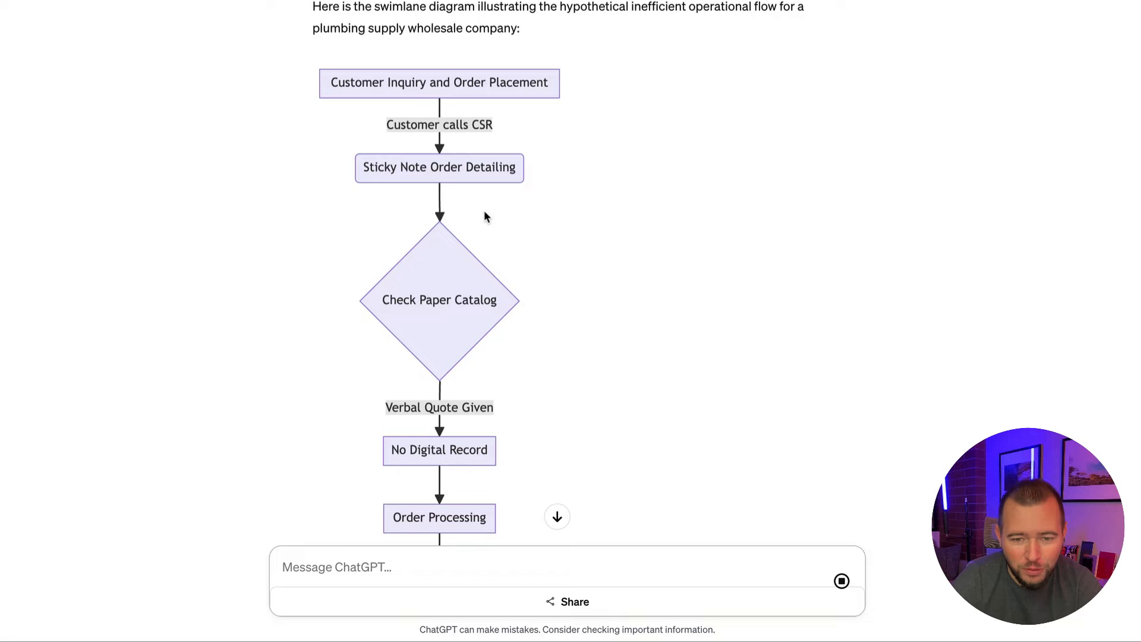
scroll(down, 3)
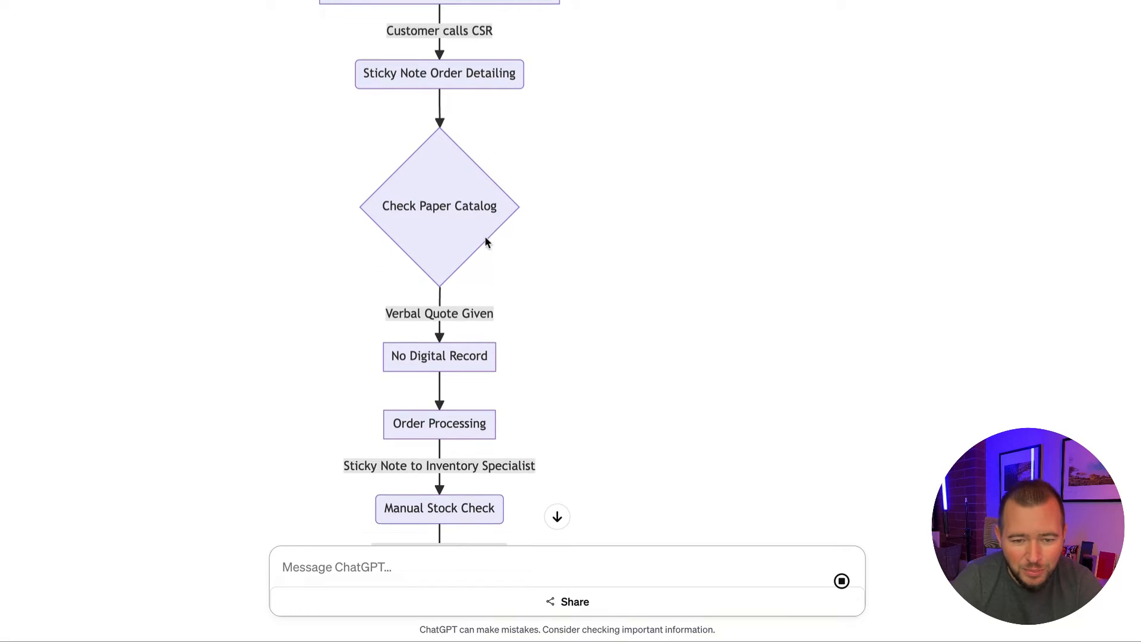
scroll(down, 3)
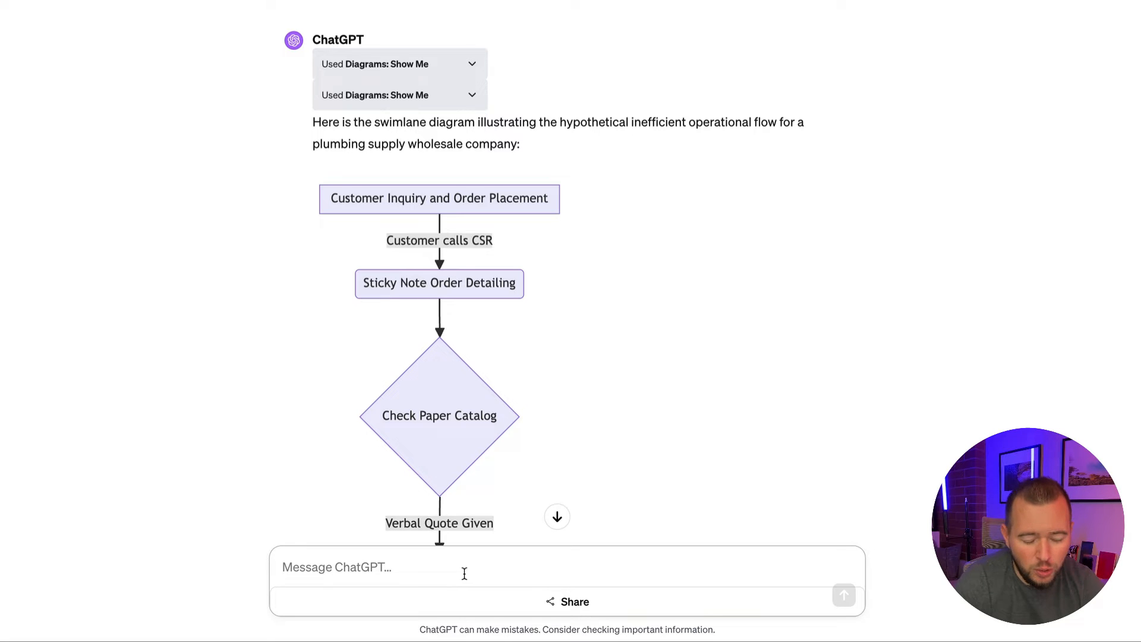
Step: Send a follow-up noting the missing swimlanes and requesting CSR and Inventory Specialist lanes
text(This doesn't include)
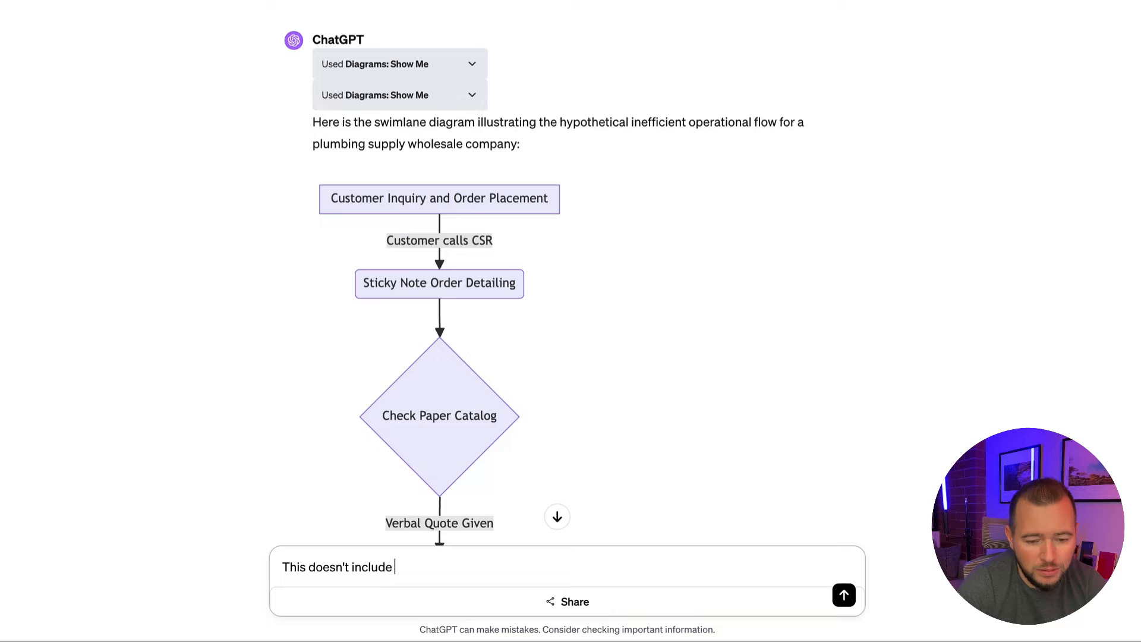
text(swimlanes)
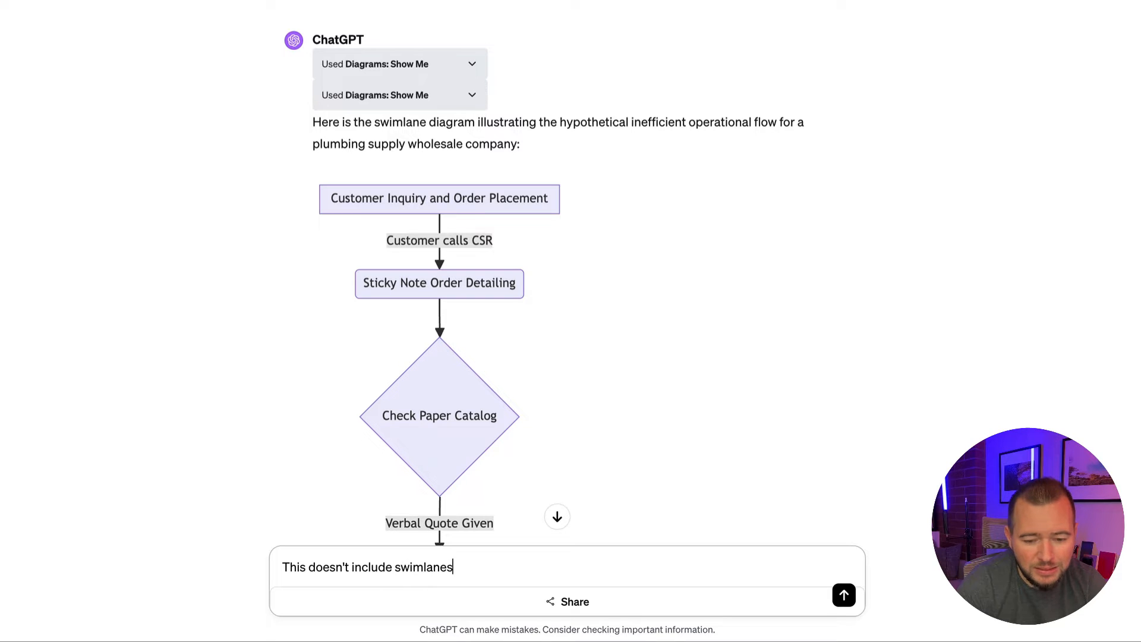
text(in the process. It's not the type of diagram I was looking for. In this)
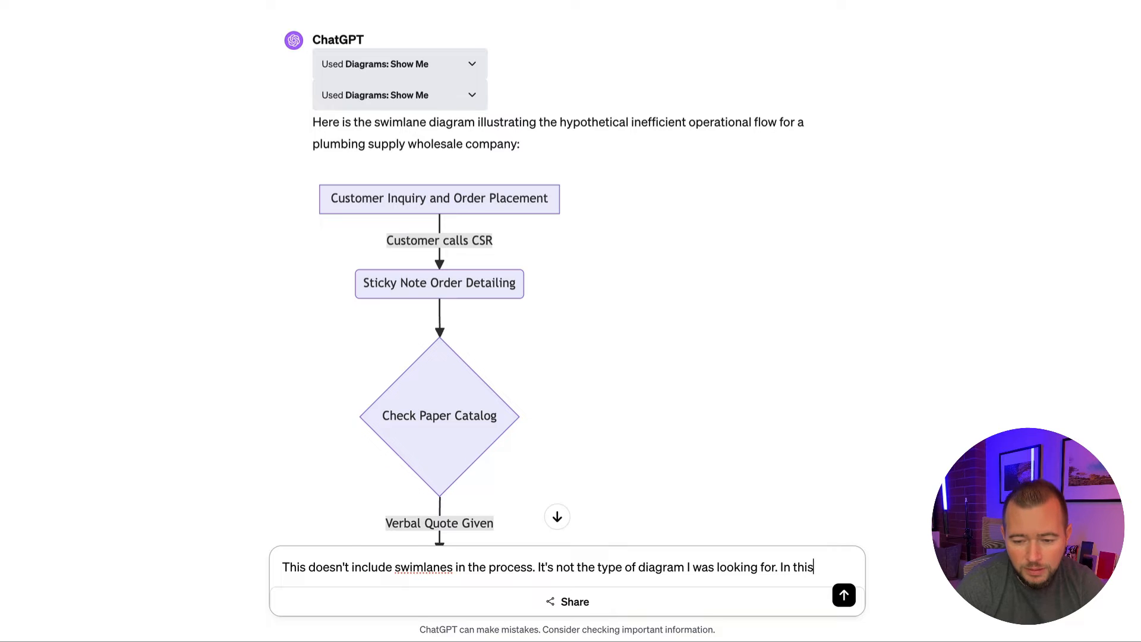
text(diagram I w)
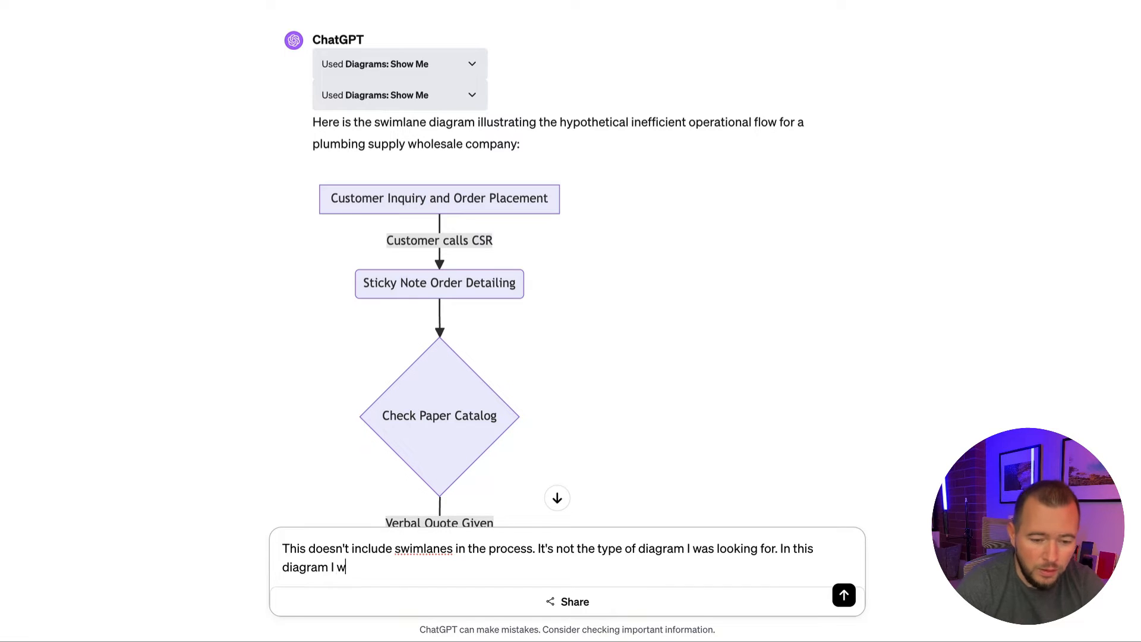
text(ant swimlanes for the CSR, Inventory sp)
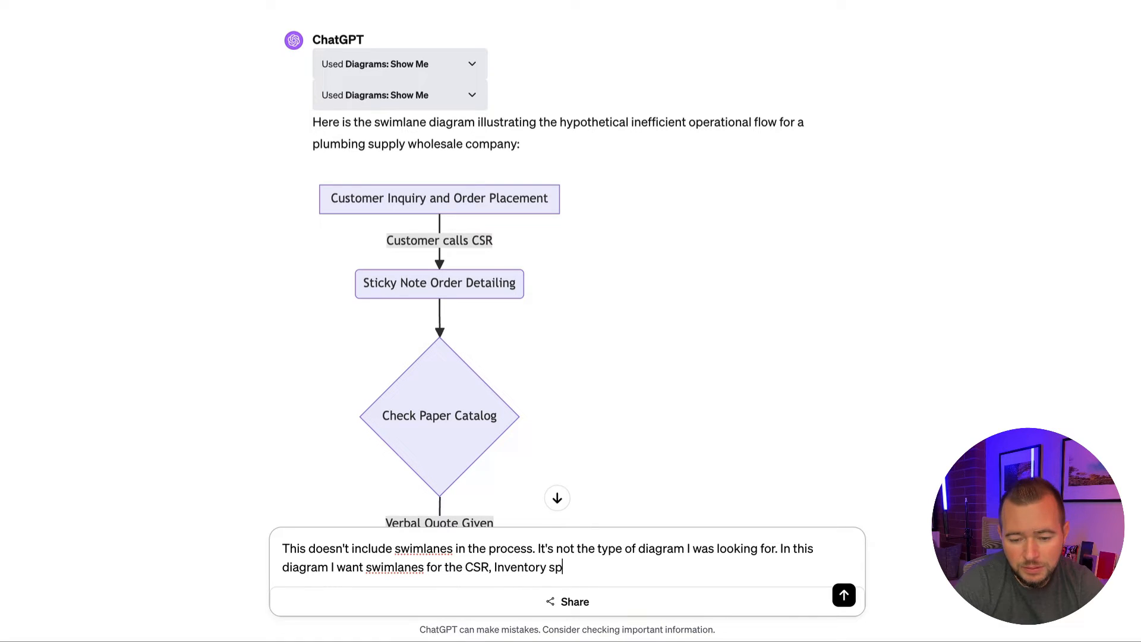
text(ecialist, etc. Can)
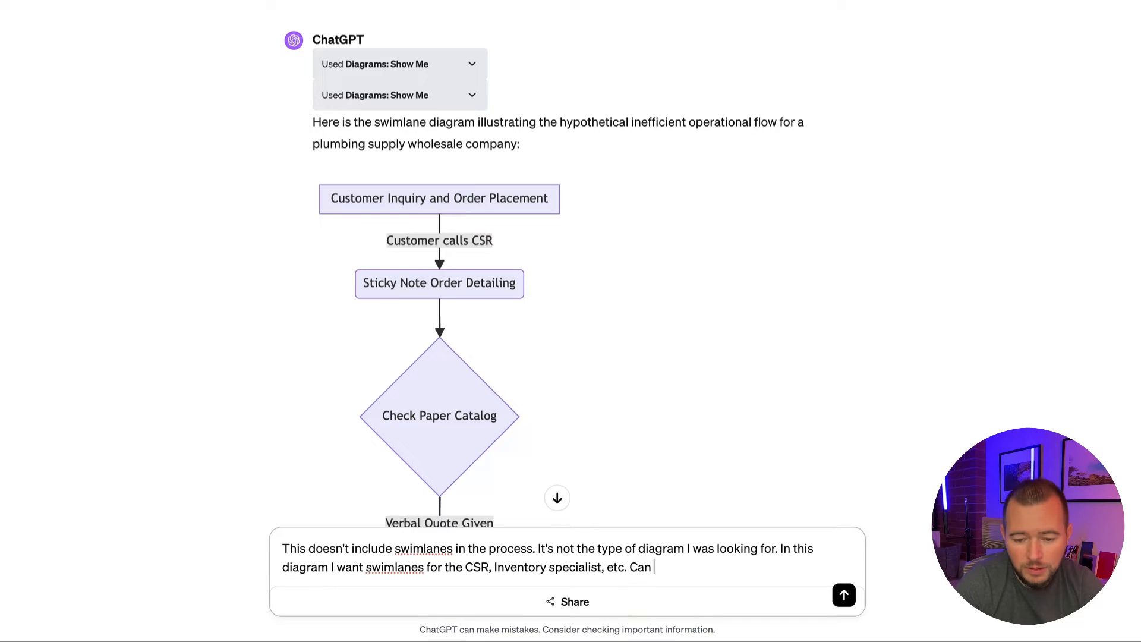
text(you try again.)
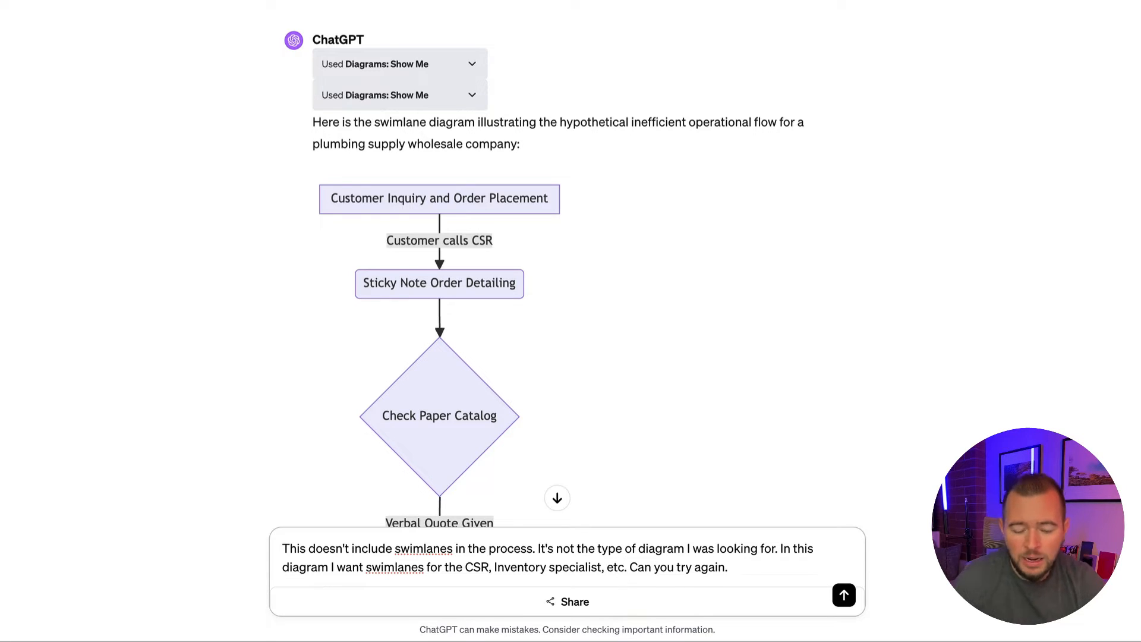
scroll(down, 3)
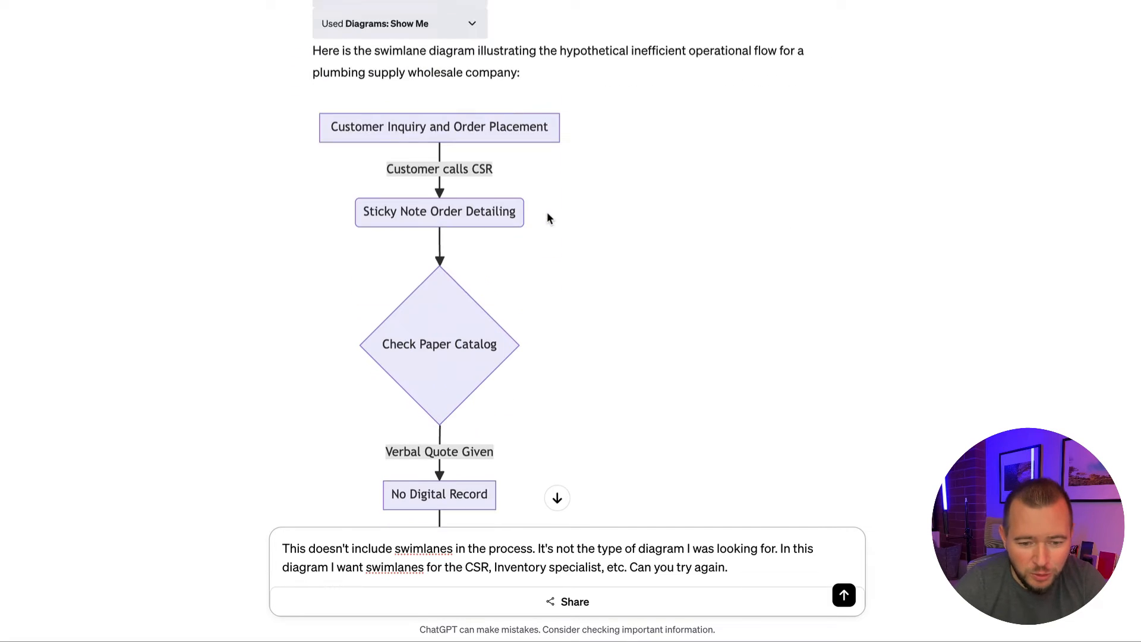
scroll(up, 3)
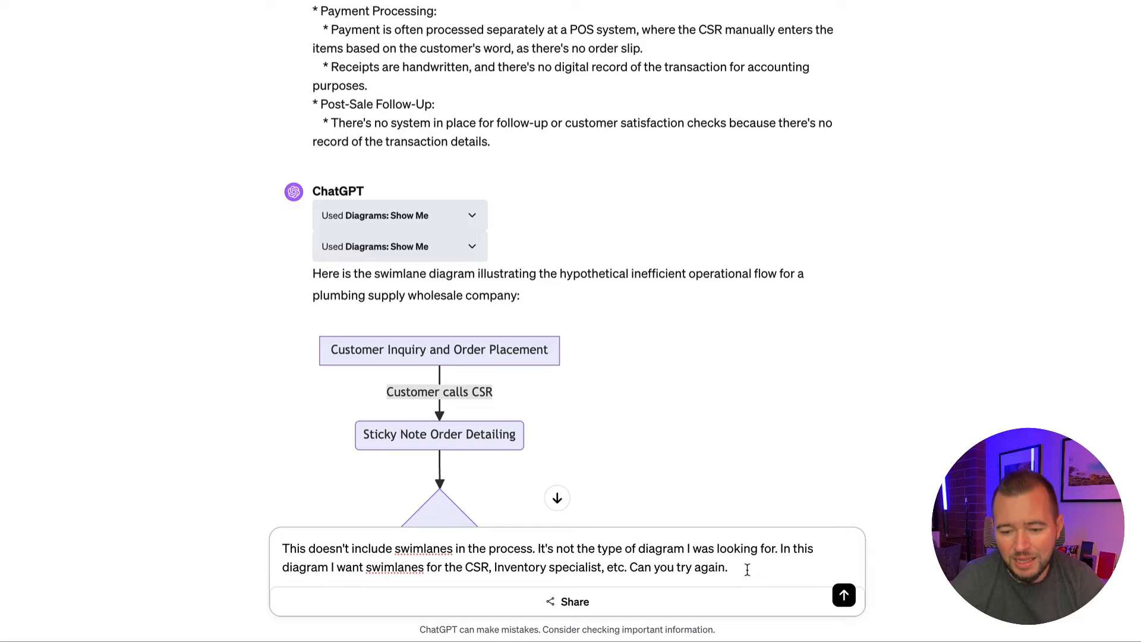
click(844, 595)
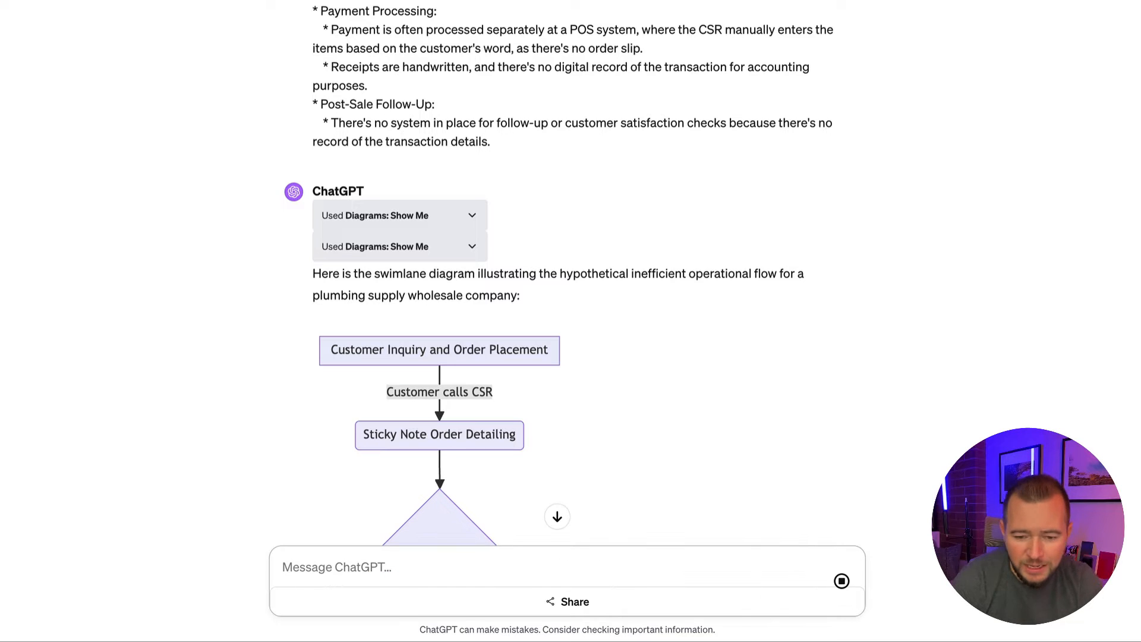
Step: Inspect the new diagram with Customer, CSR, Inventory, Purchasing, Warehouse and Point of Sale lanes
scroll(down, 3)
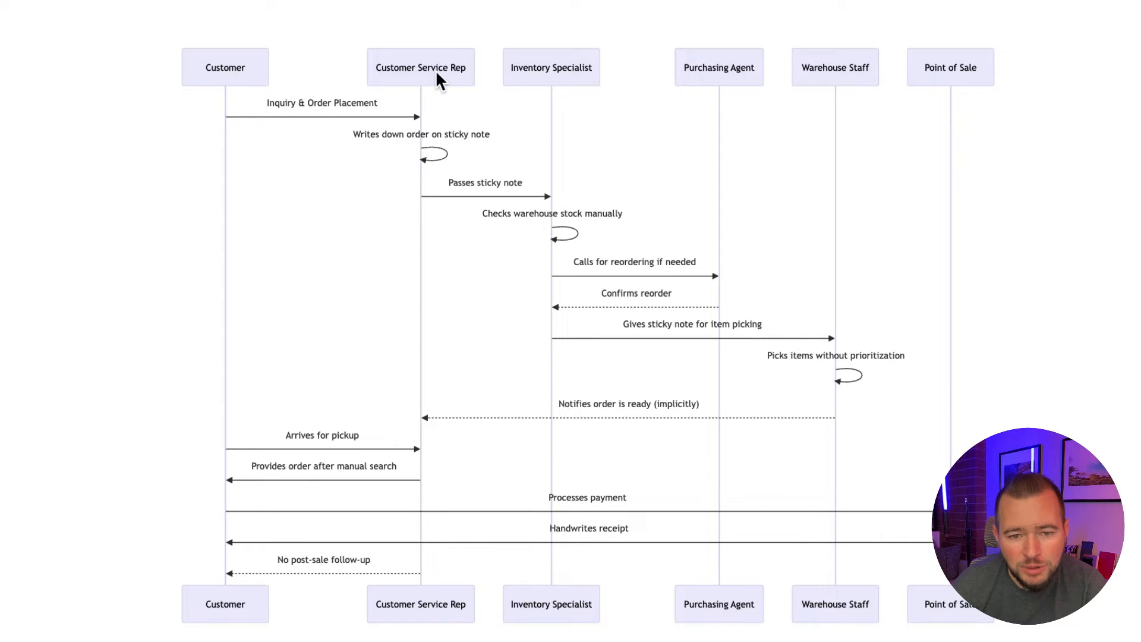
mouse_move(422, 164)
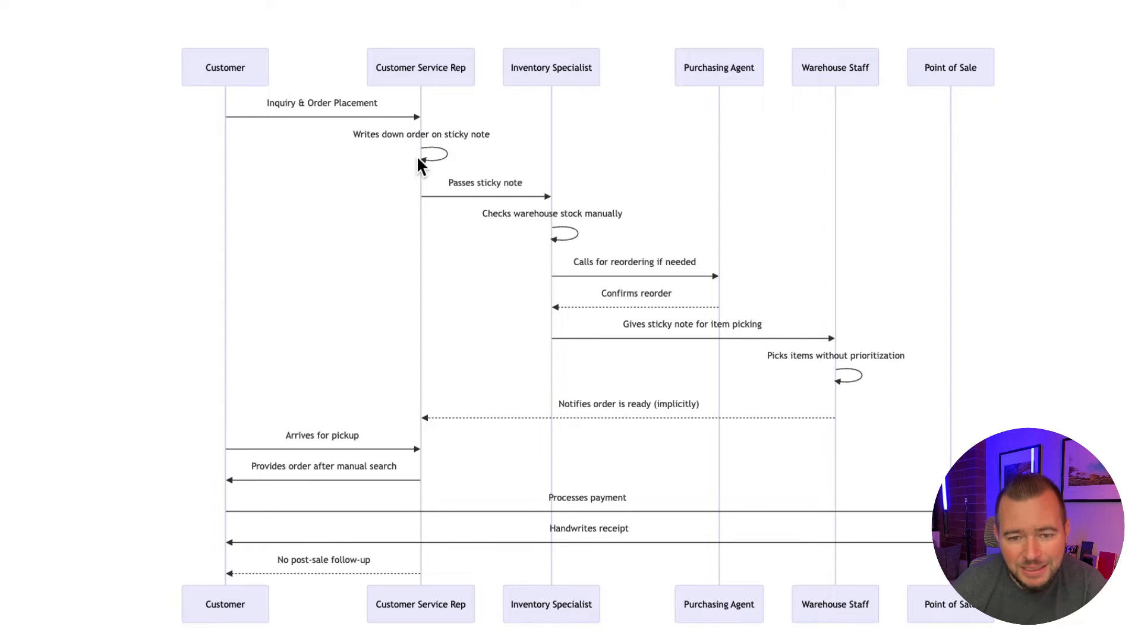
mouse_move(586, 224)
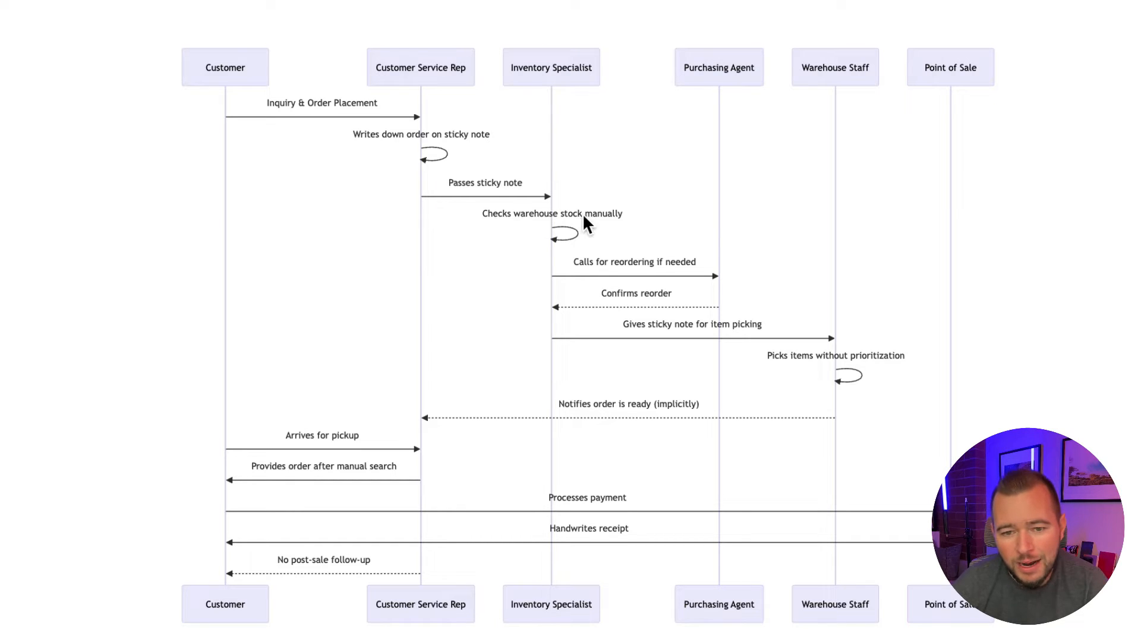
mouse_move(567, 333)
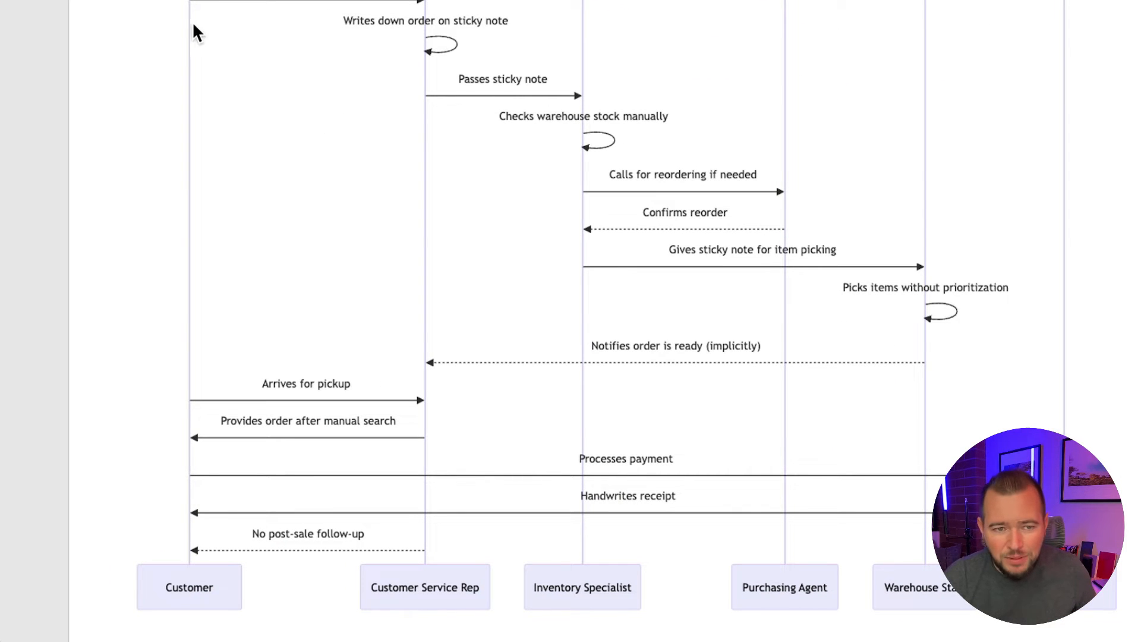
mouse_move(895, 248)
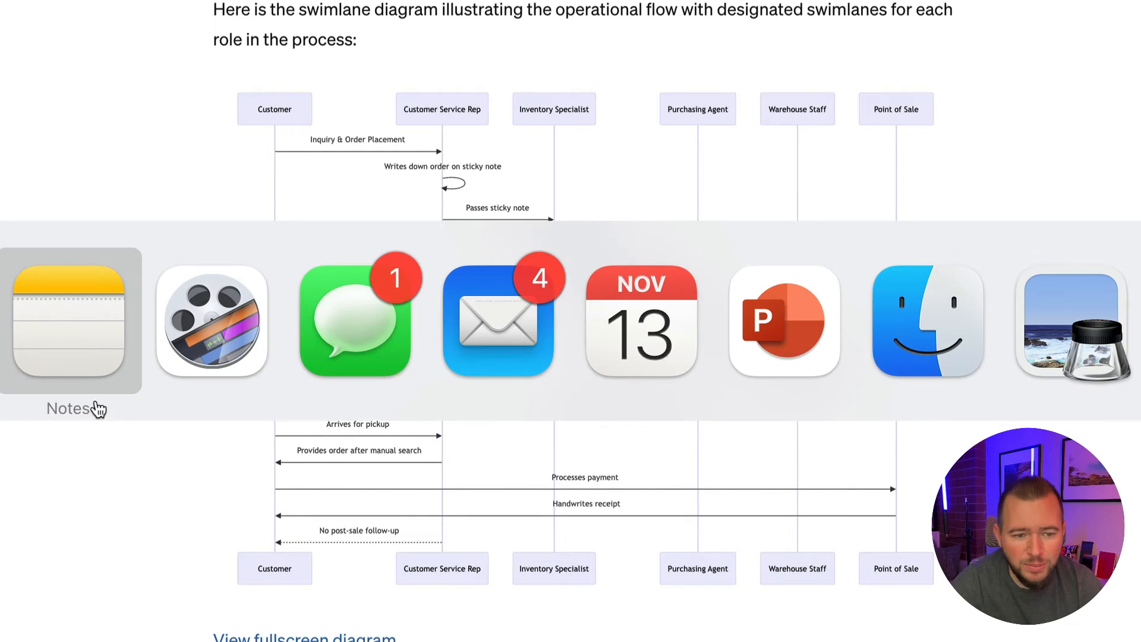
Step: Scroll the Apple Notes order process notes down to Opportunities for Improvement
scroll(down, 3)
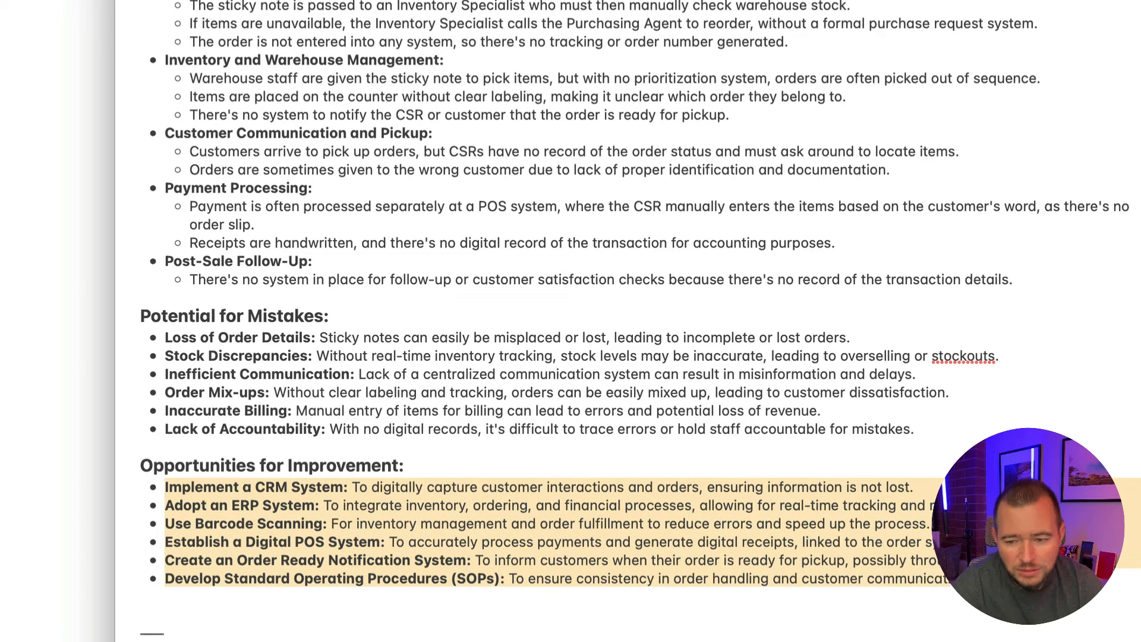
scroll(down, 3)
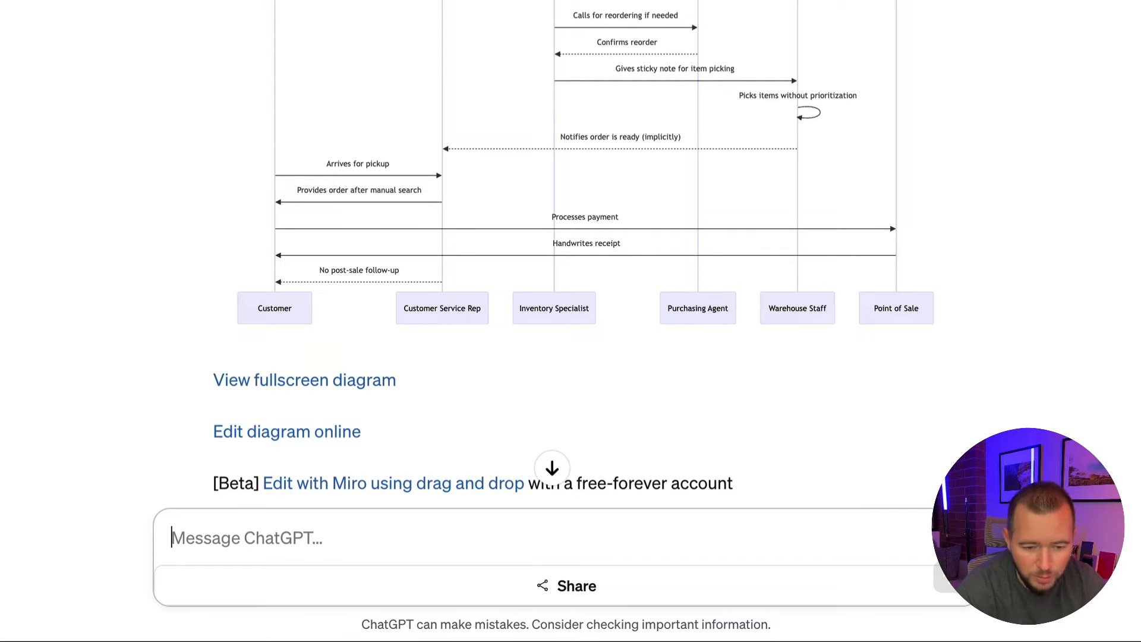
Step: Ask ChatGPT to update the diagram showing how the new improvement opportunities would be implemented
text(This is great, thanks!)
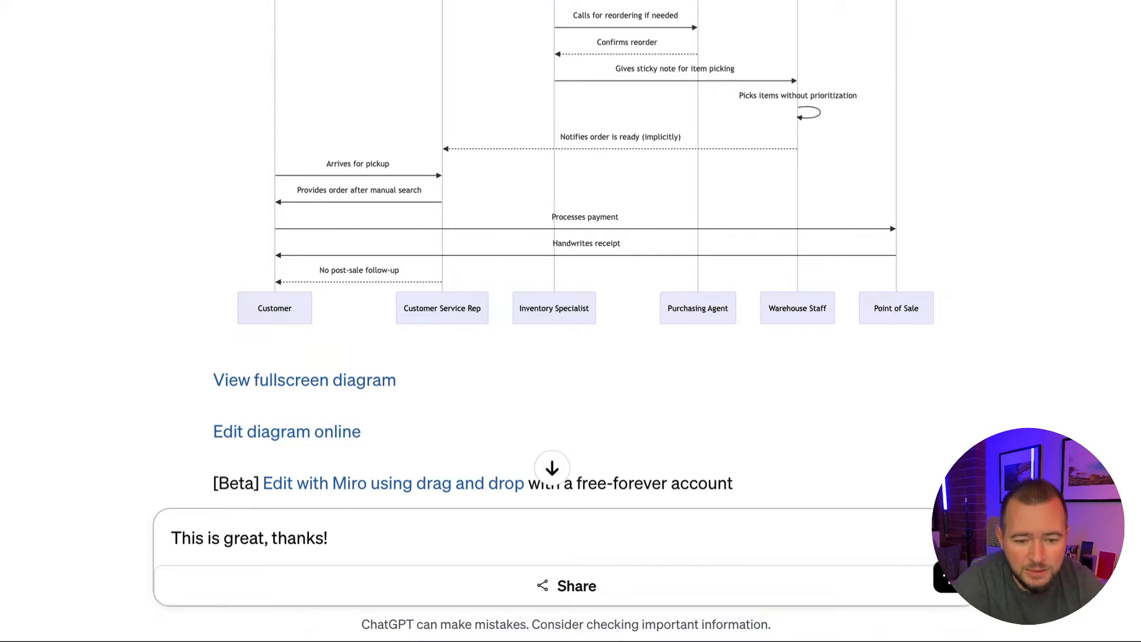
text(I'd like to creat)
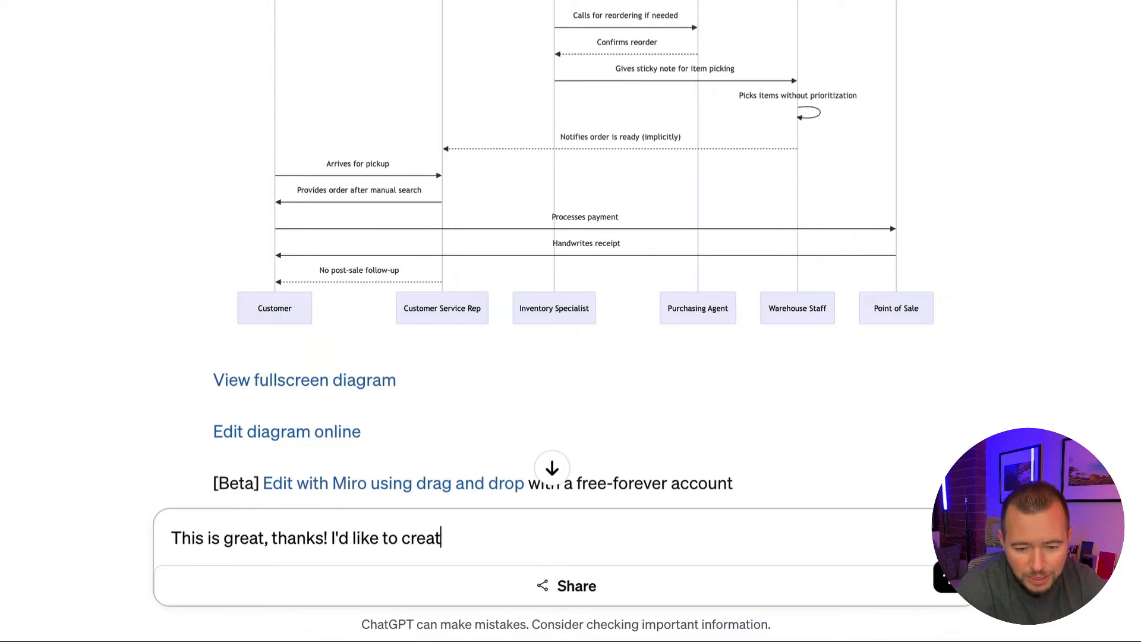
text(e an improv)
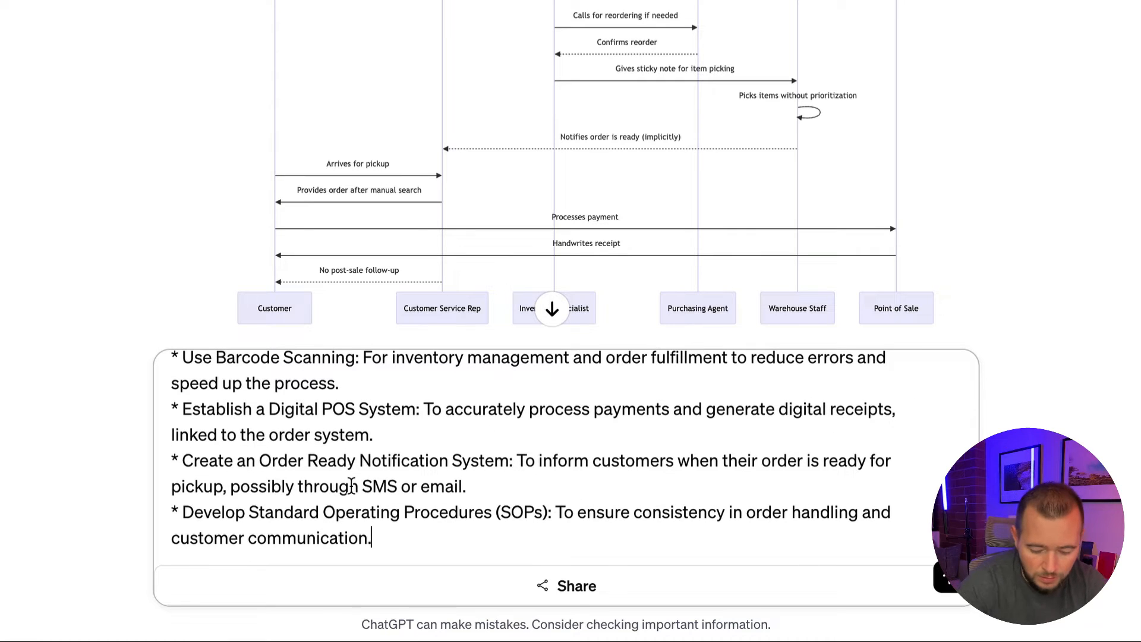
text(Can you)
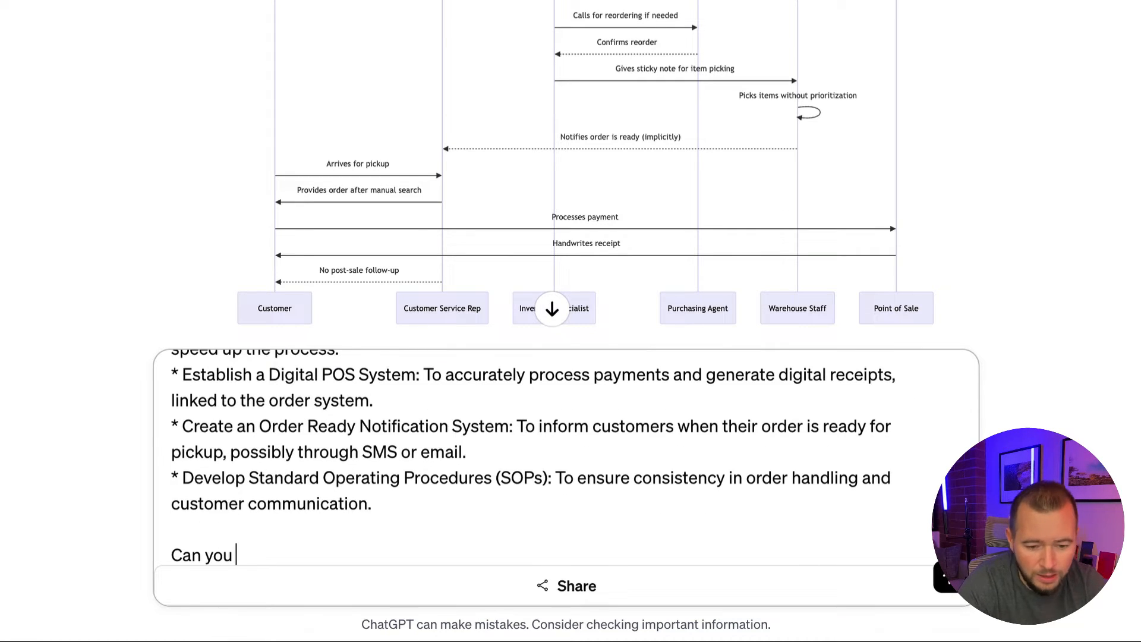
text(update this process di)
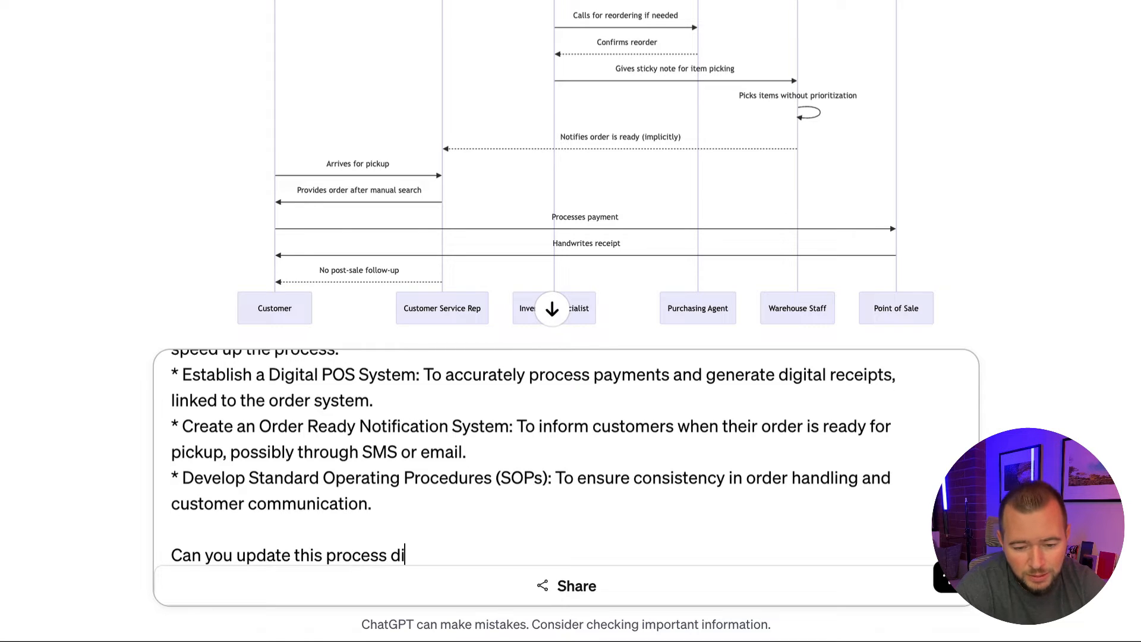
text(agram)
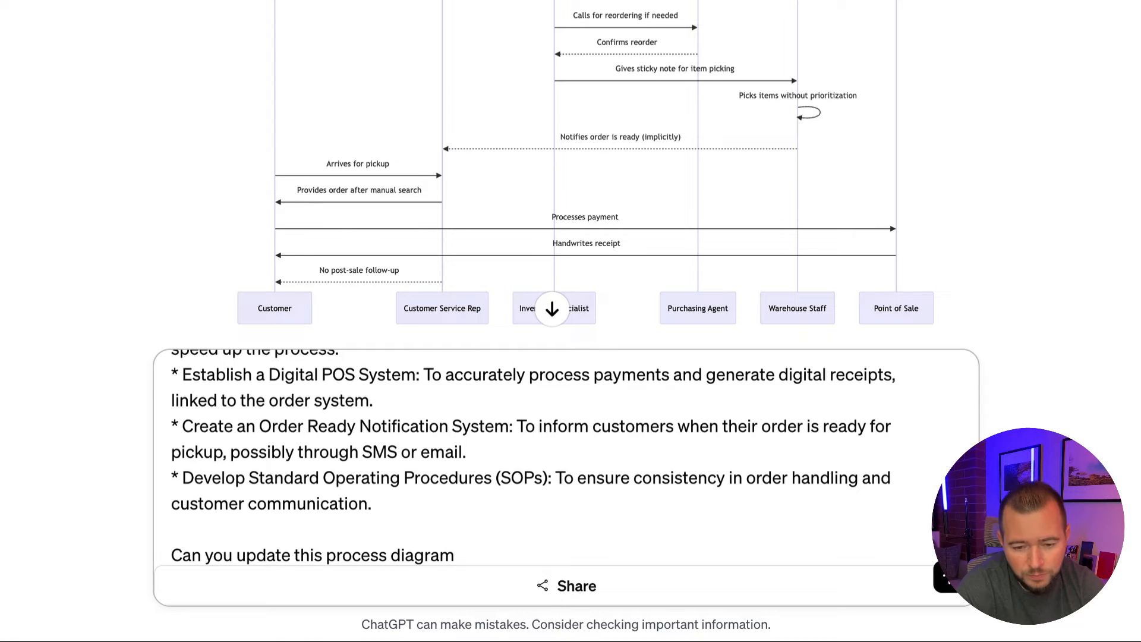
text(to show how)
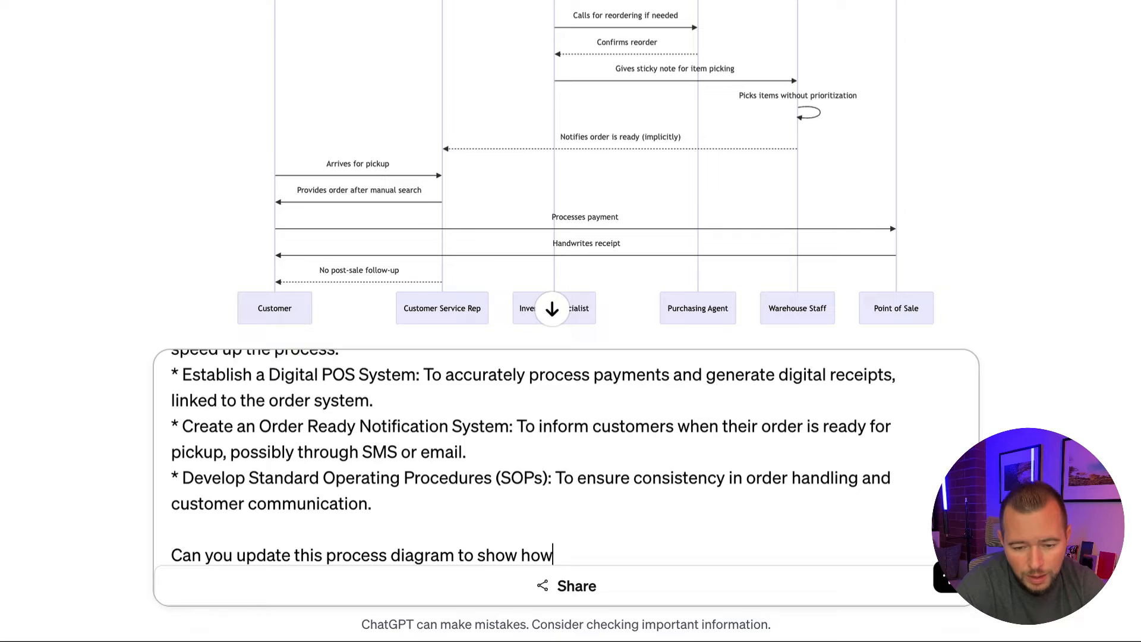
text(these new opport)
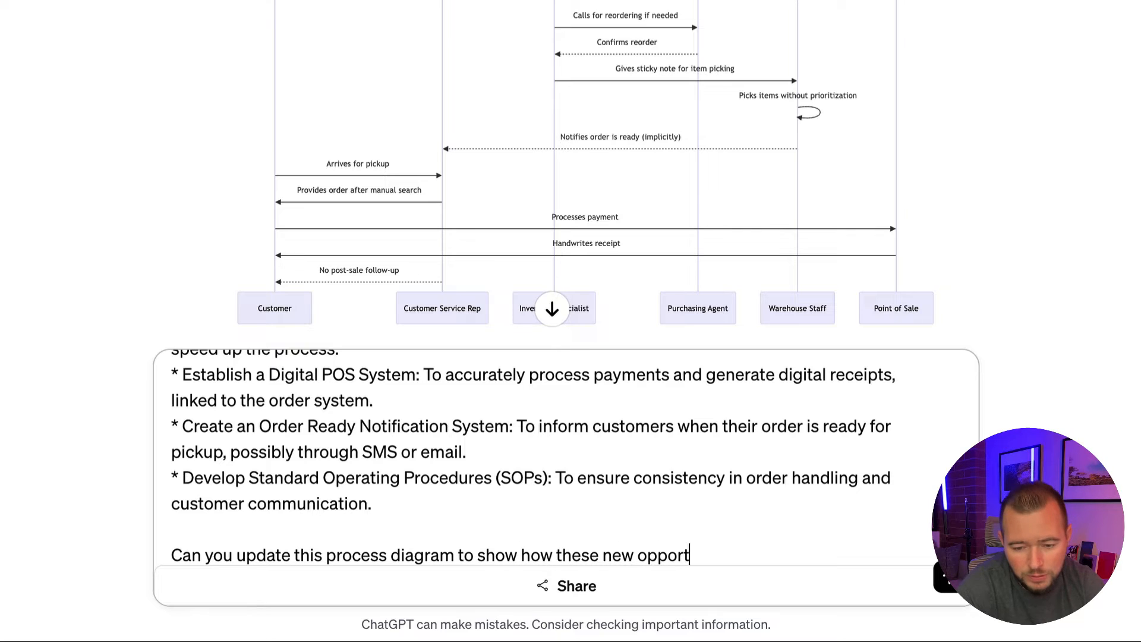
key(Backspace)
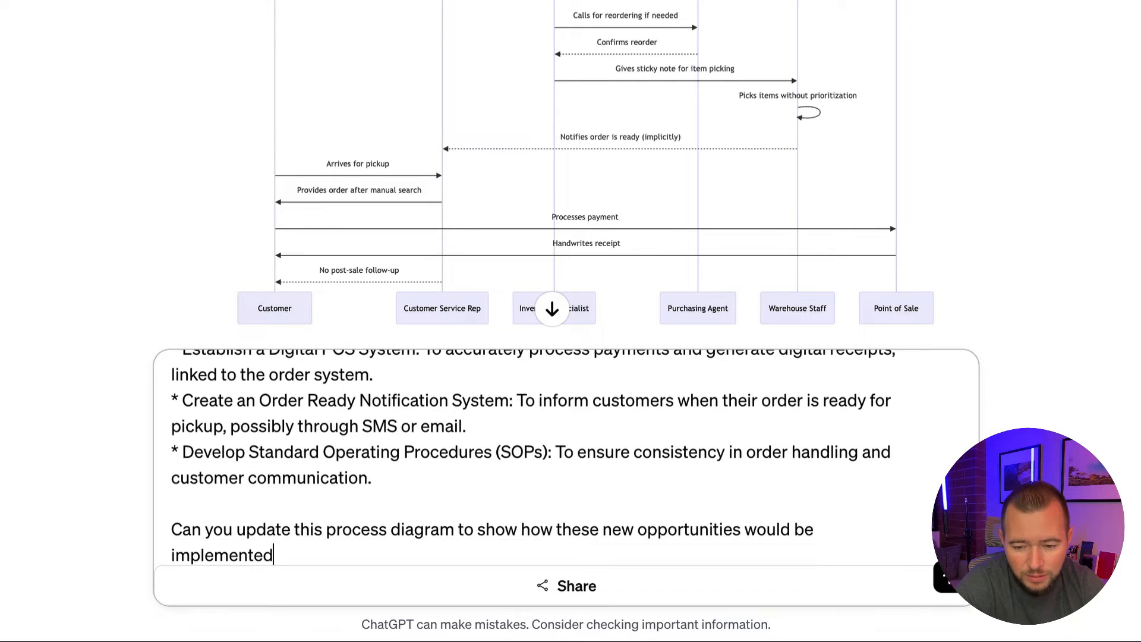
text(? Thanks!)
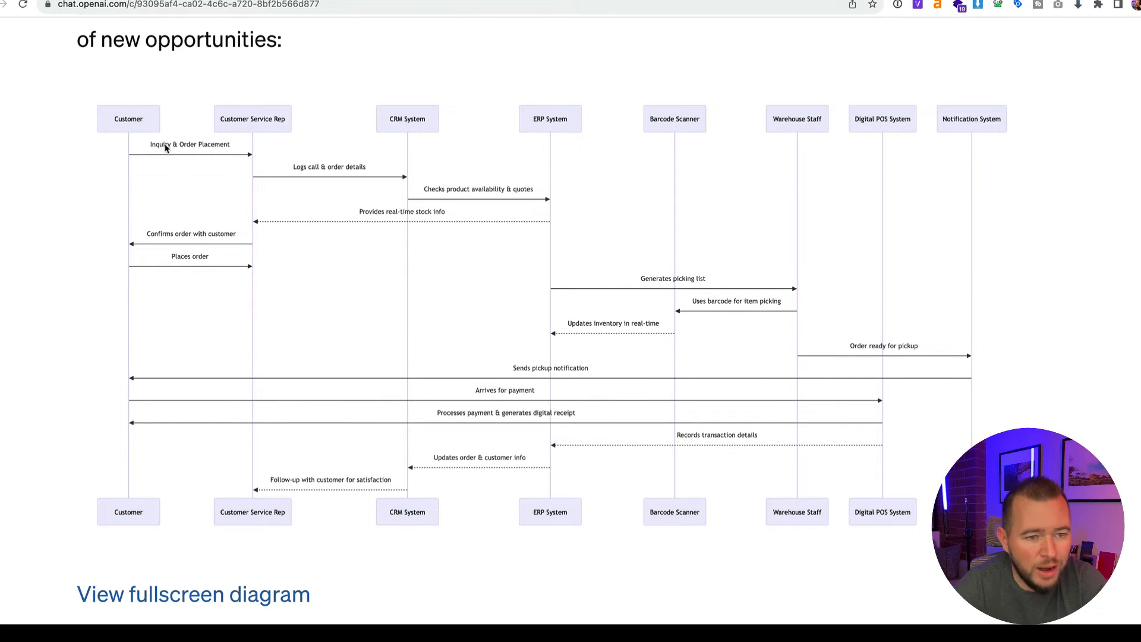
mouse_move(251, 169)
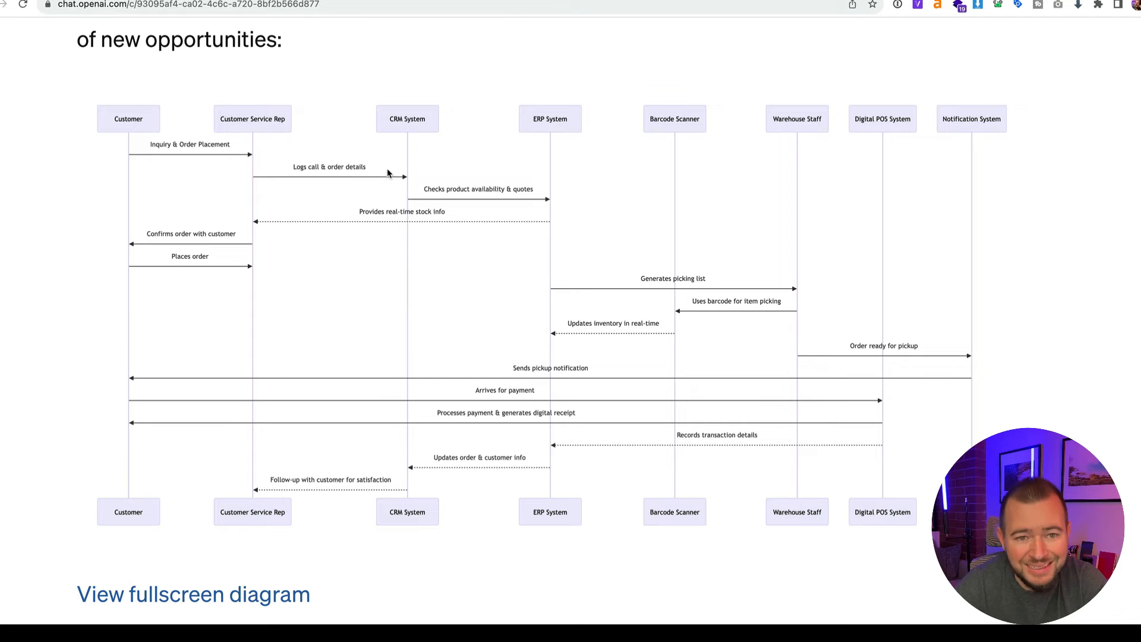
mouse_move(413, 123)
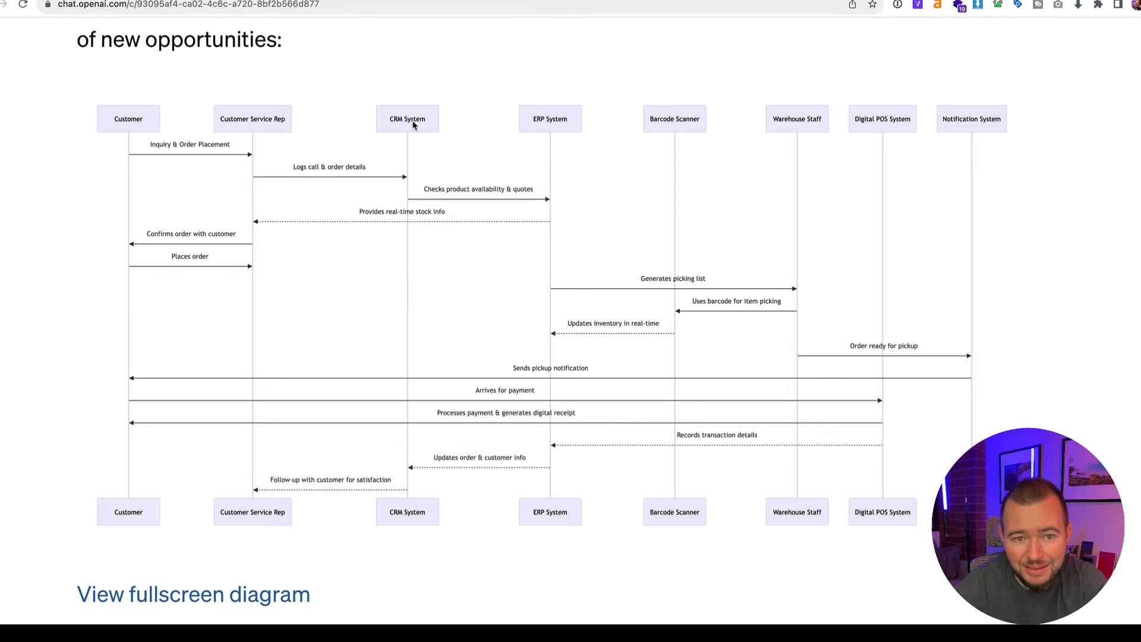
mouse_move(503, 195)
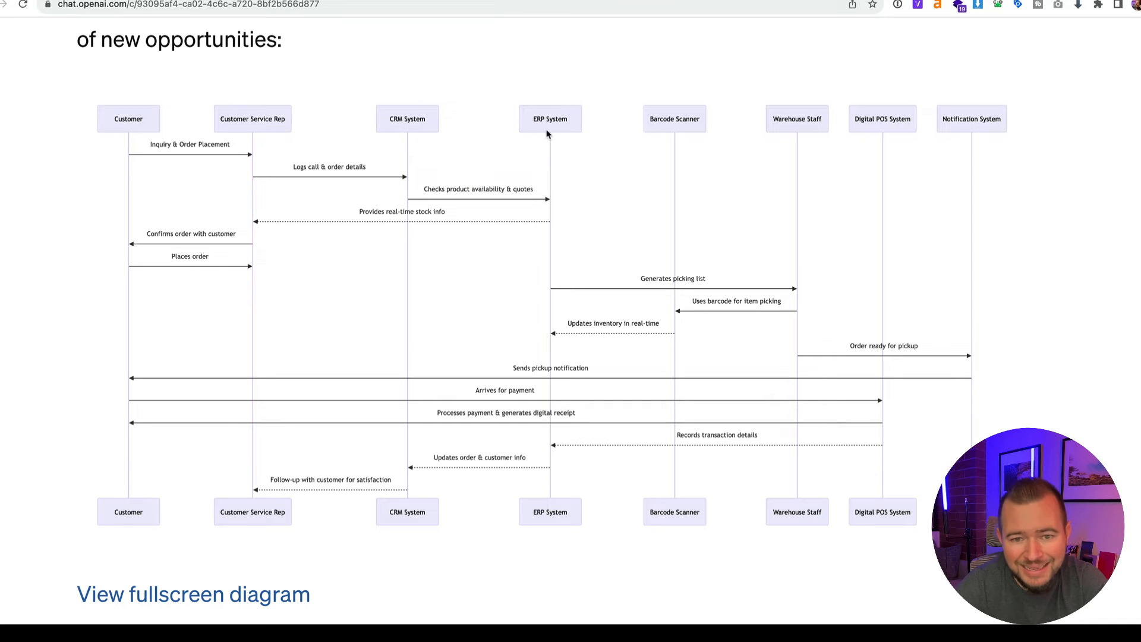
mouse_move(532, 228)
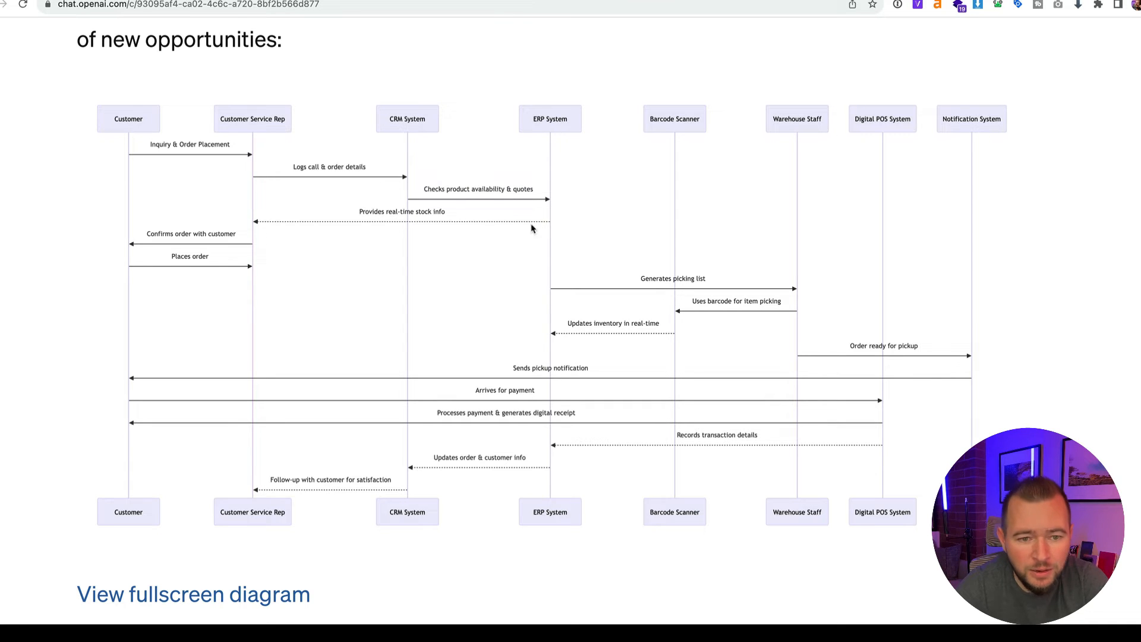
mouse_move(334, 230)
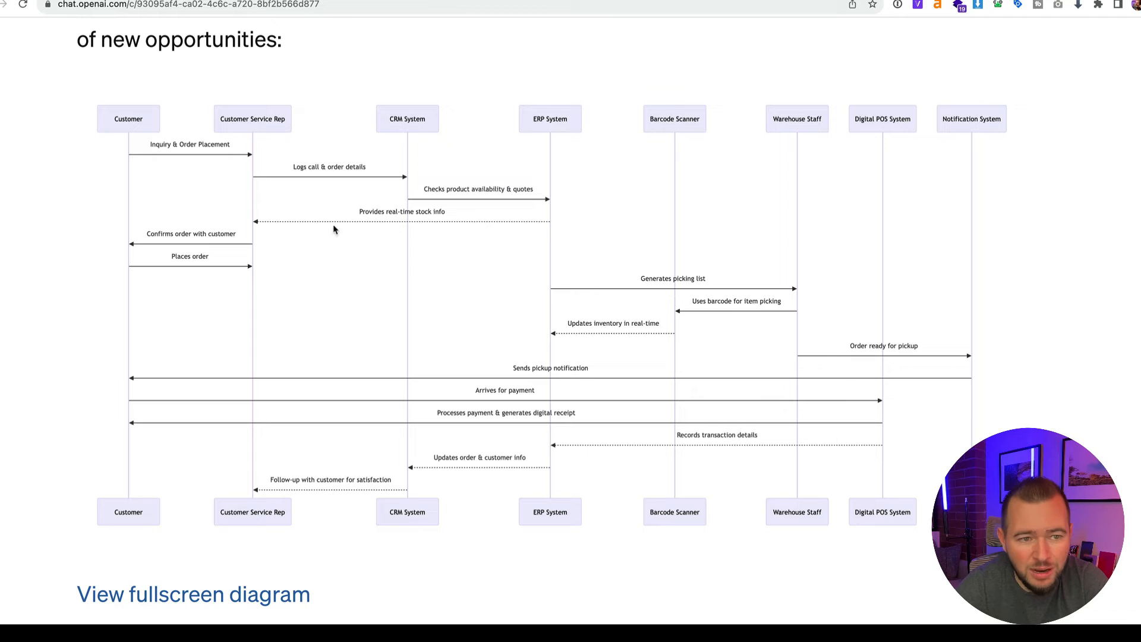
mouse_move(254, 222)
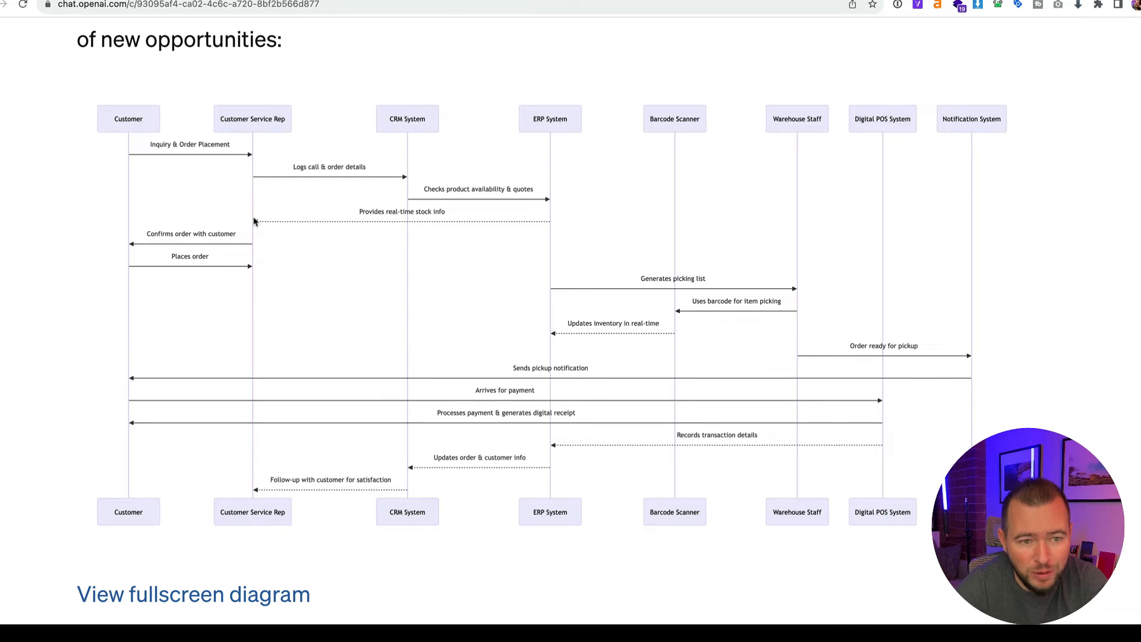
mouse_move(417, 126)
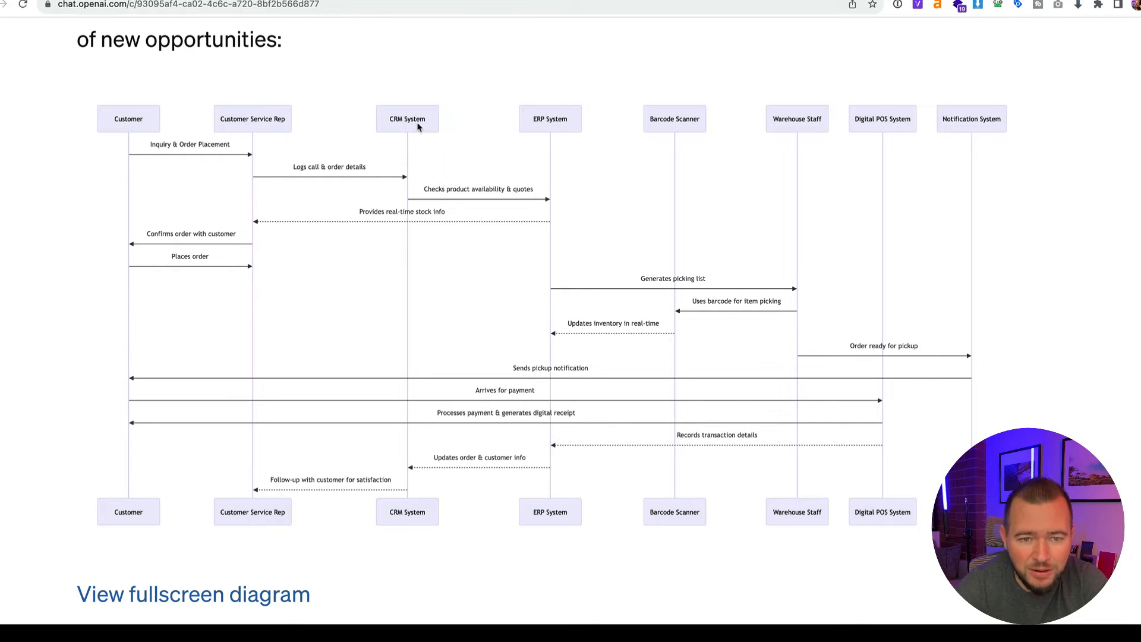
mouse_move(542, 121)
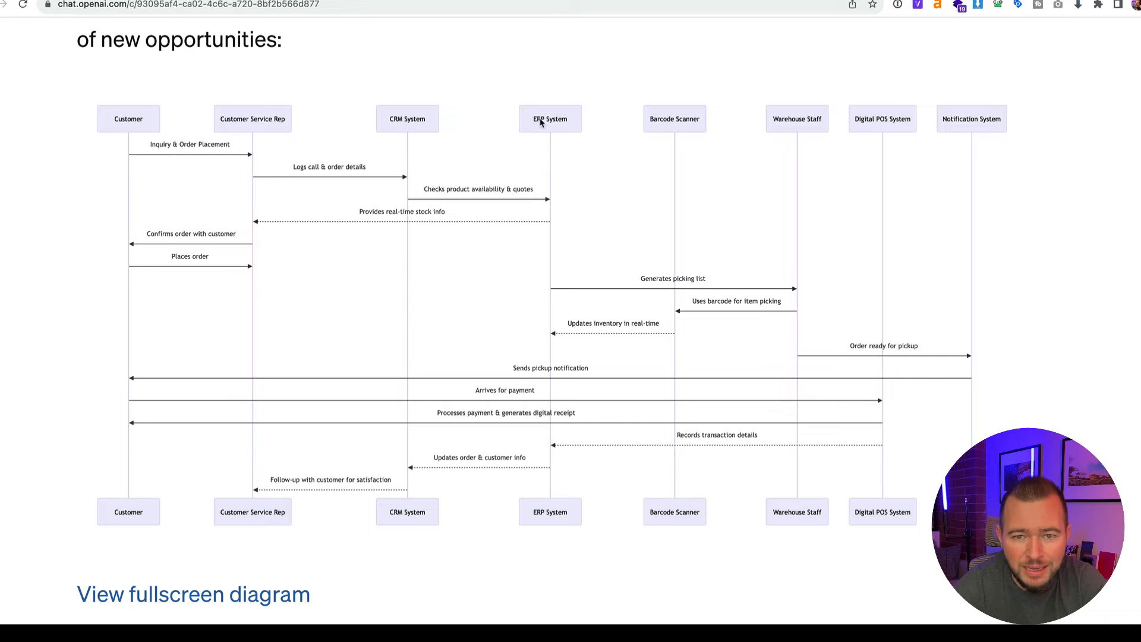
mouse_move(559, 220)
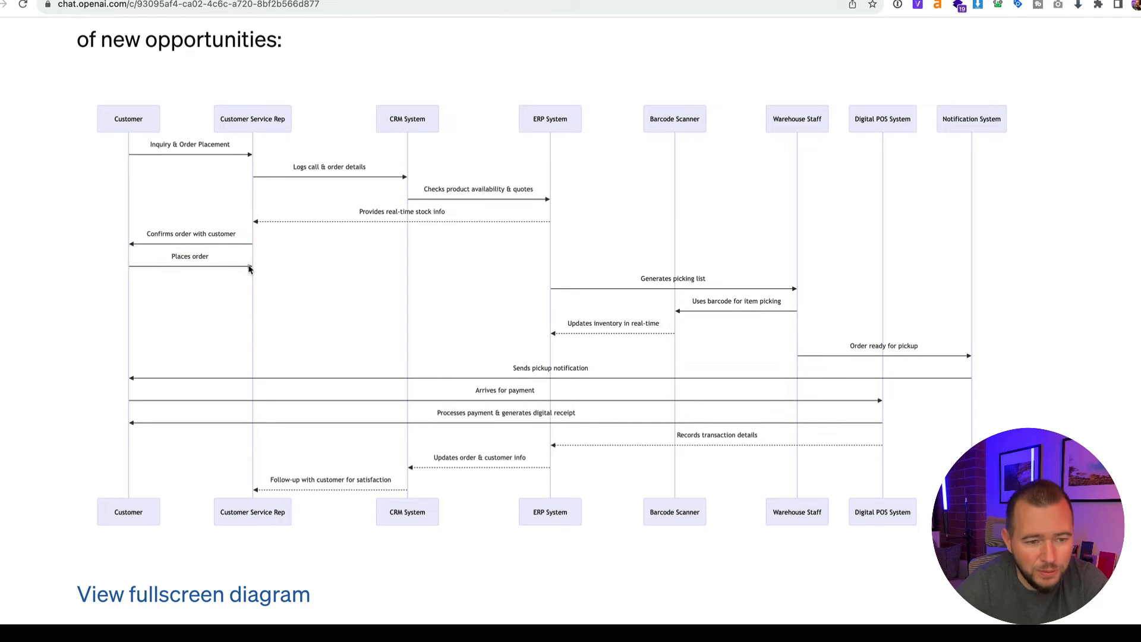
mouse_move(575, 278)
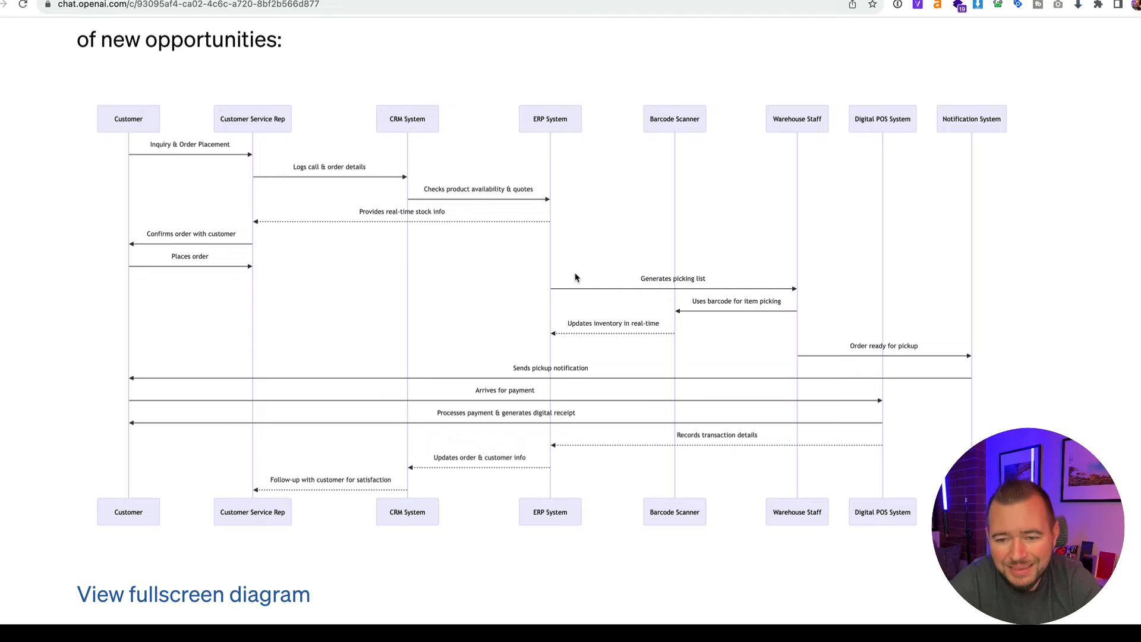
mouse_move(755, 293)
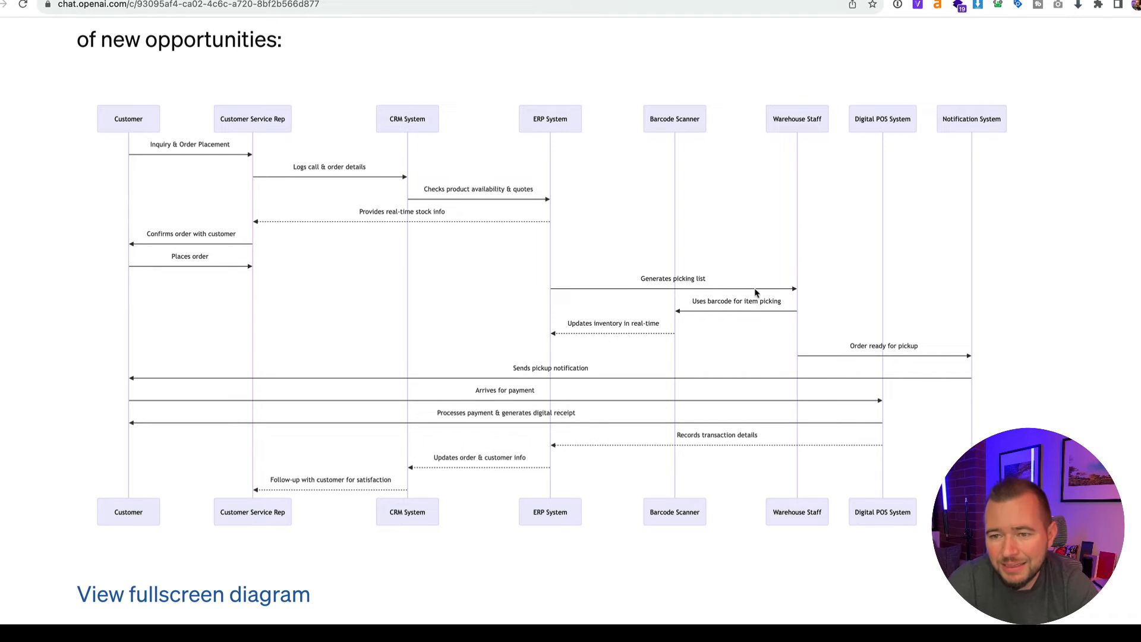
mouse_move(794, 188)
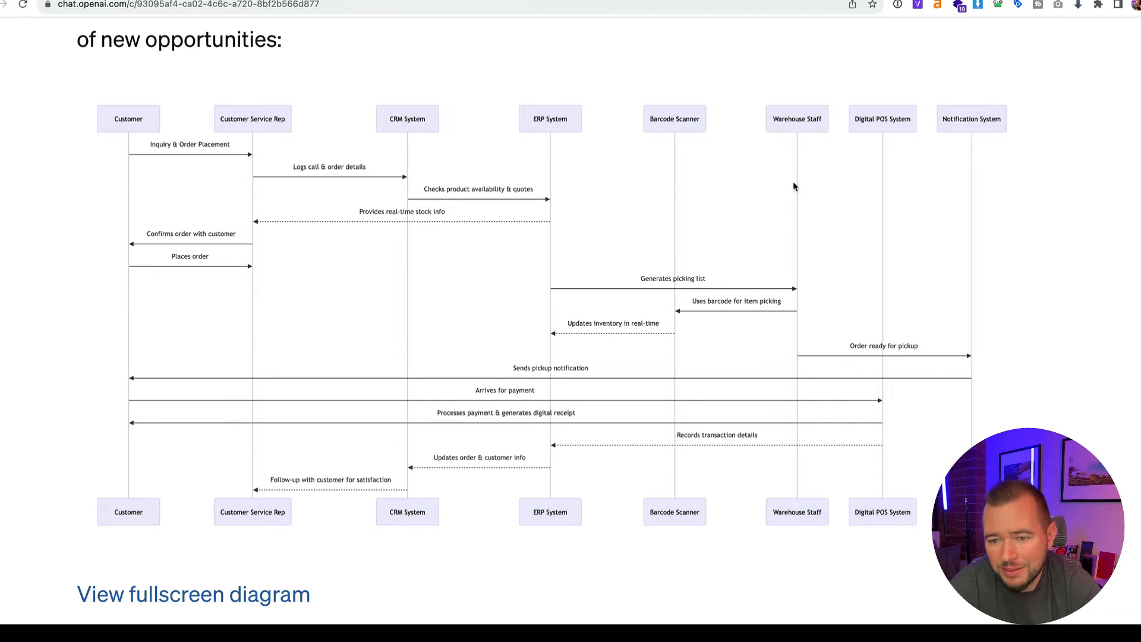
mouse_move(793, 315)
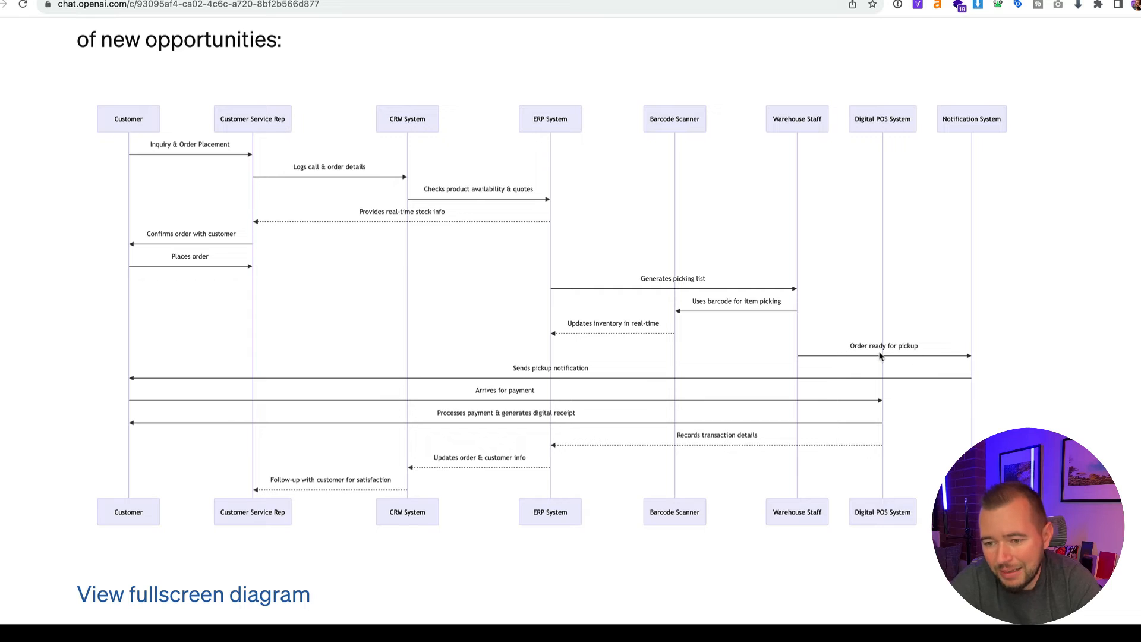
mouse_move(535, 377)
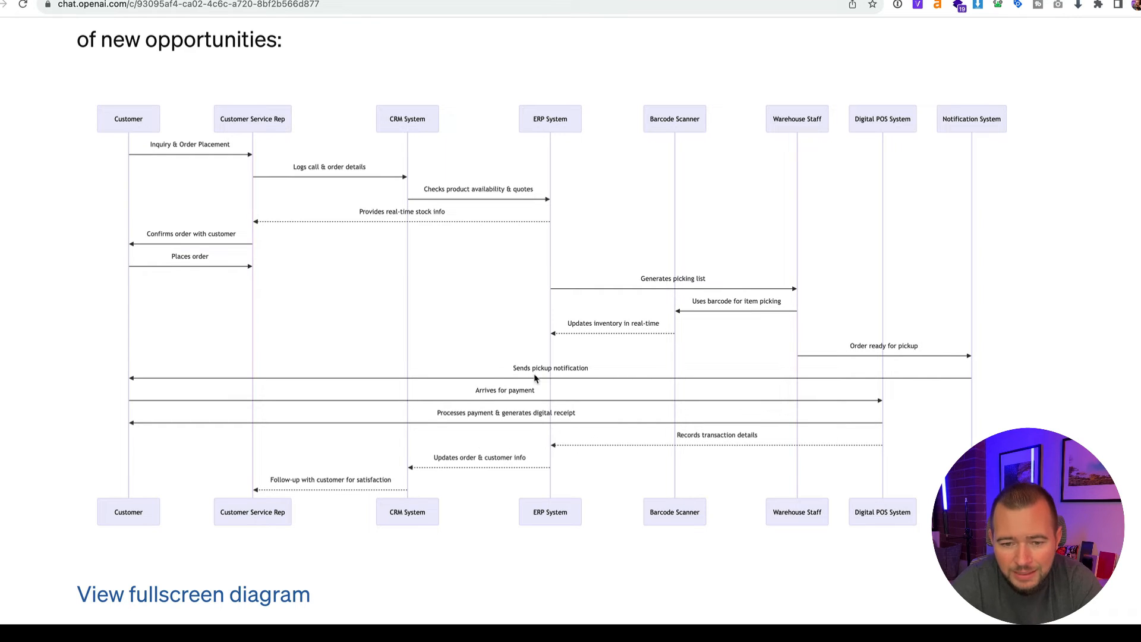
mouse_move(132, 402)
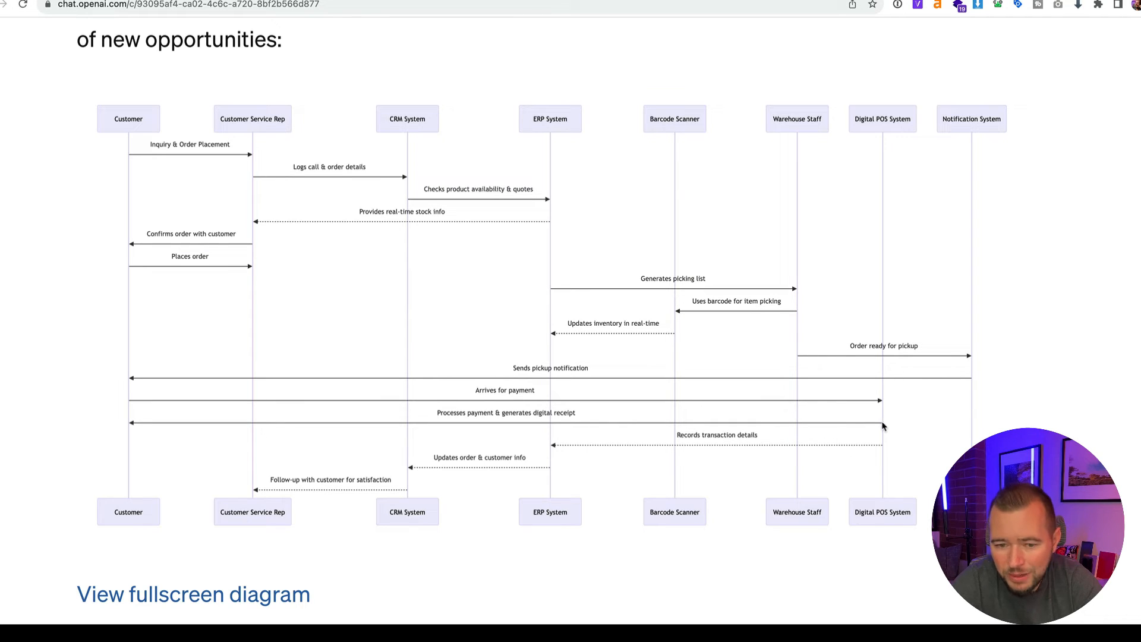
mouse_move(535, 400)
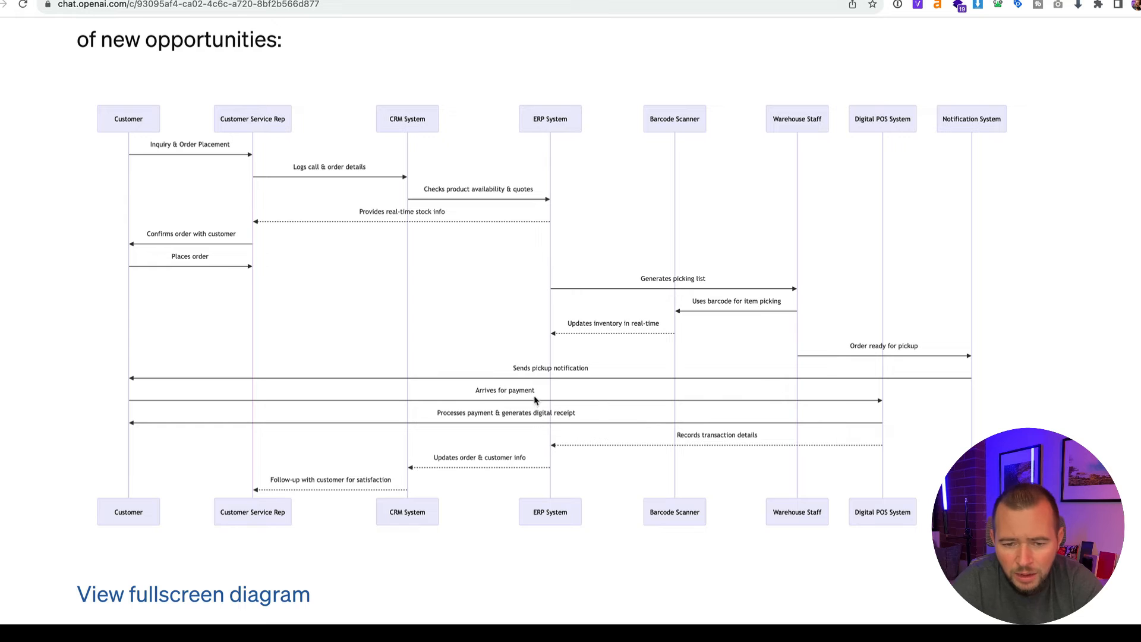
mouse_move(519, 398)
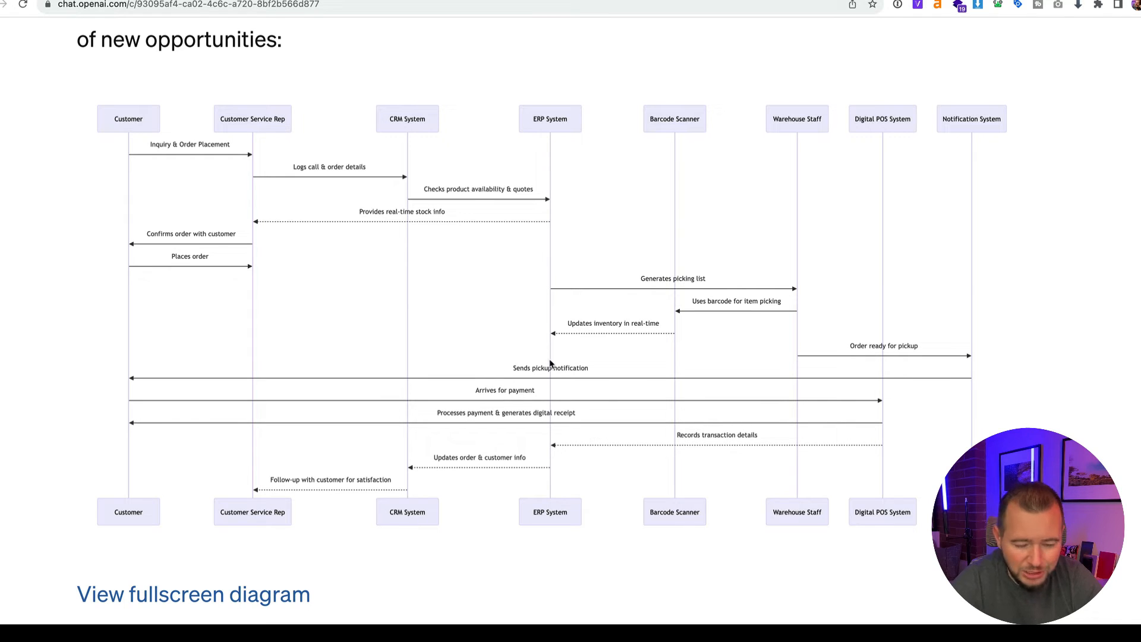
mouse_move(110, 204)
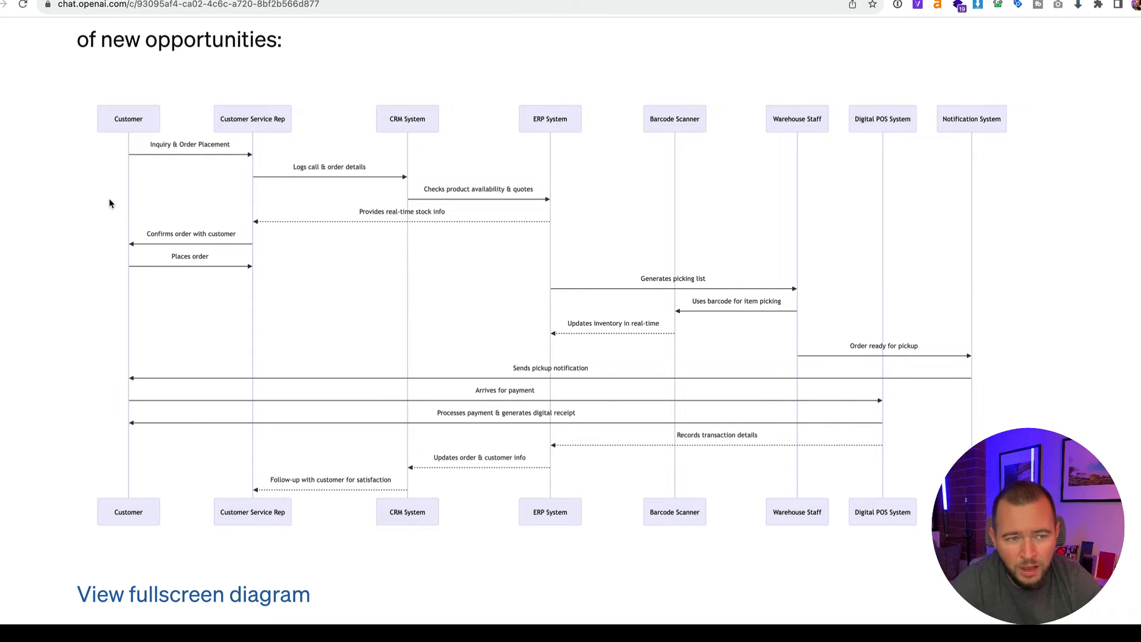
mouse_move(418, 314)
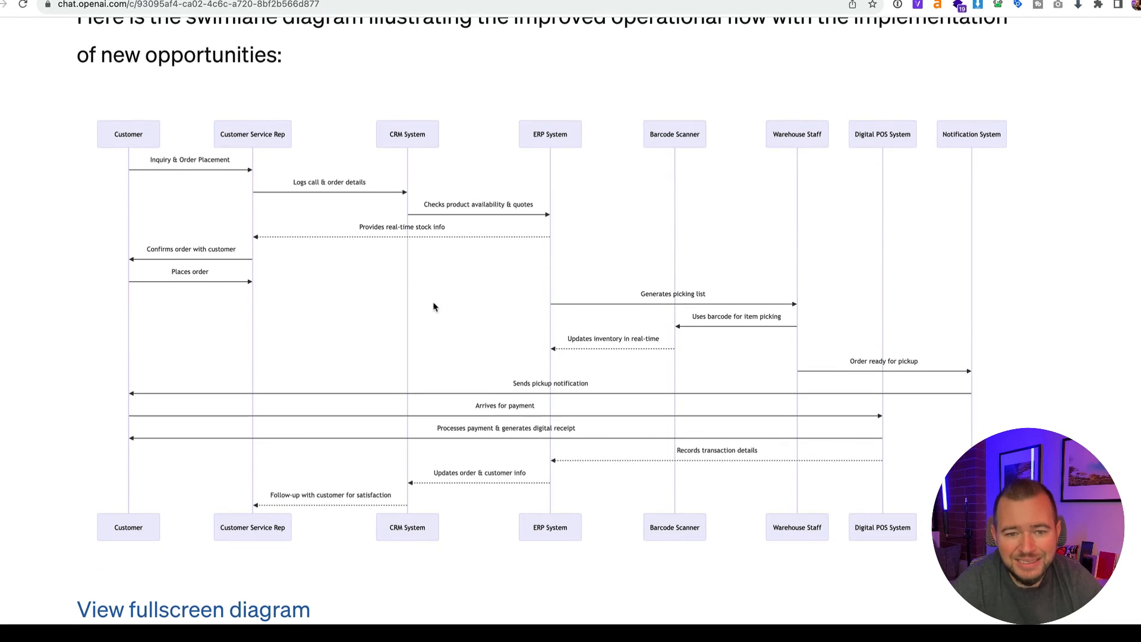
mouse_move(244, 289)
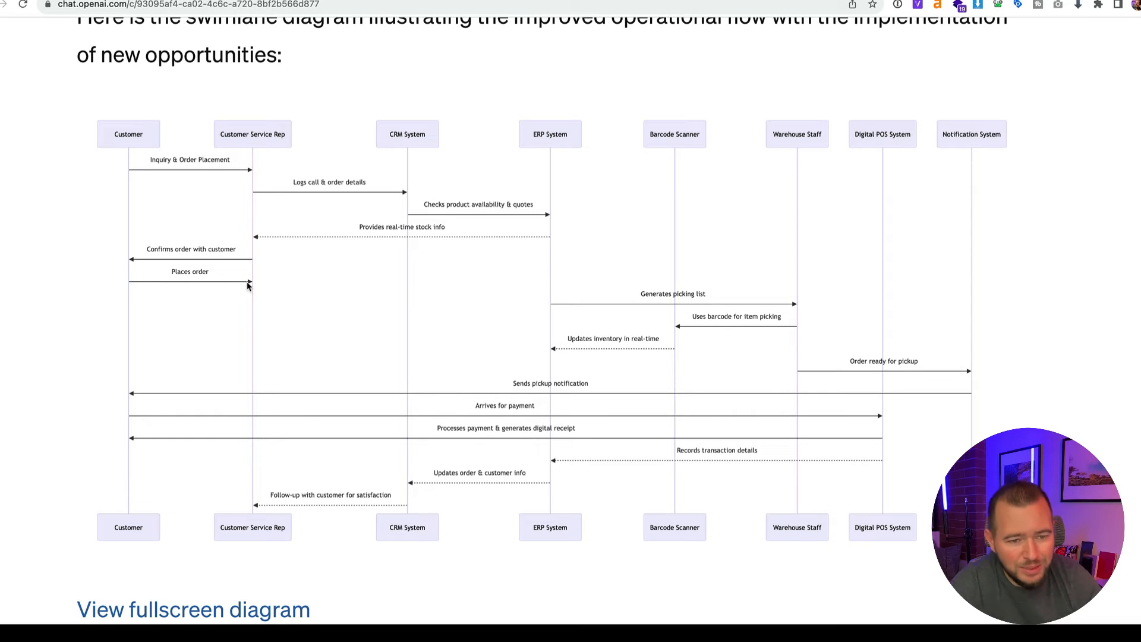
mouse_move(256, 160)
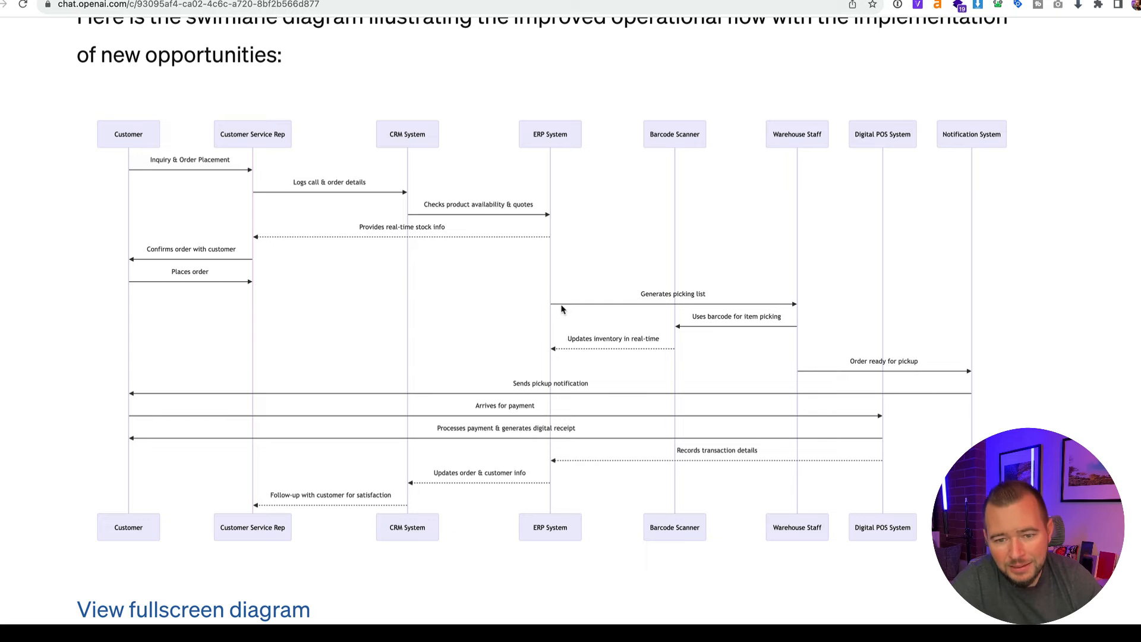
Step: Ask whether a missing flow belongs between the CSR and ERP swim lanes
scroll(down, 3)
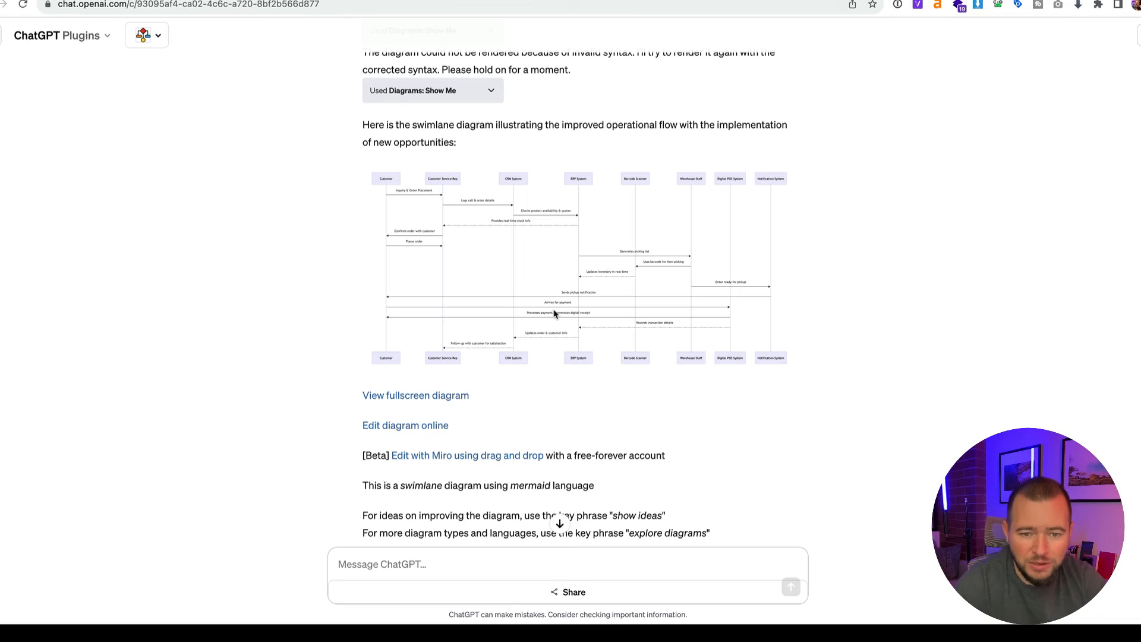
scroll(down, 3)
text(I can see in this diagram that it)
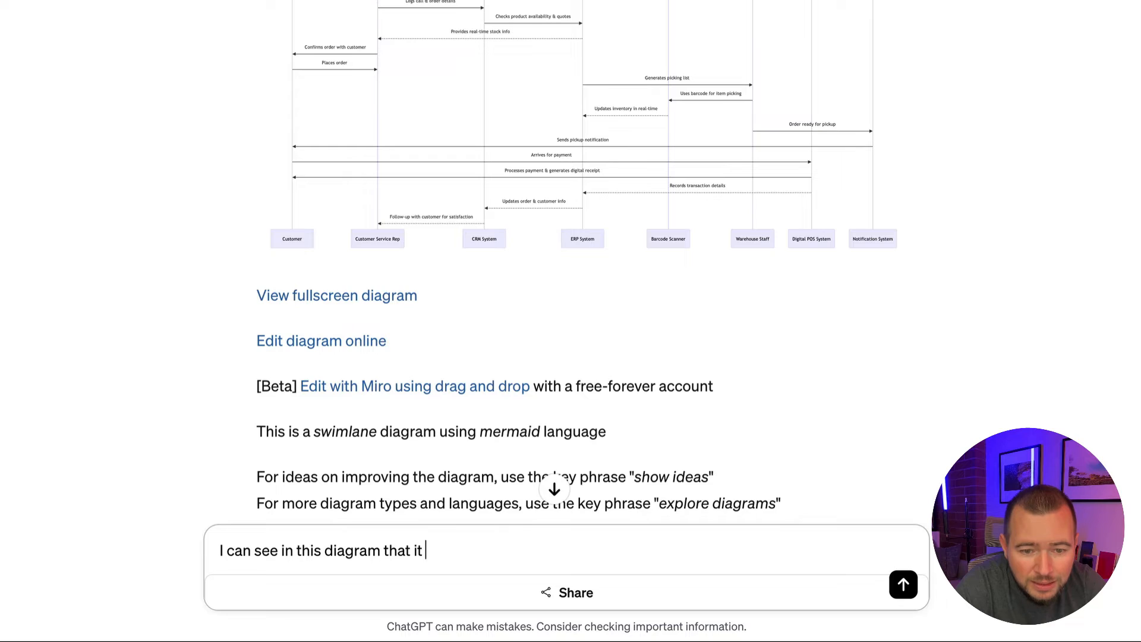
text(ends with customer service rep placing an order the the next st)
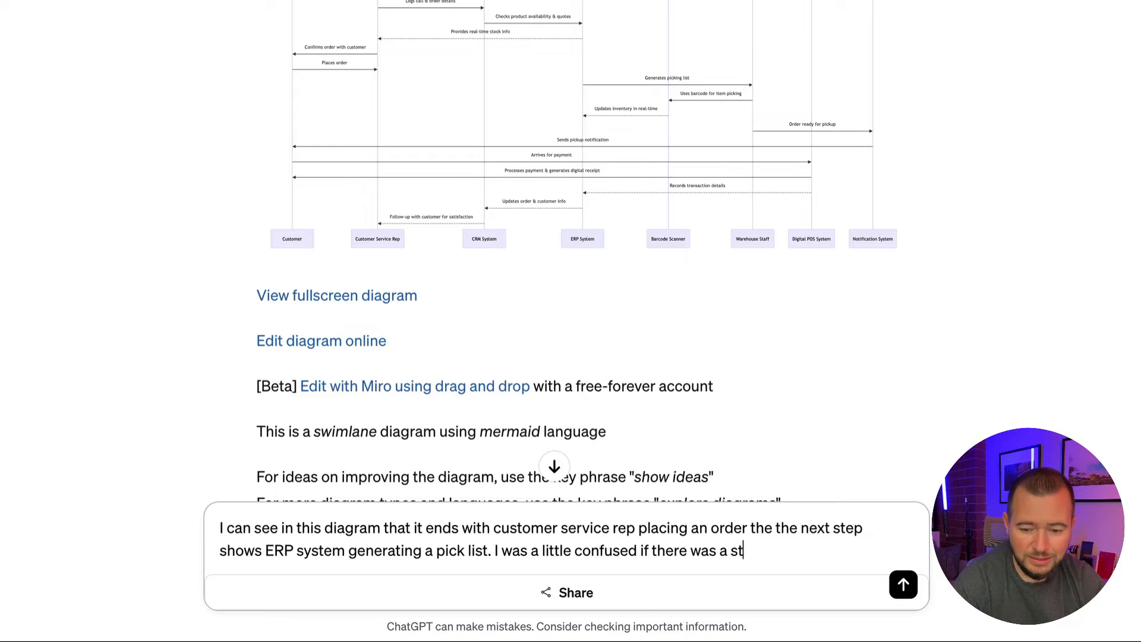
text(ep between the)
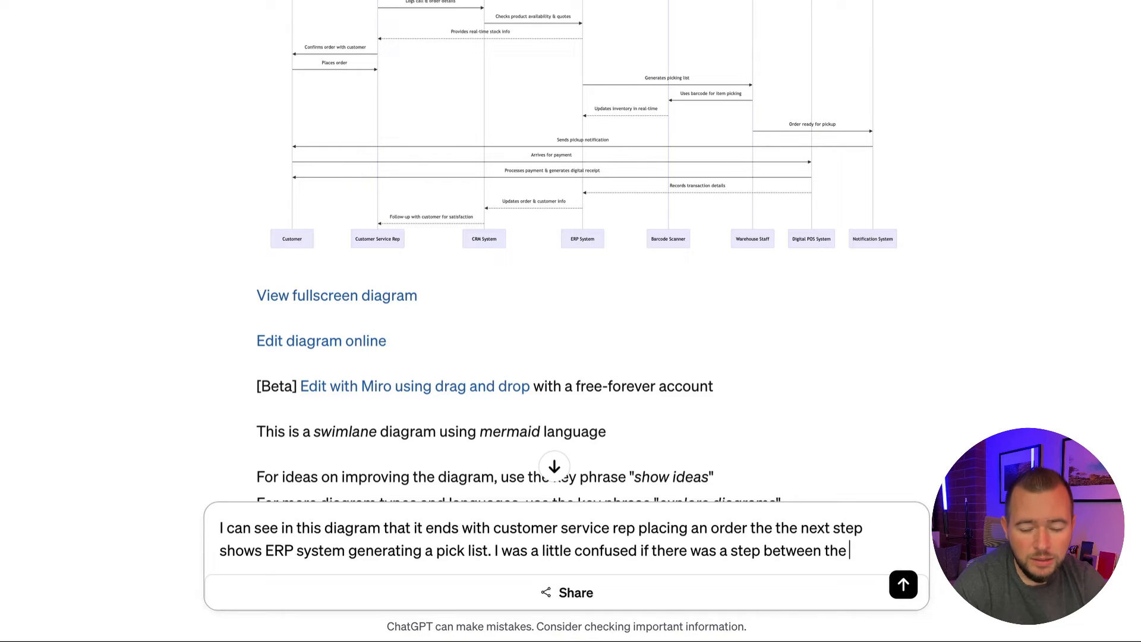
text(csr)
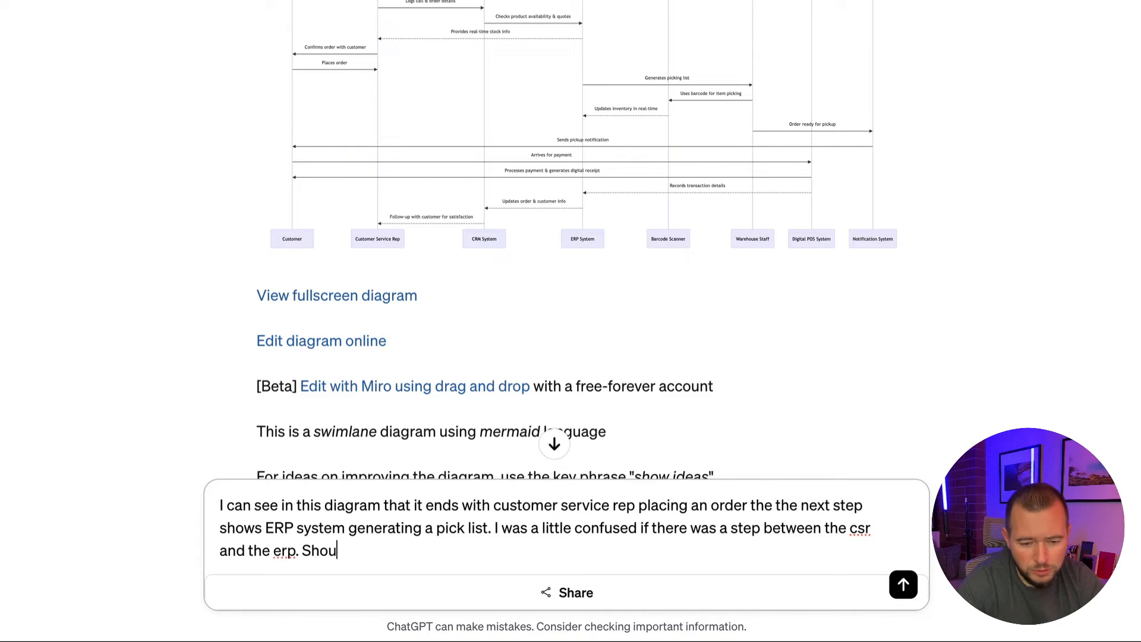
text(ld there be a)
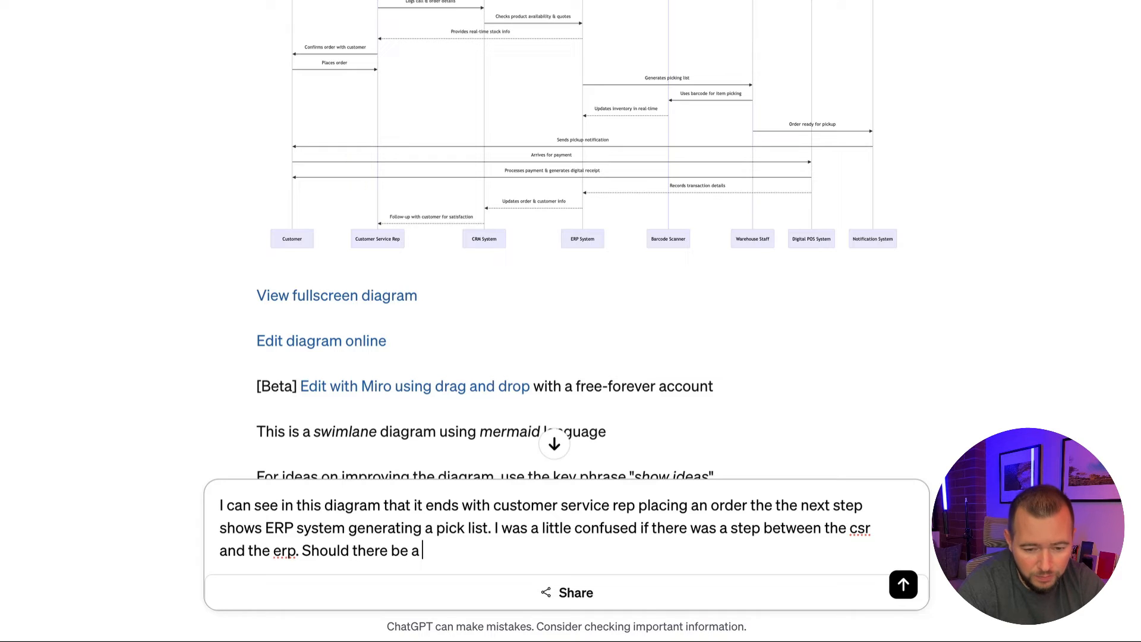
text(flow between)
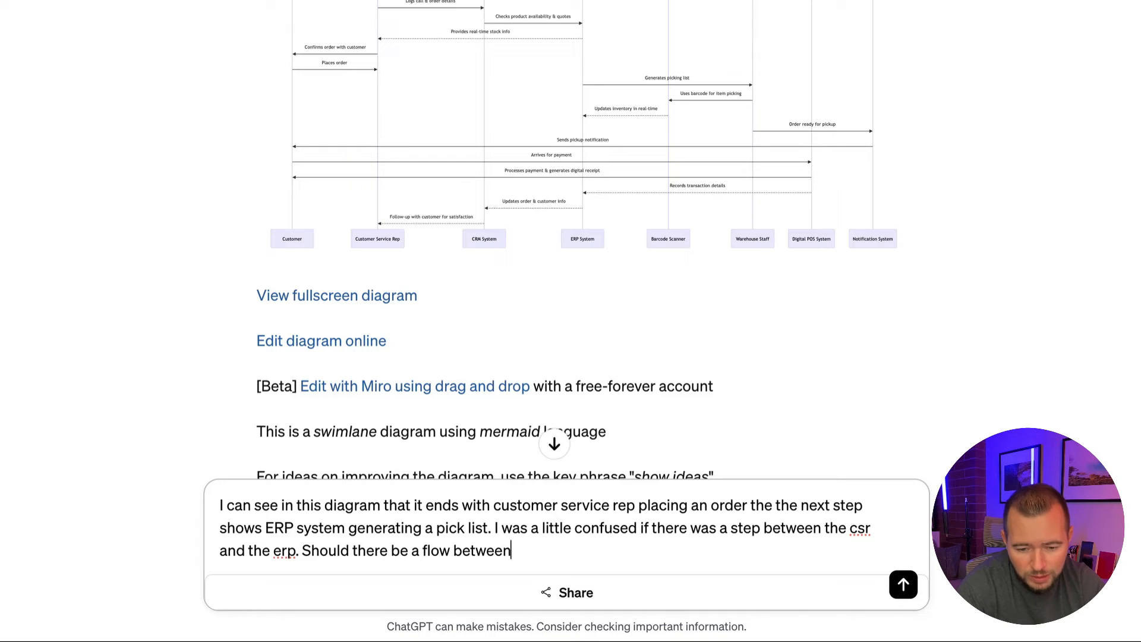
text(these two sw)
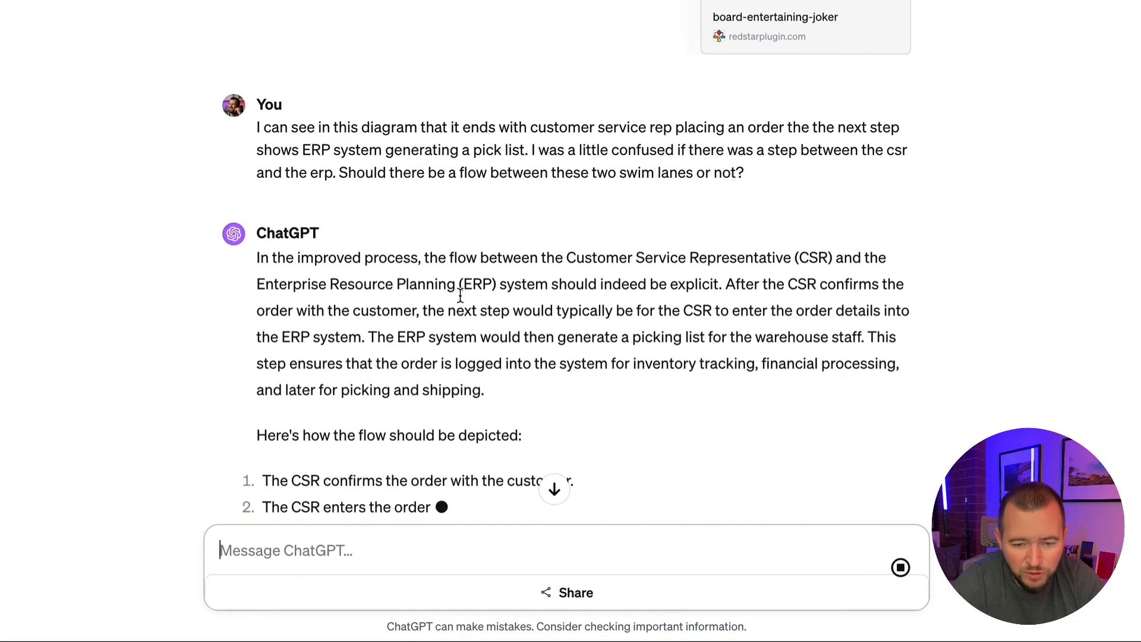
Step: Scroll through the regenerated diagram to check the new rep-to-ERP 'Enters order into system' step
scroll(down, 3)
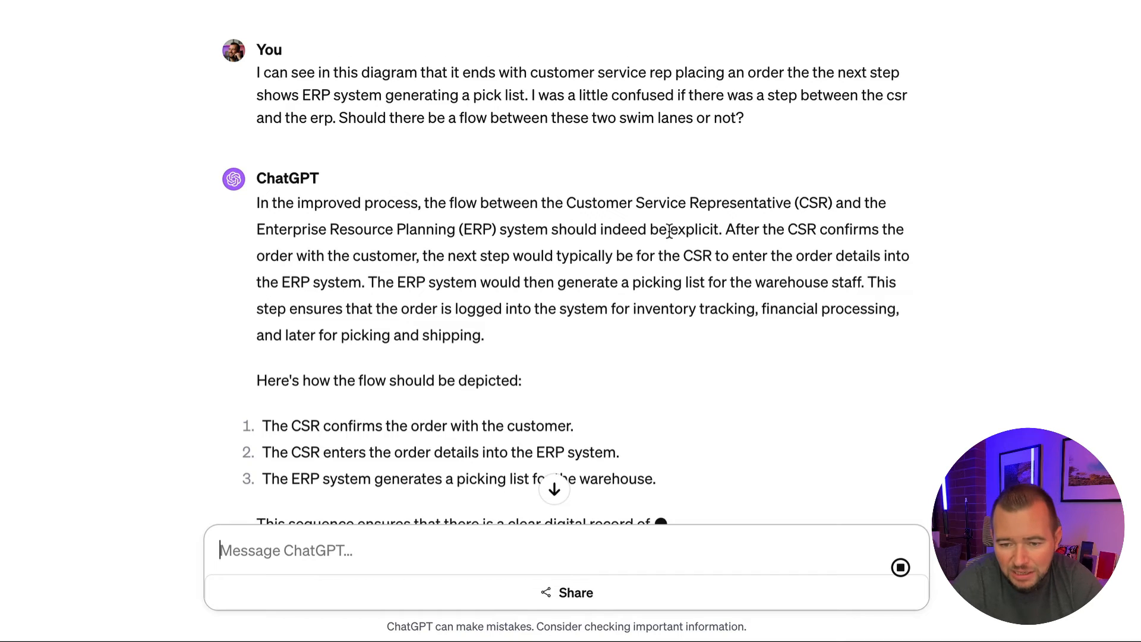
scroll(down, 3)
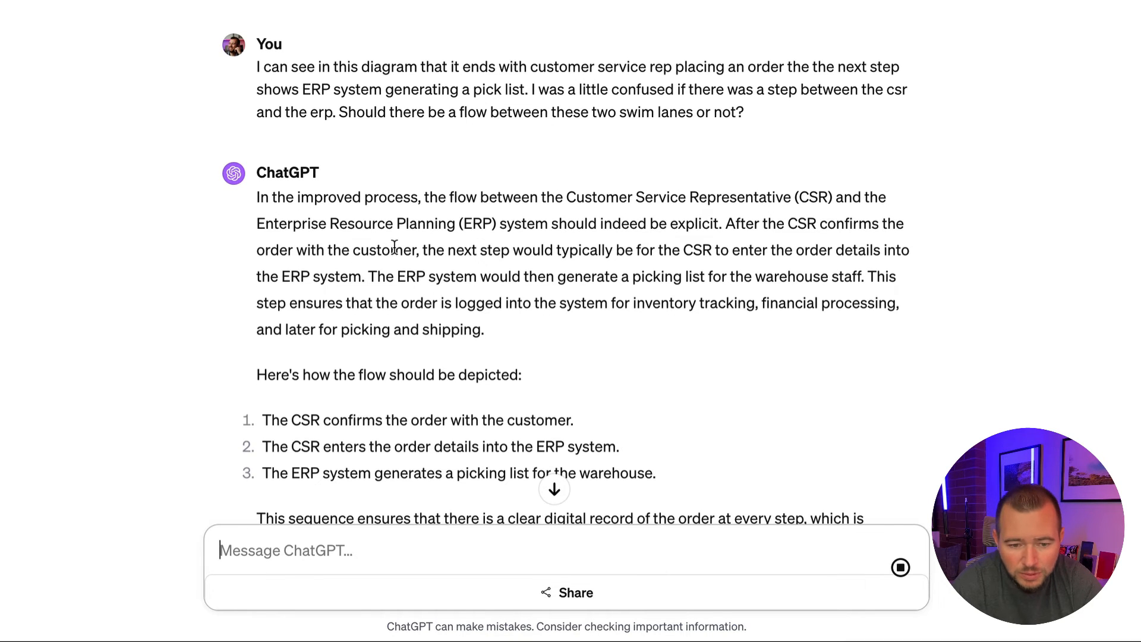
scroll(down, 3)
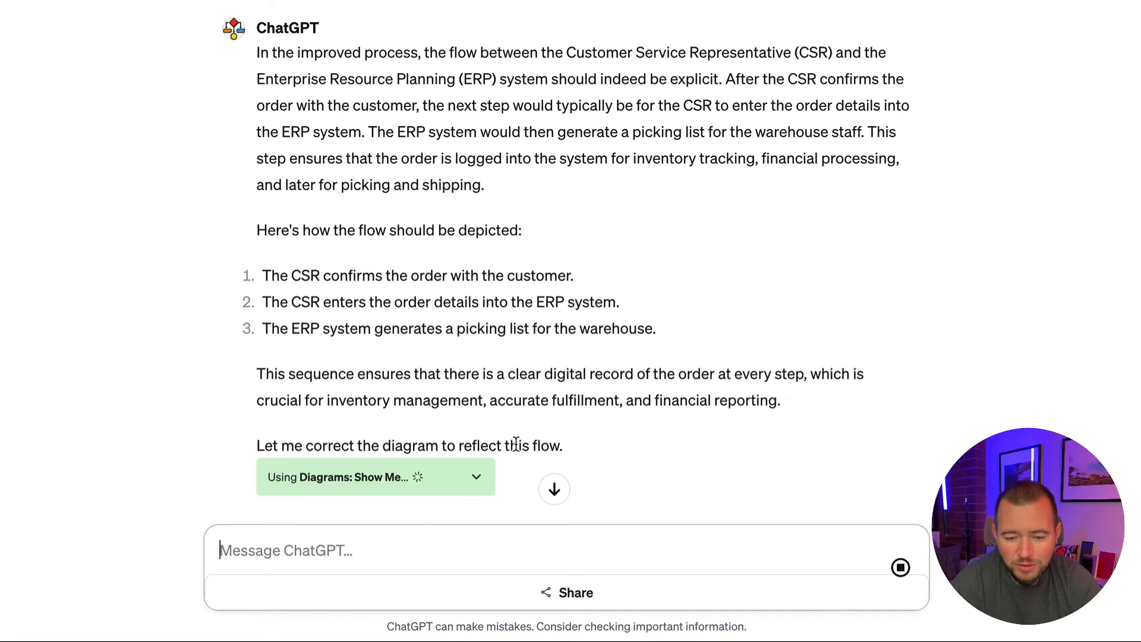
scroll(down, 3)
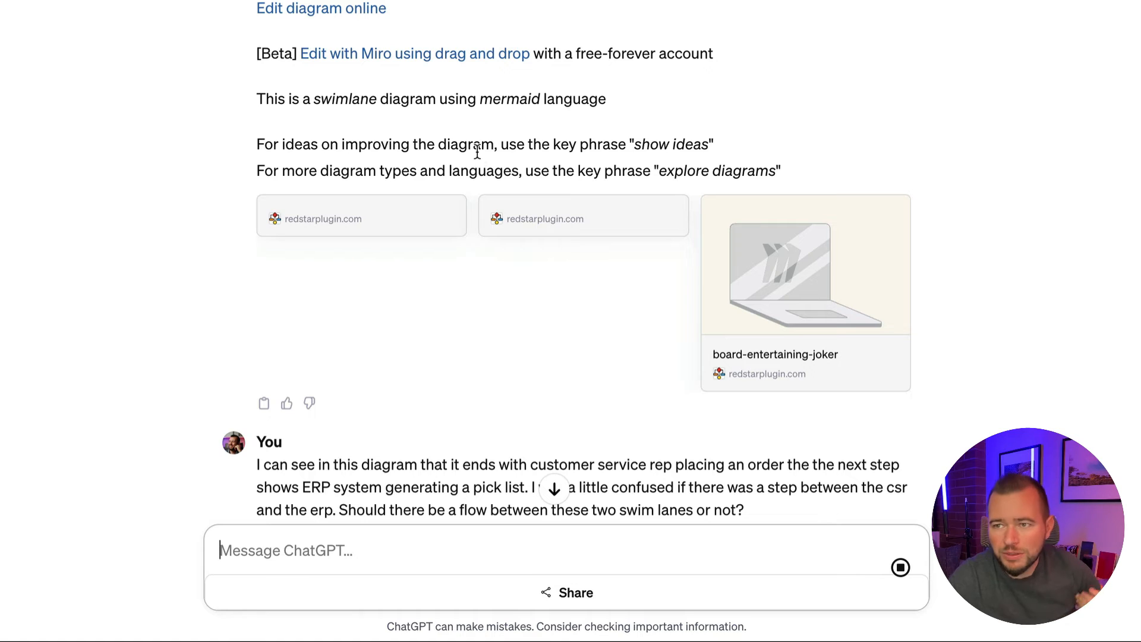
drag(256, 144, 481, 143)
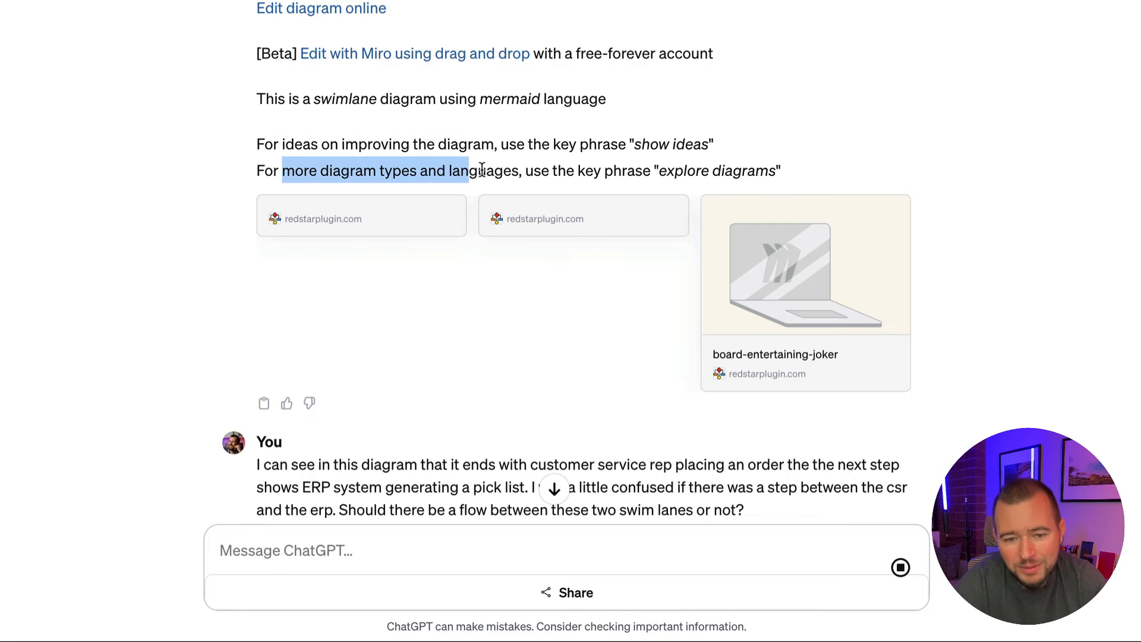
scroll(down, 3)
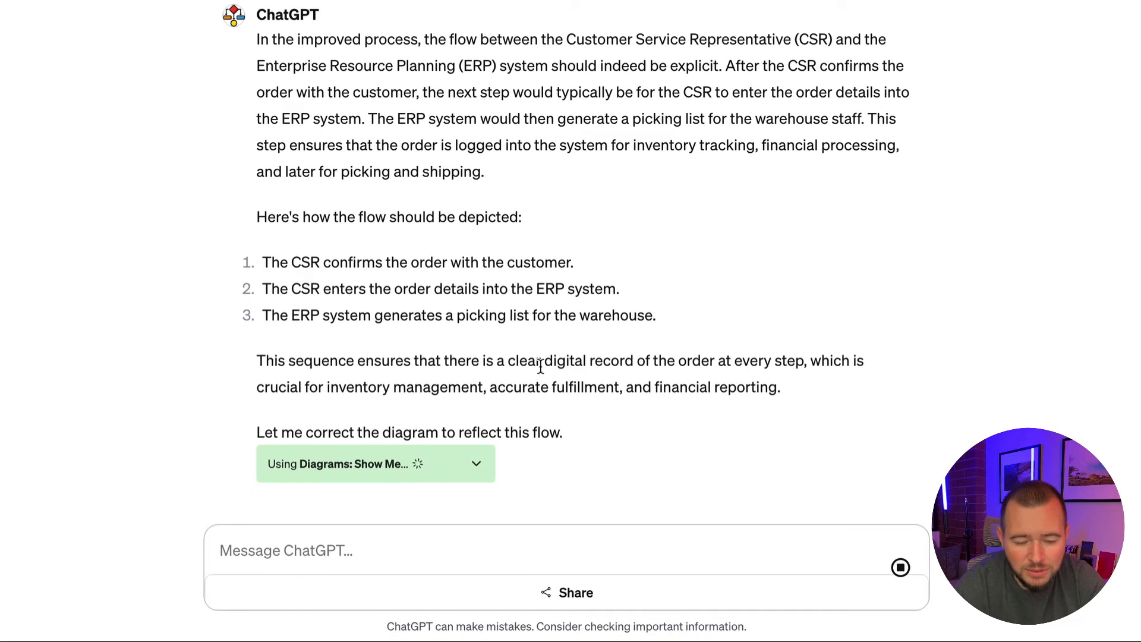
scroll(down, 3)
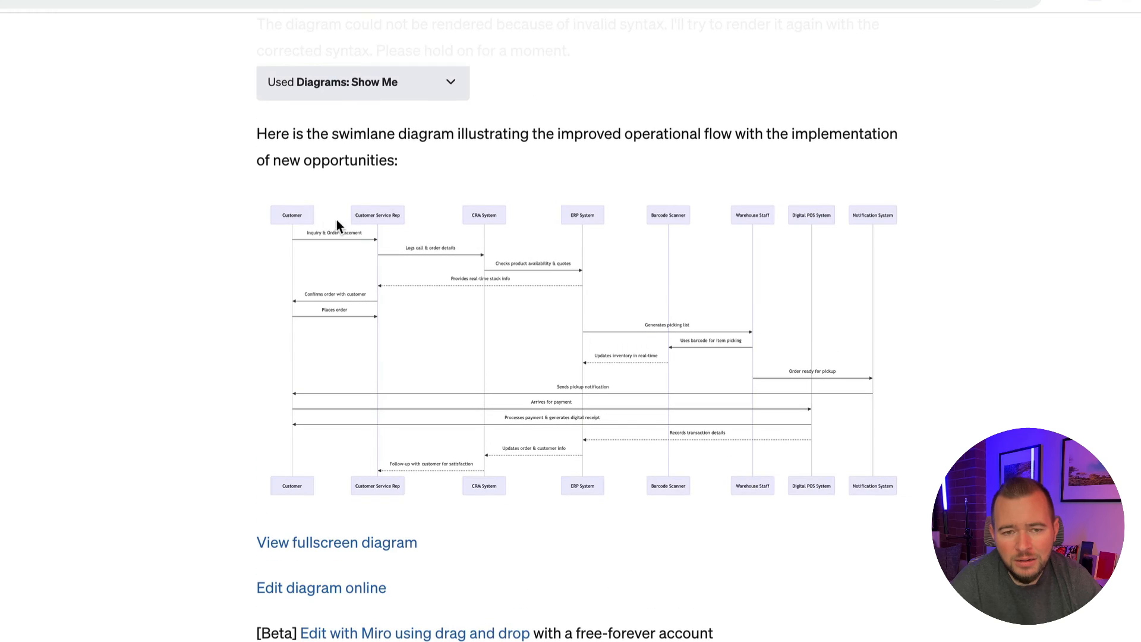
mouse_move(462, 251)
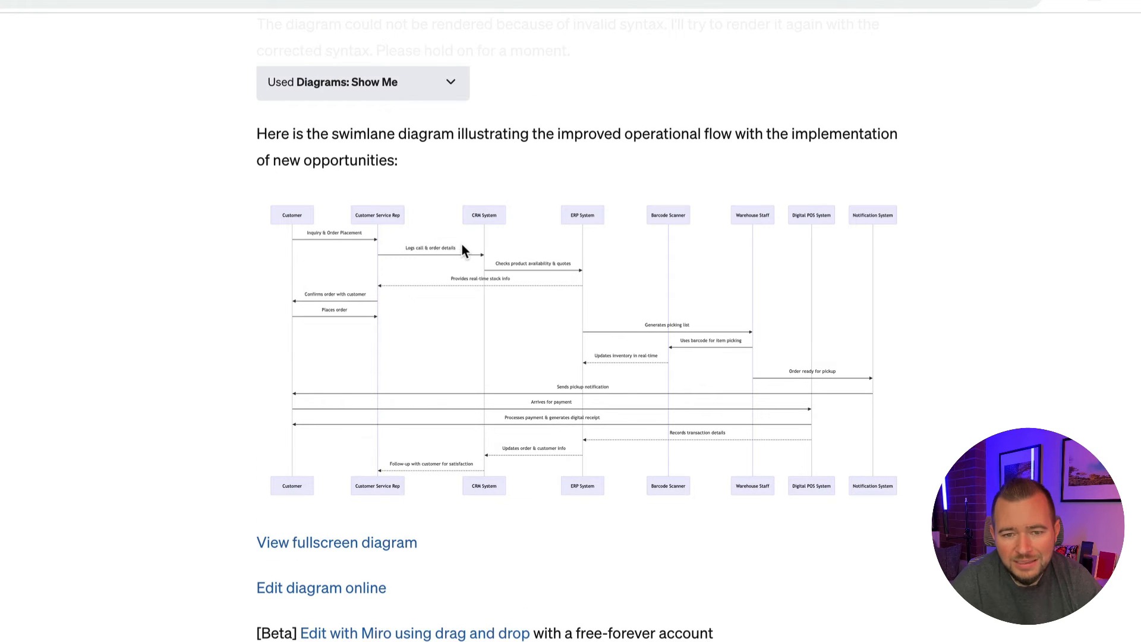
mouse_move(641, 309)
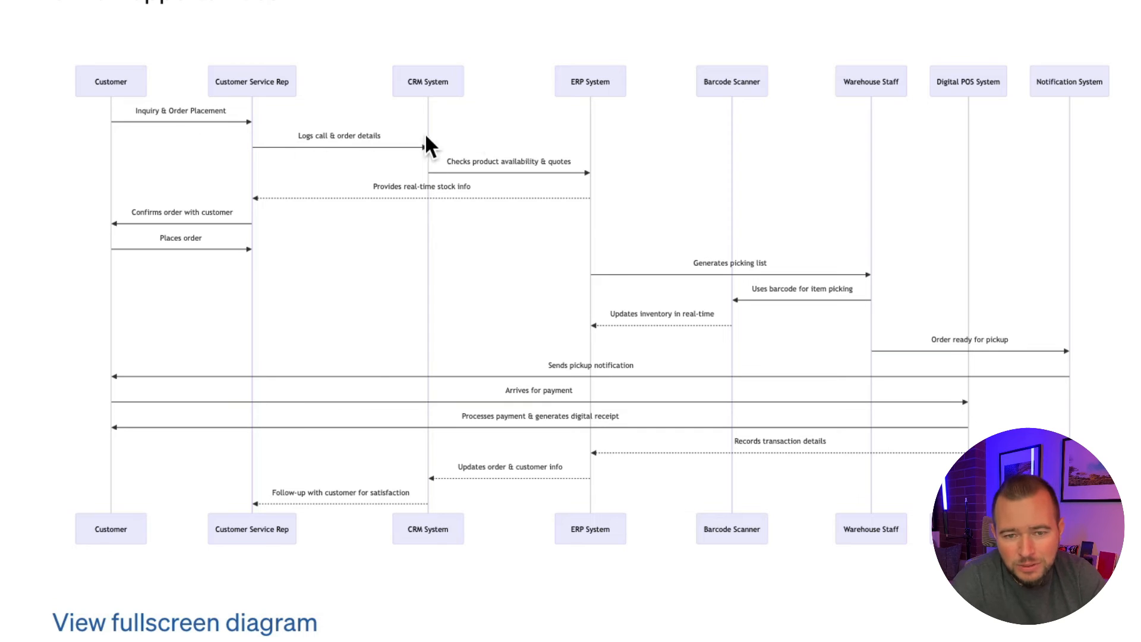
mouse_move(568, 302)
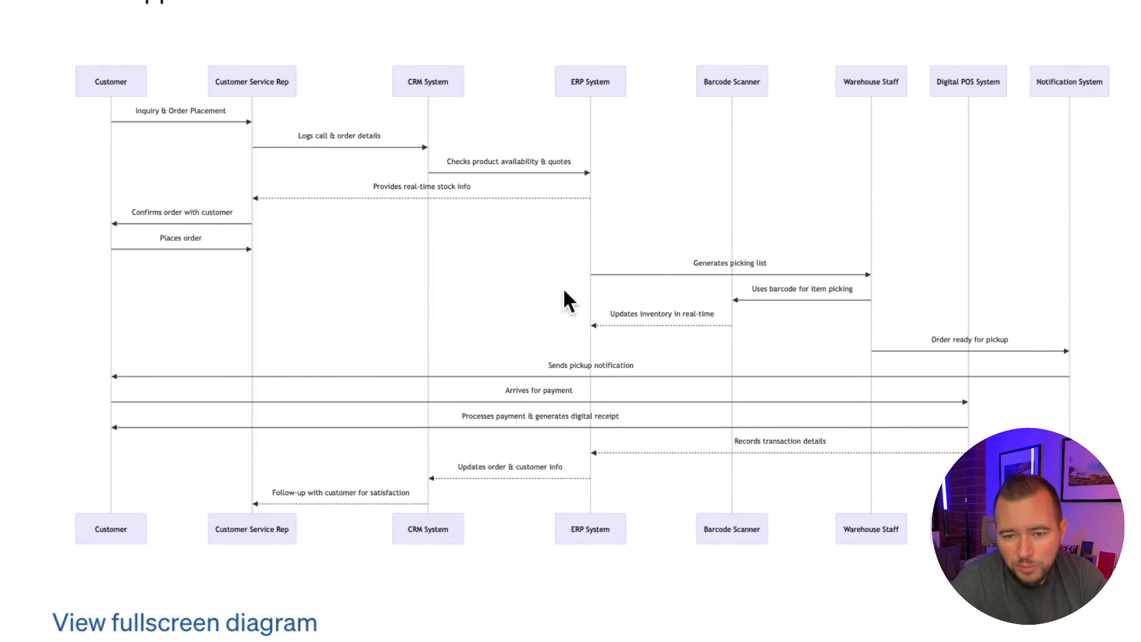
mouse_move(673, 548)
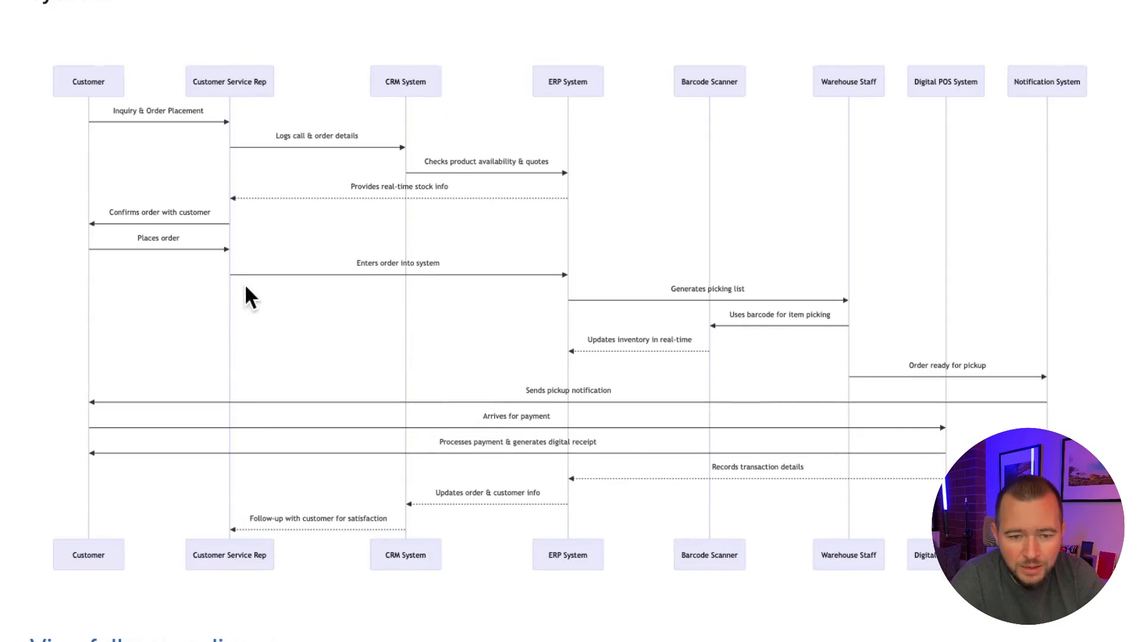
mouse_move(444, 286)
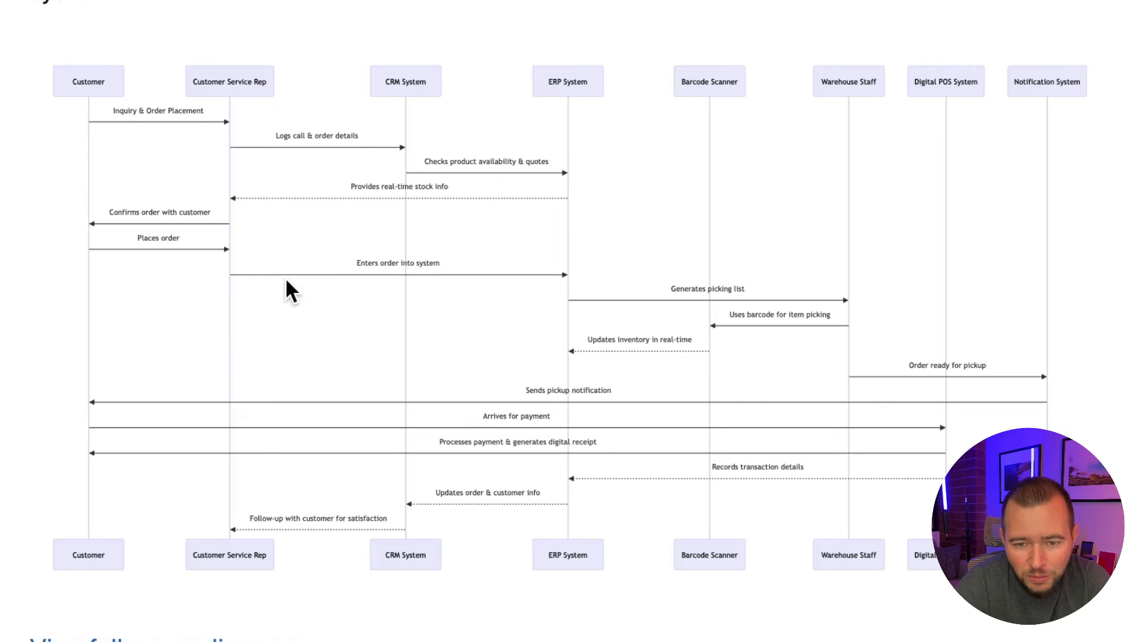
scroll(down, 3)
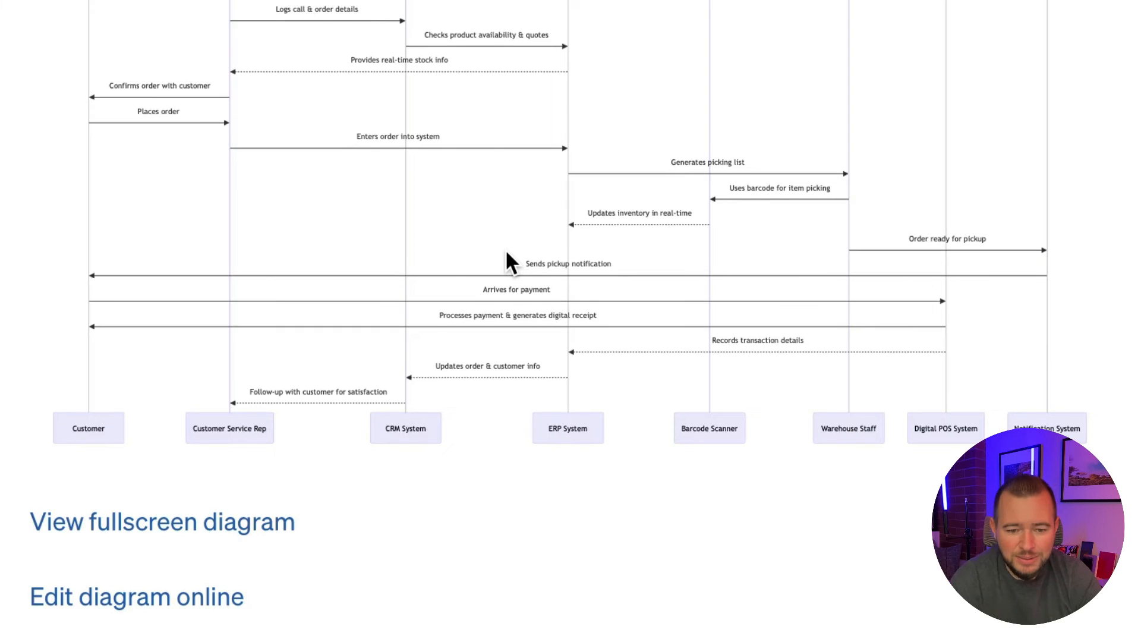
scroll(down, 3)
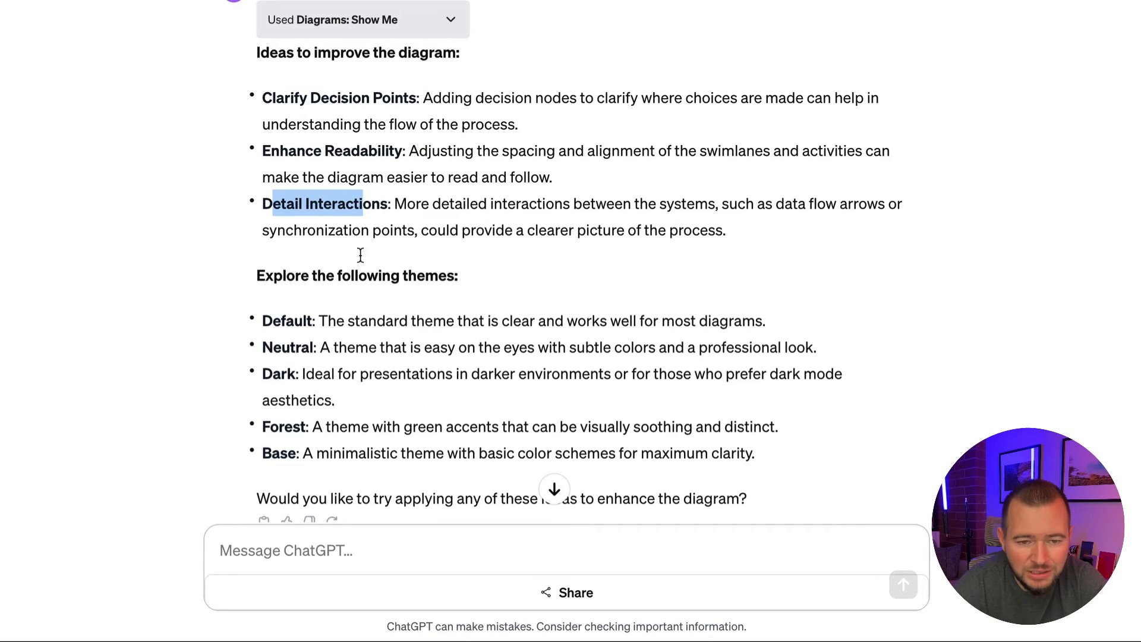
Step: Draft a request to clarify decision points using a forest theme
text(Let's clarify)
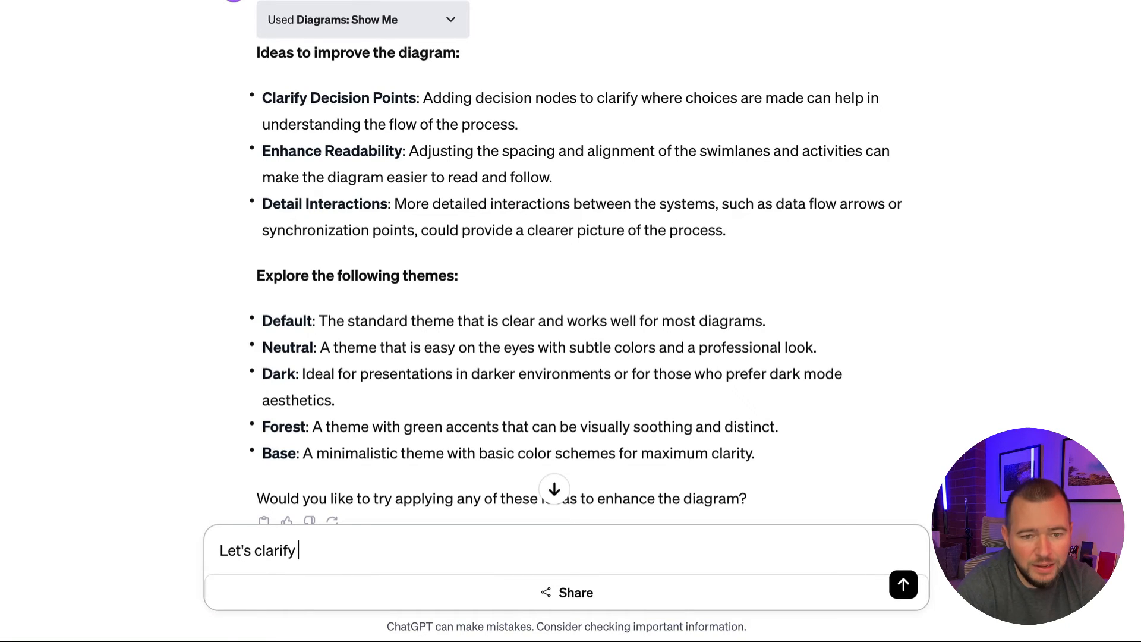
text(decision points)
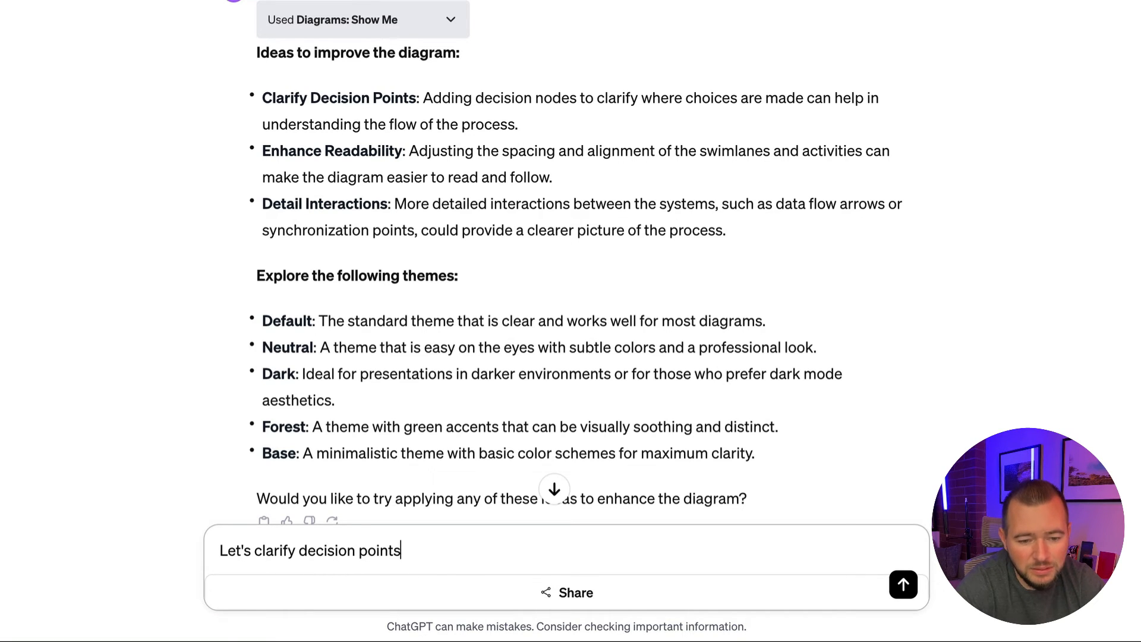
text(and I want this)
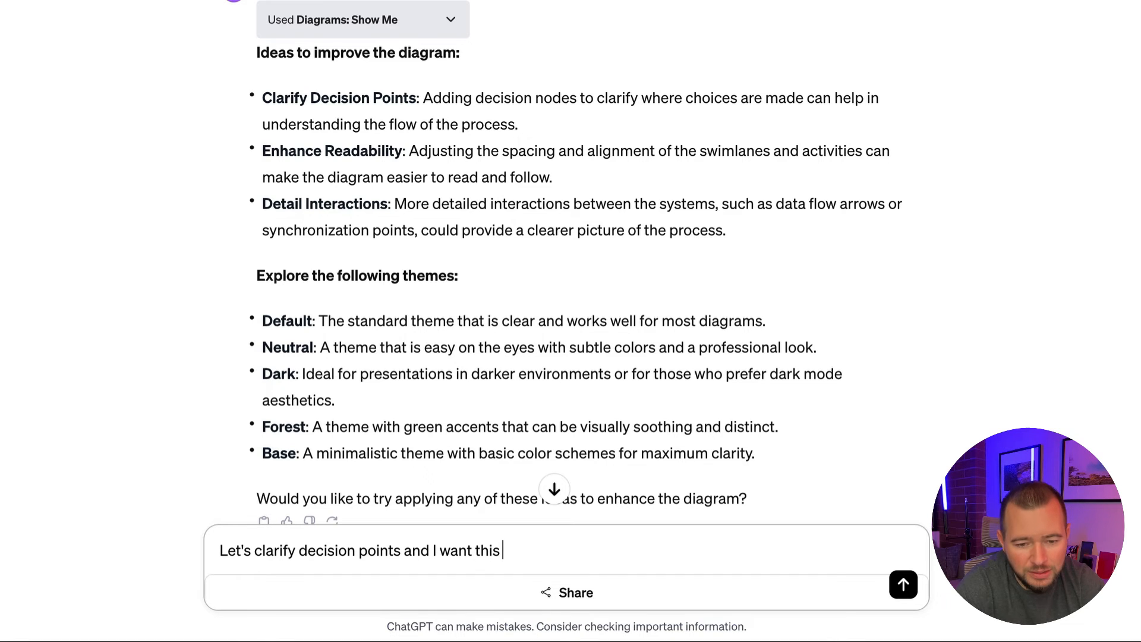
text(in a forest t)
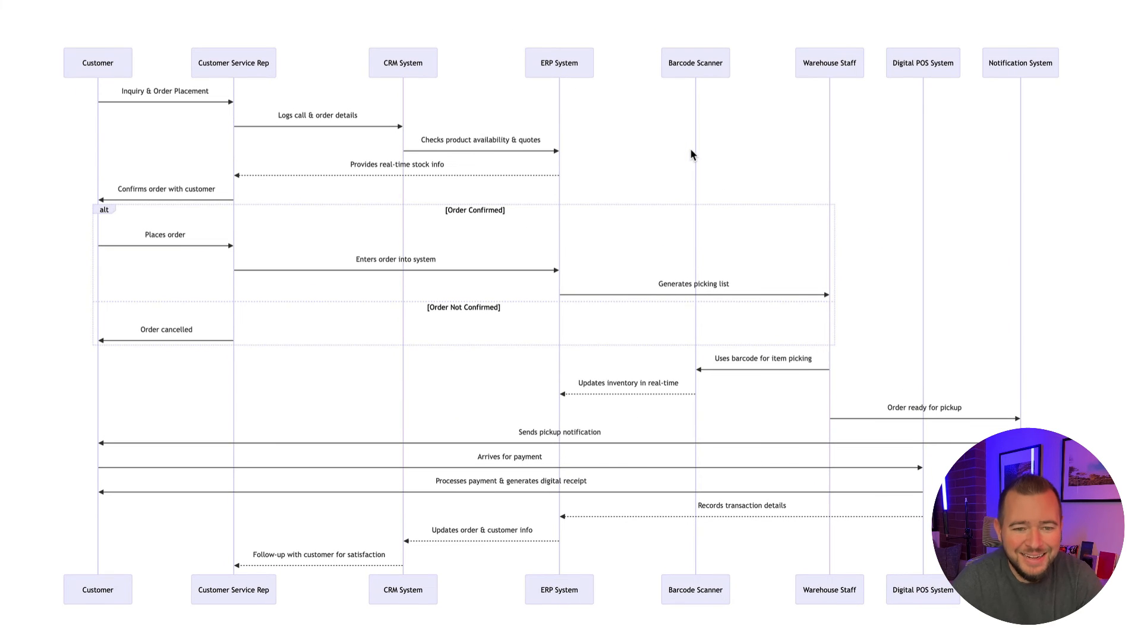
mouse_move(242, 236)
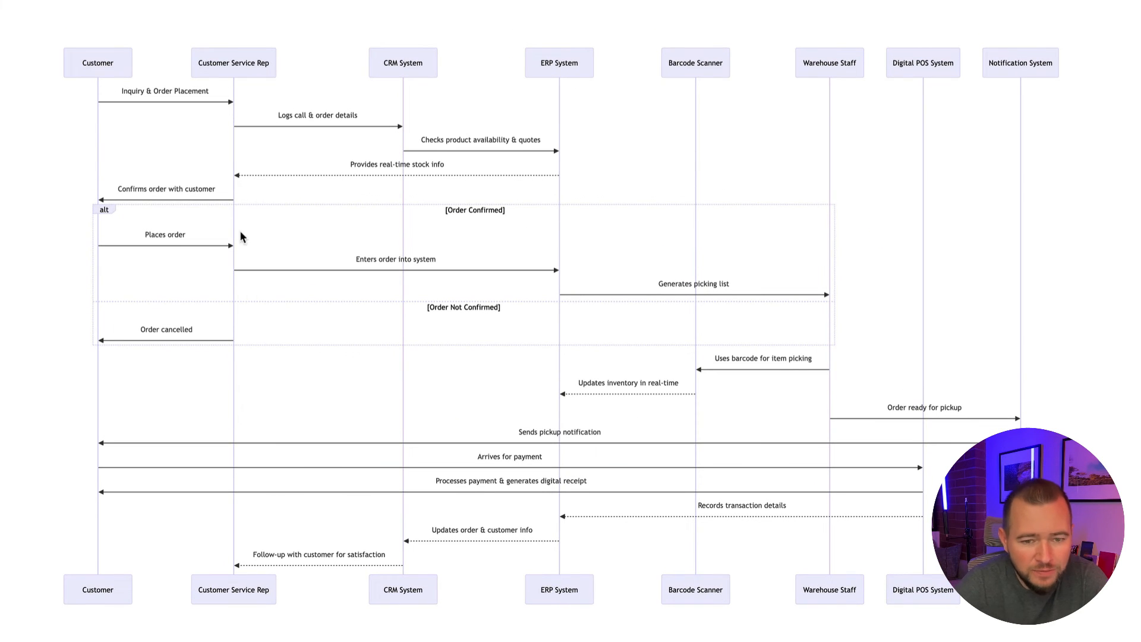
mouse_move(194, 290)
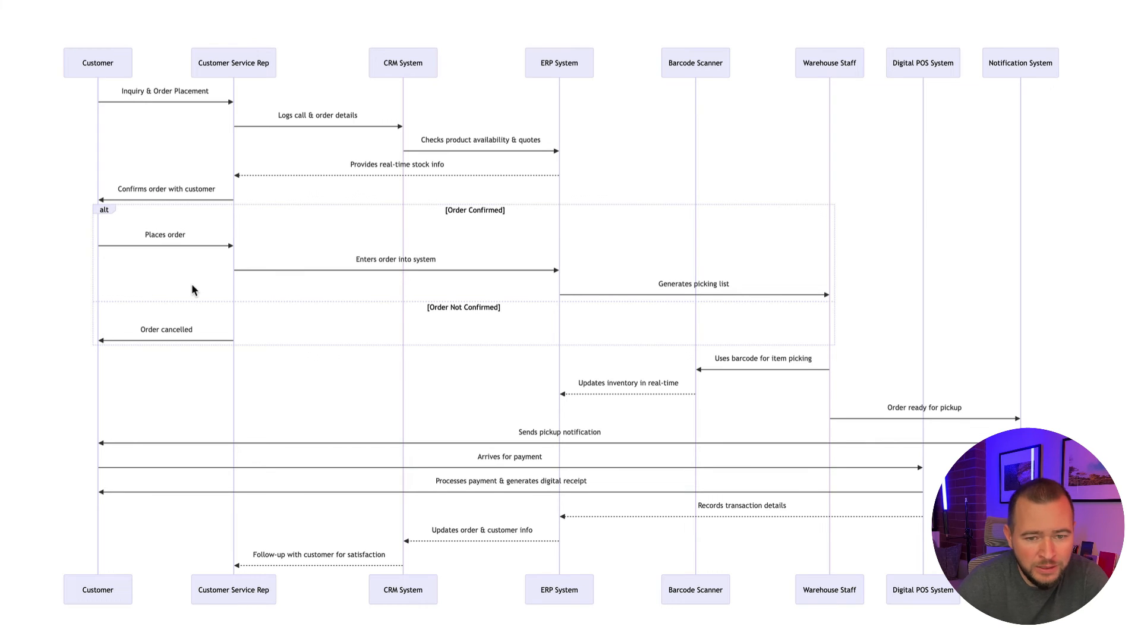
mouse_move(466, 234)
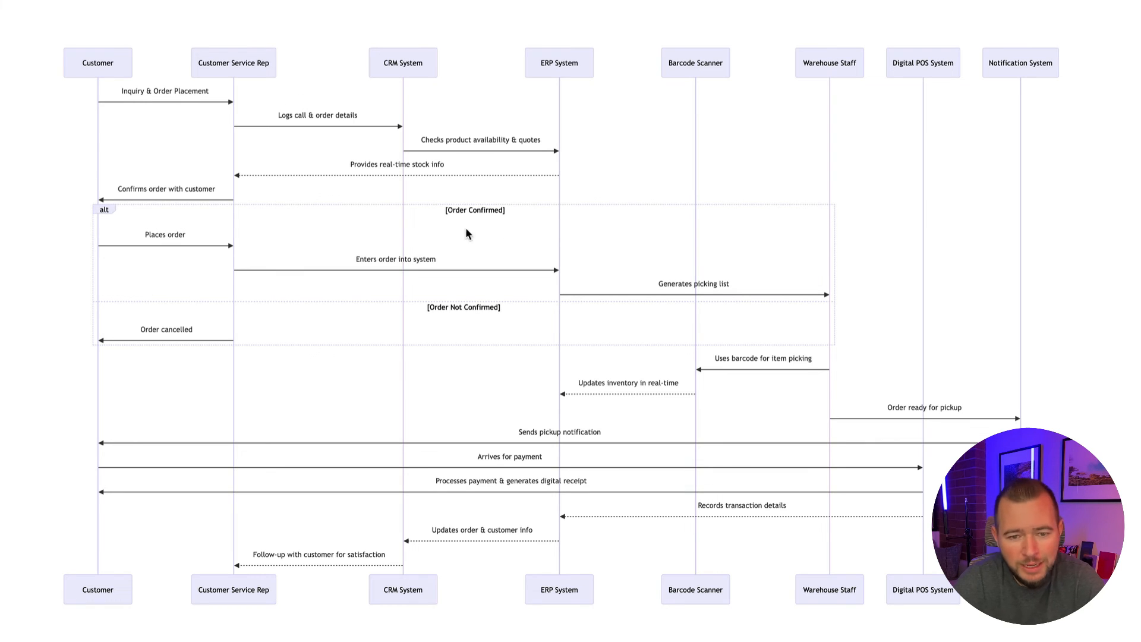
mouse_move(500, 216)
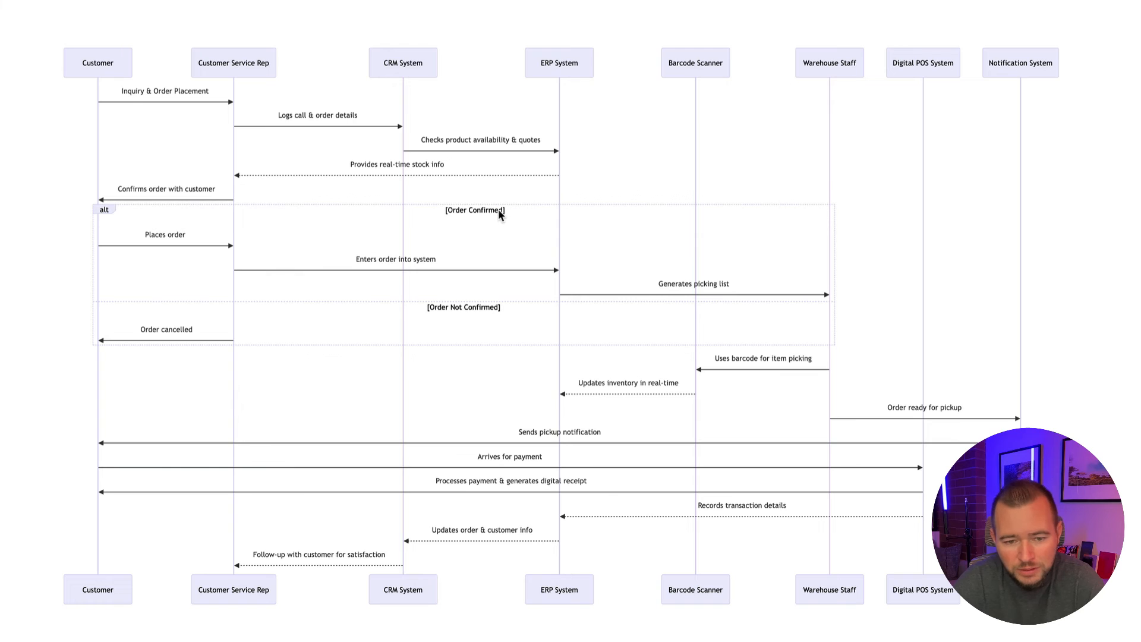
mouse_move(179, 332)
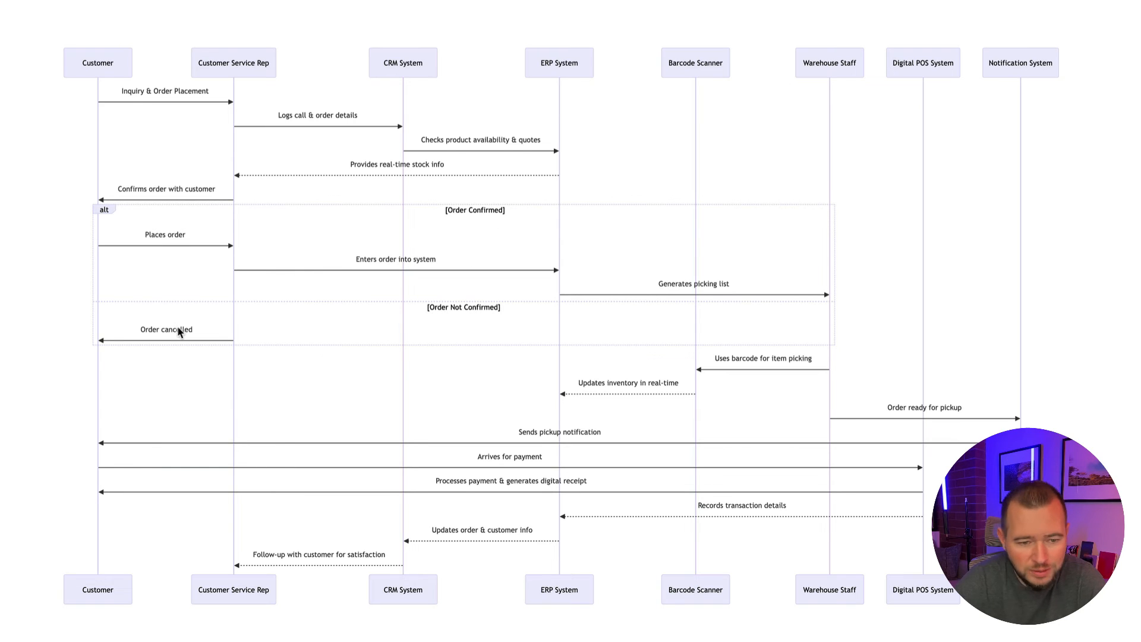
mouse_move(570, 334)
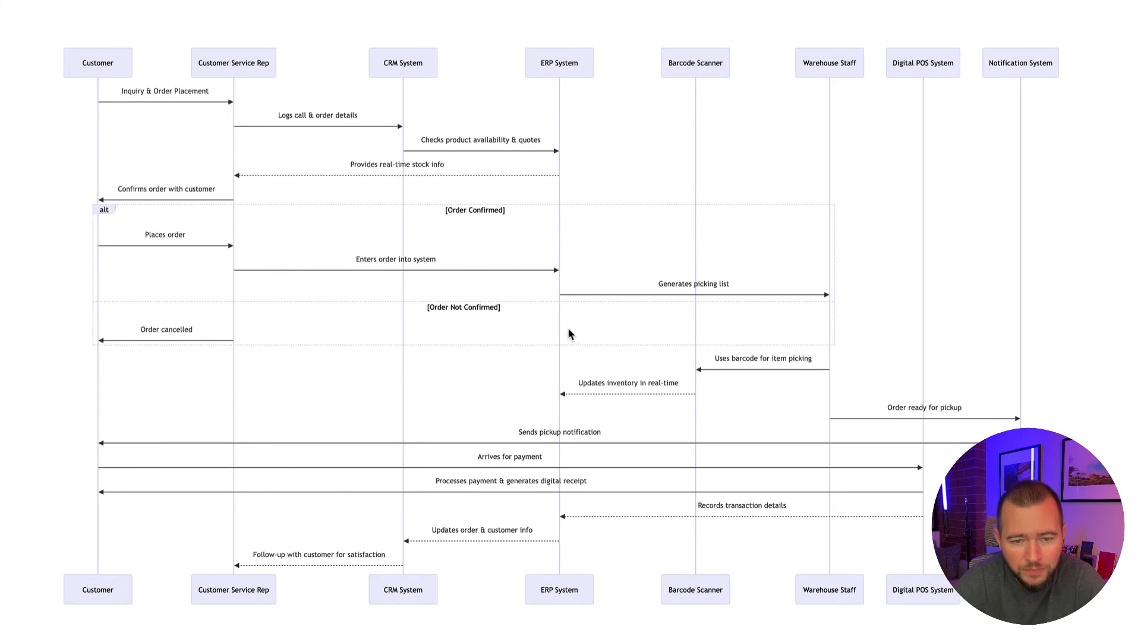
Step: Open the diagram in the online Mermaid editor, then send it to a Miro board
scroll(down, 3)
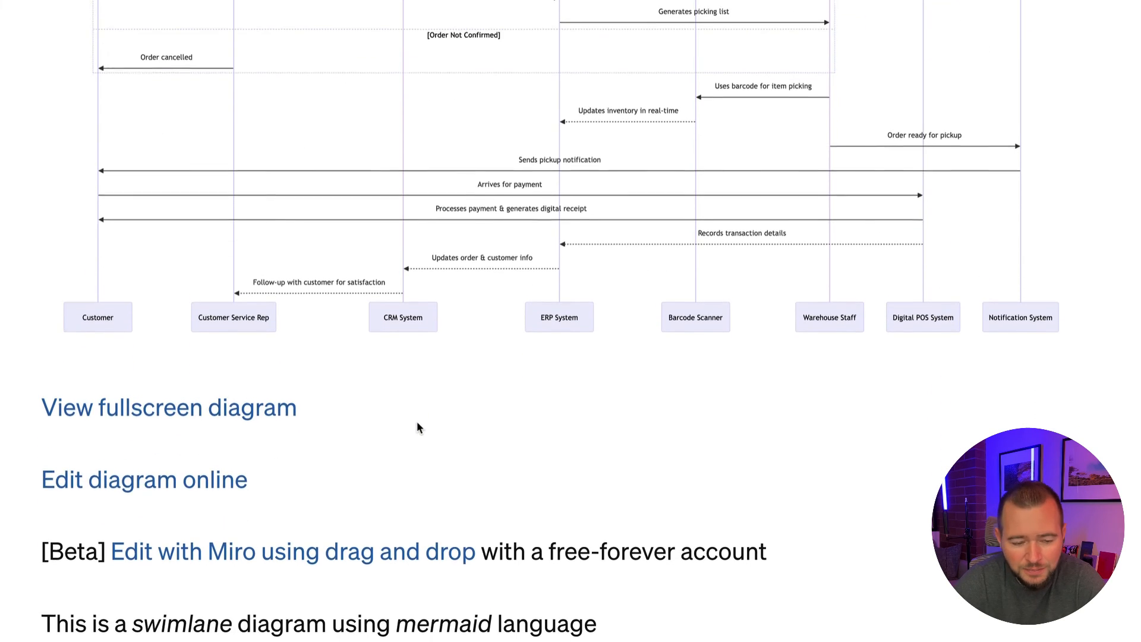
scroll(down, 3)
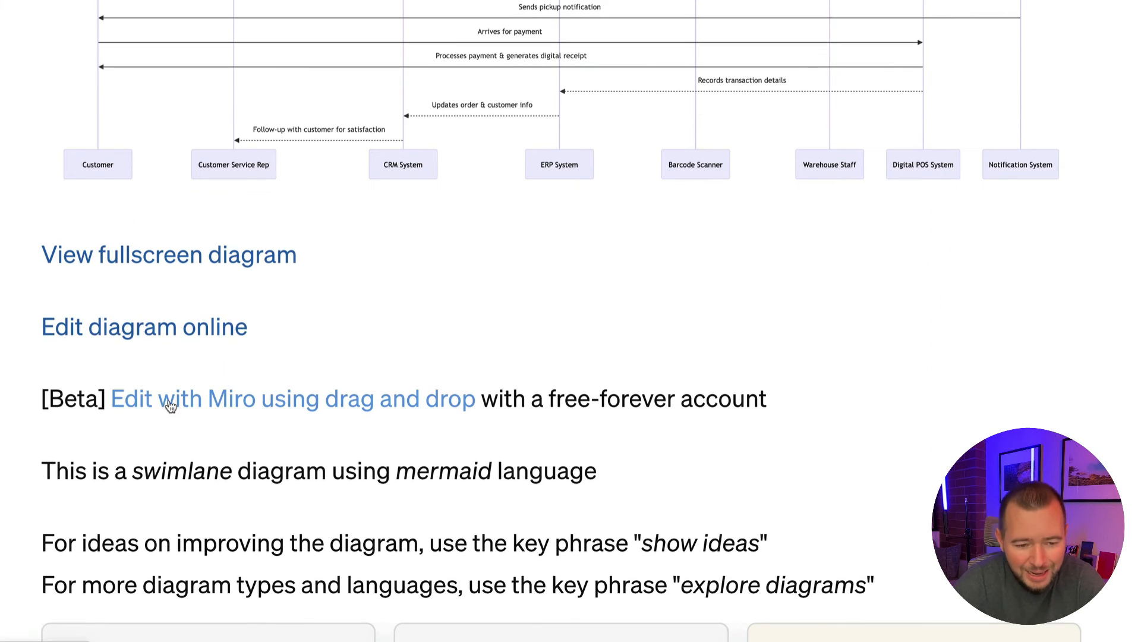
mouse_move(84, 344)
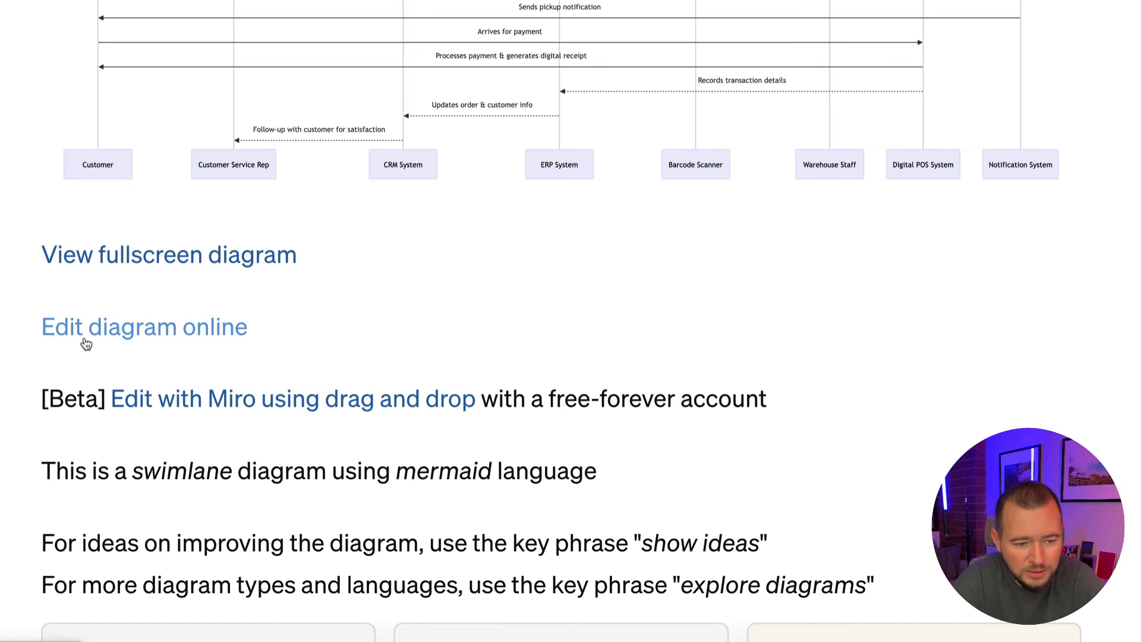
mouse_move(162, 332)
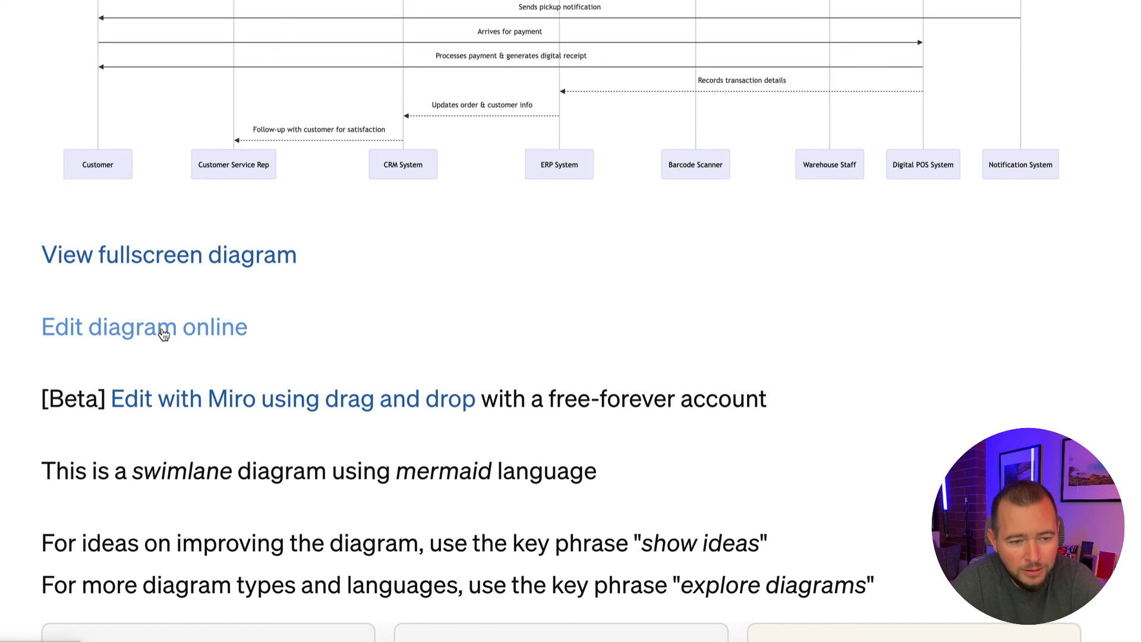
click(144, 326)
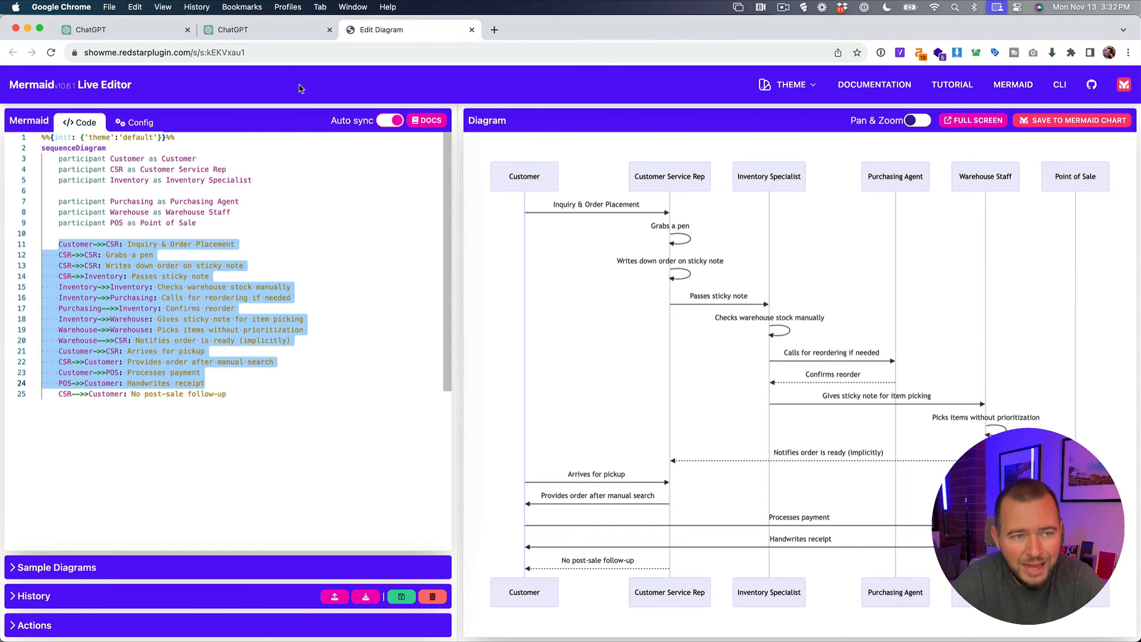
click(247, 29)
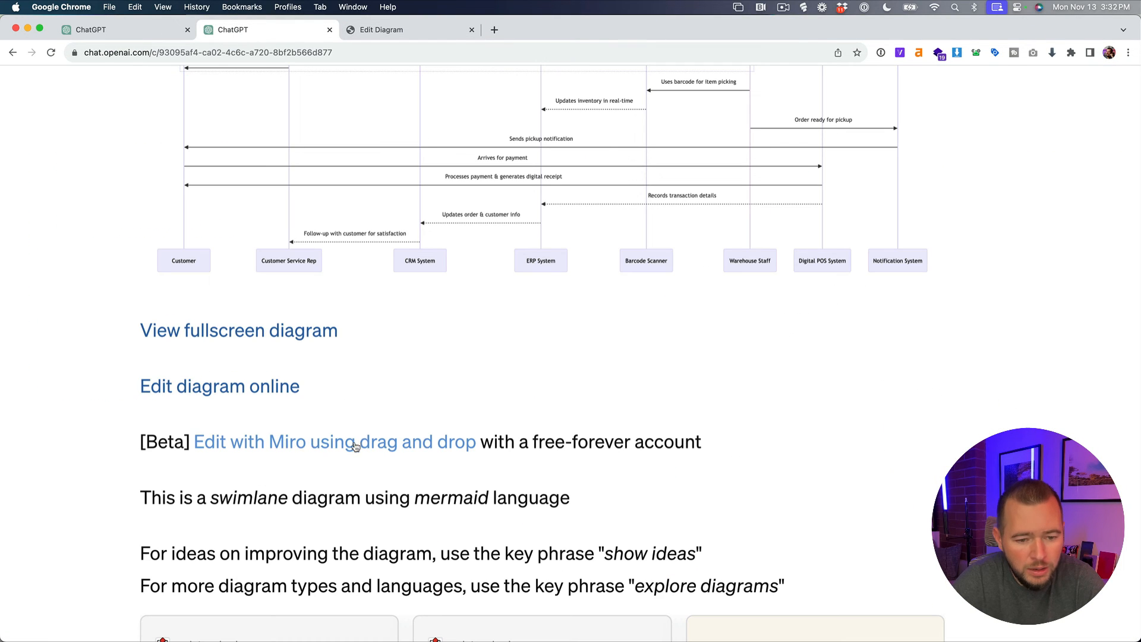
click(335, 442)
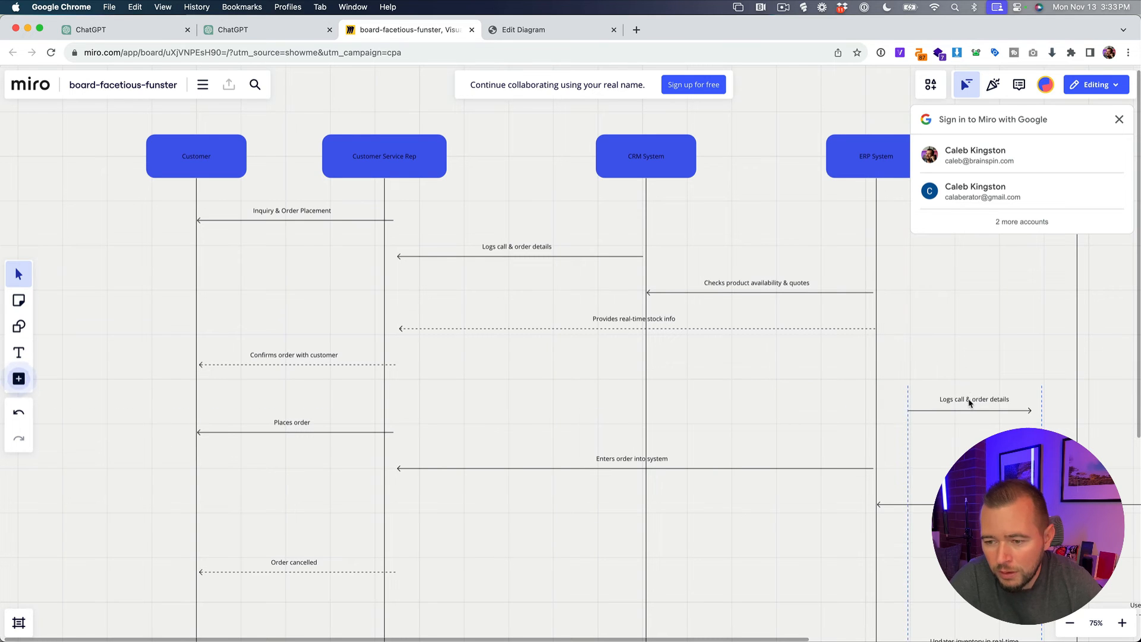
Step: Zoom out to view the whole imported diagram in Miro, then return to ChatGPT
scroll(down, 3)
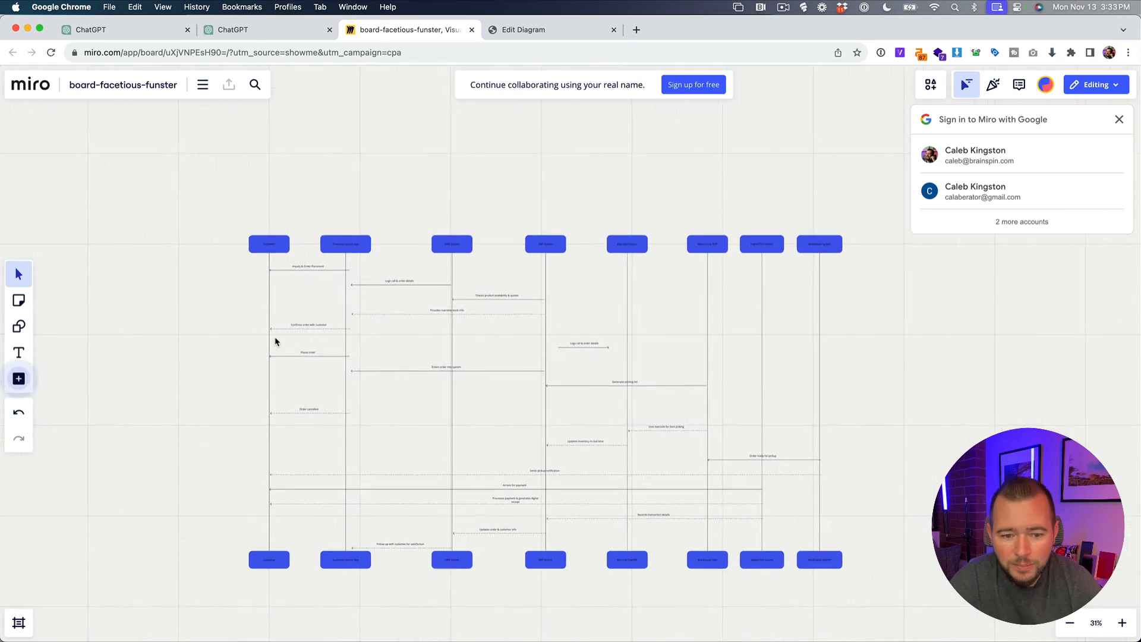
click(263, 29)
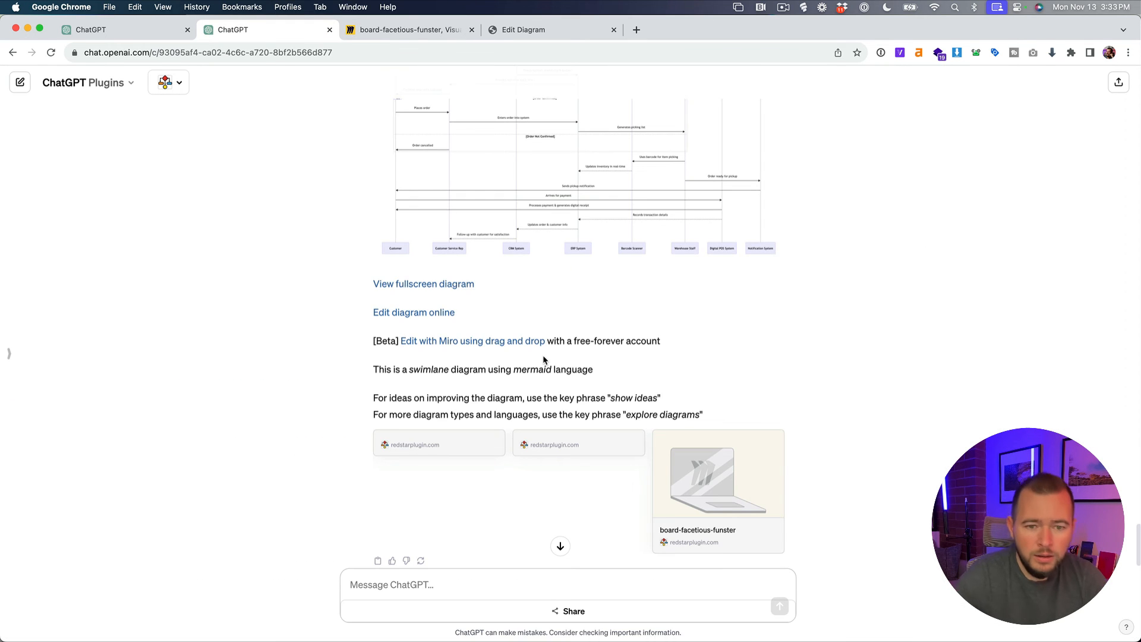
mouse_move(570, 327)
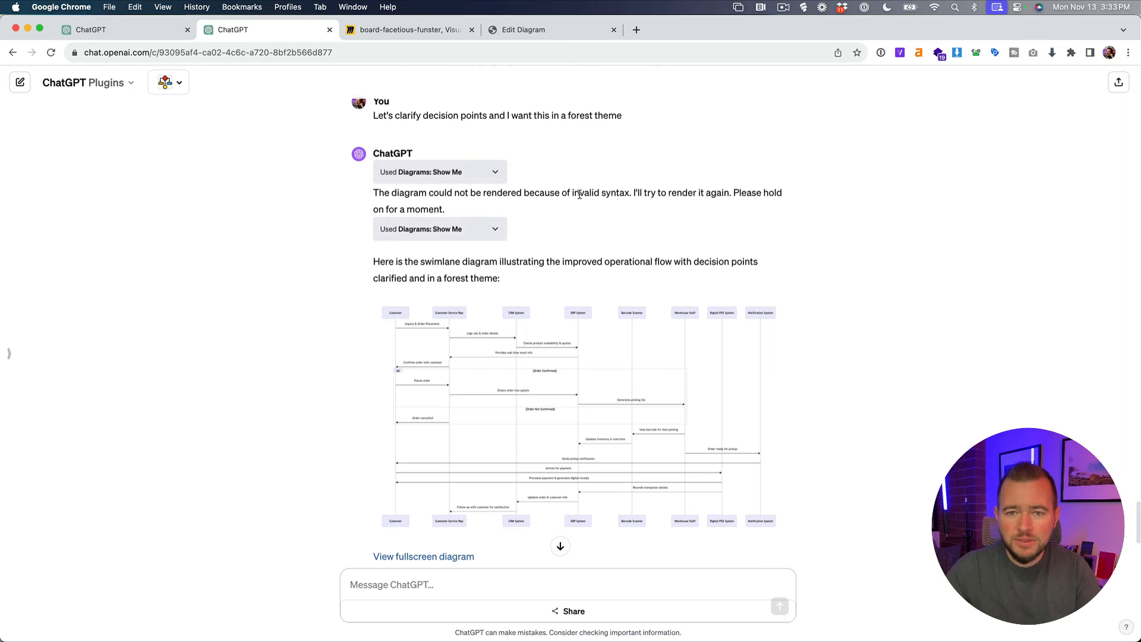
mouse_move(584, 186)
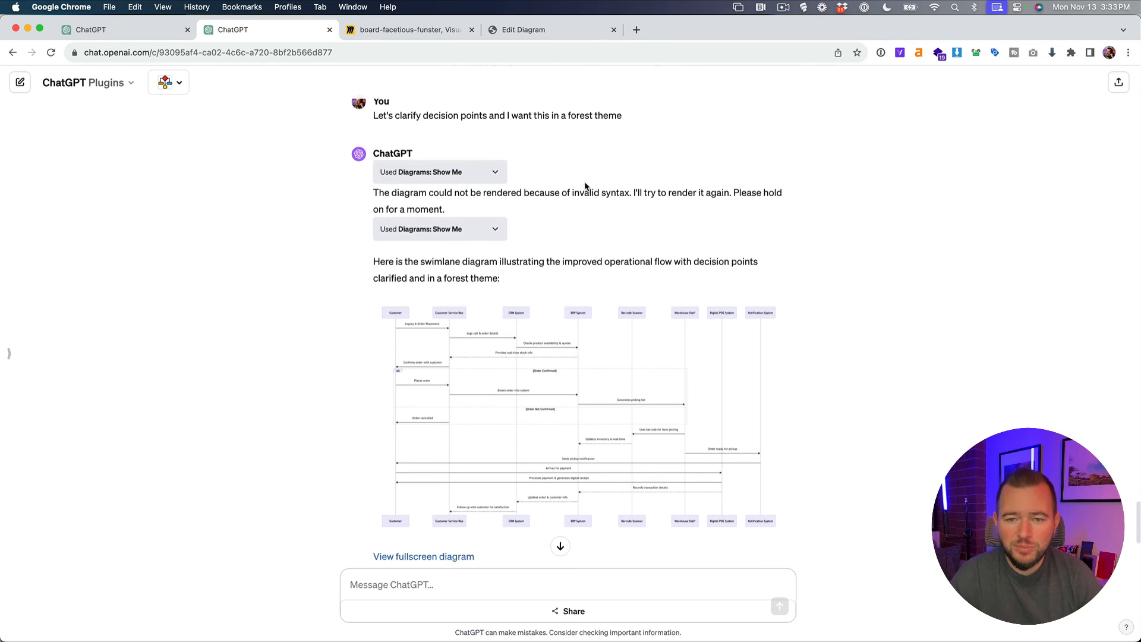
scroll(up, 3)
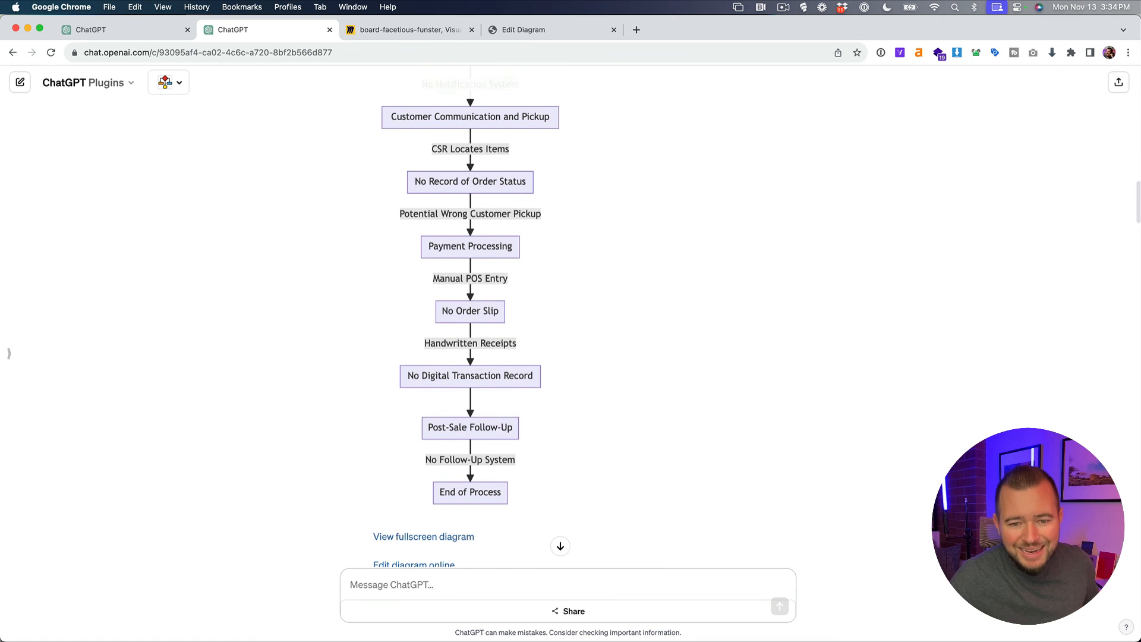
scroll(down, 3)
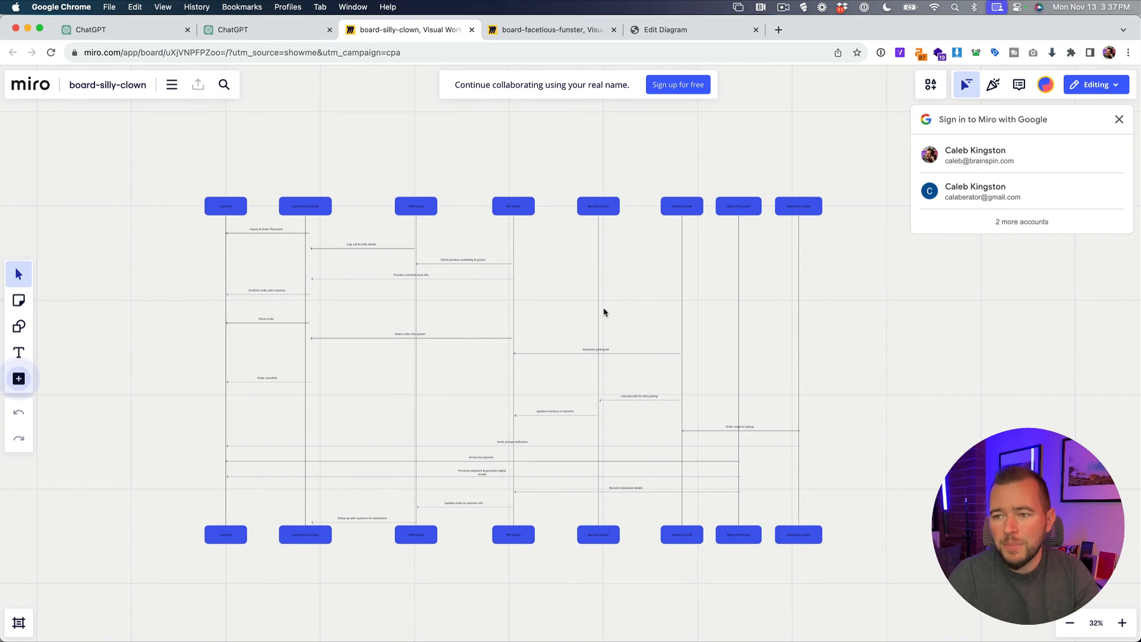
mouse_move(875, 138)
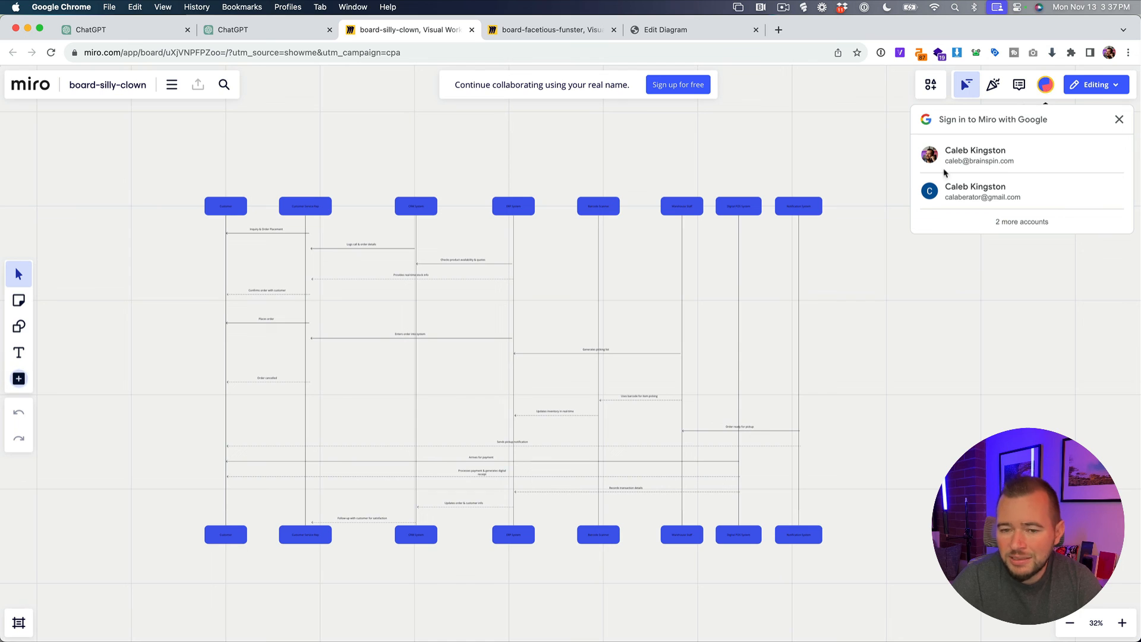
mouse_move(683, 349)
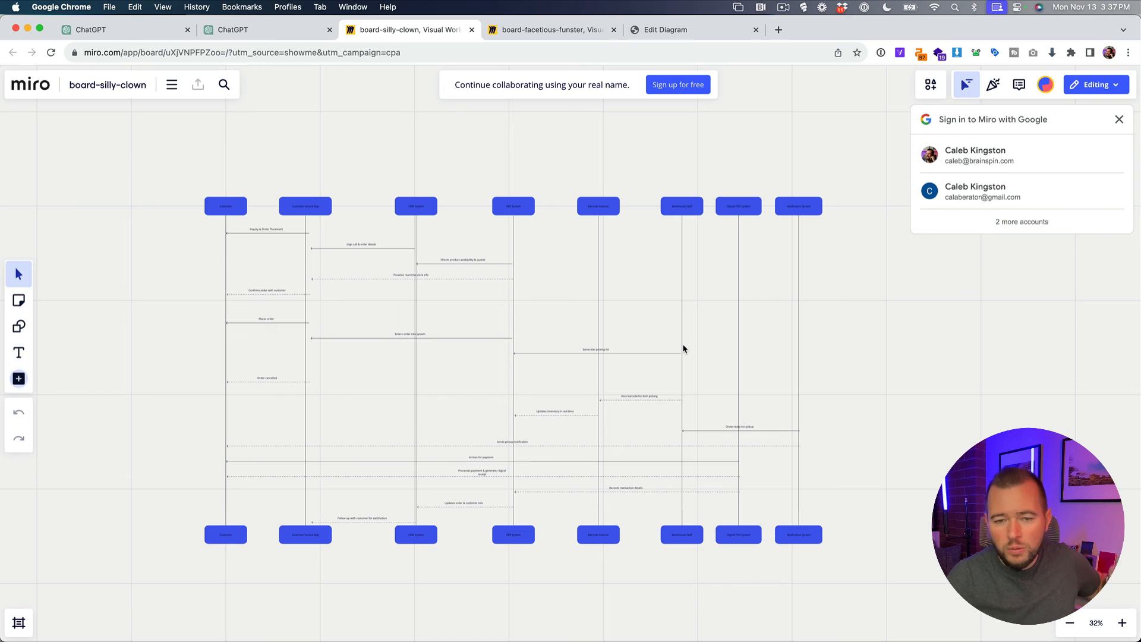
mouse_move(463, 185)
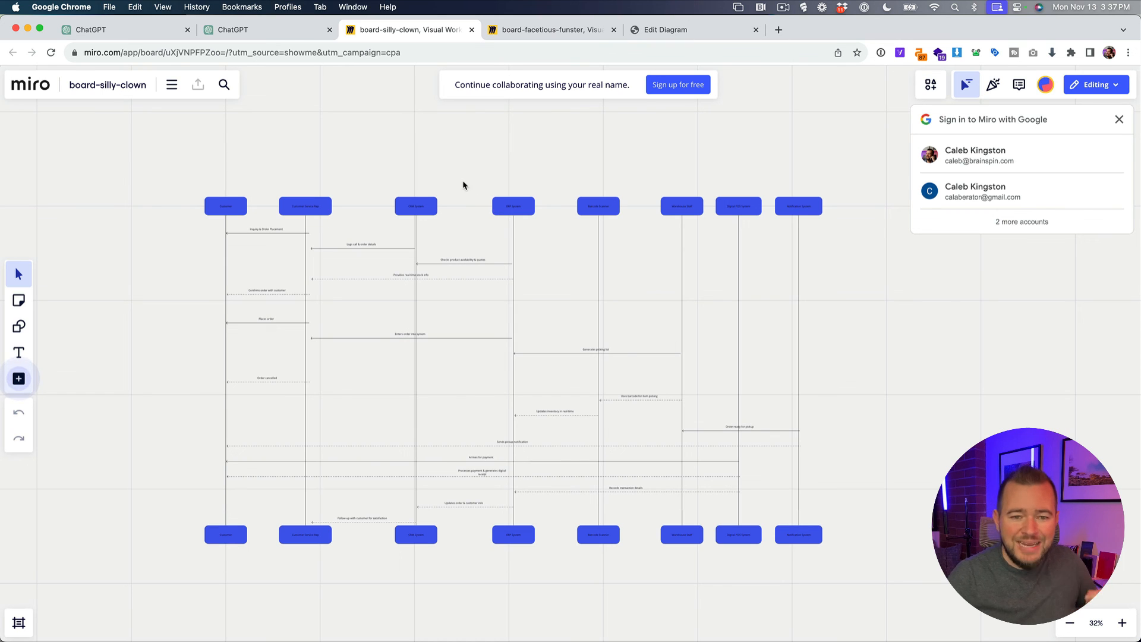
mouse_move(497, 304)
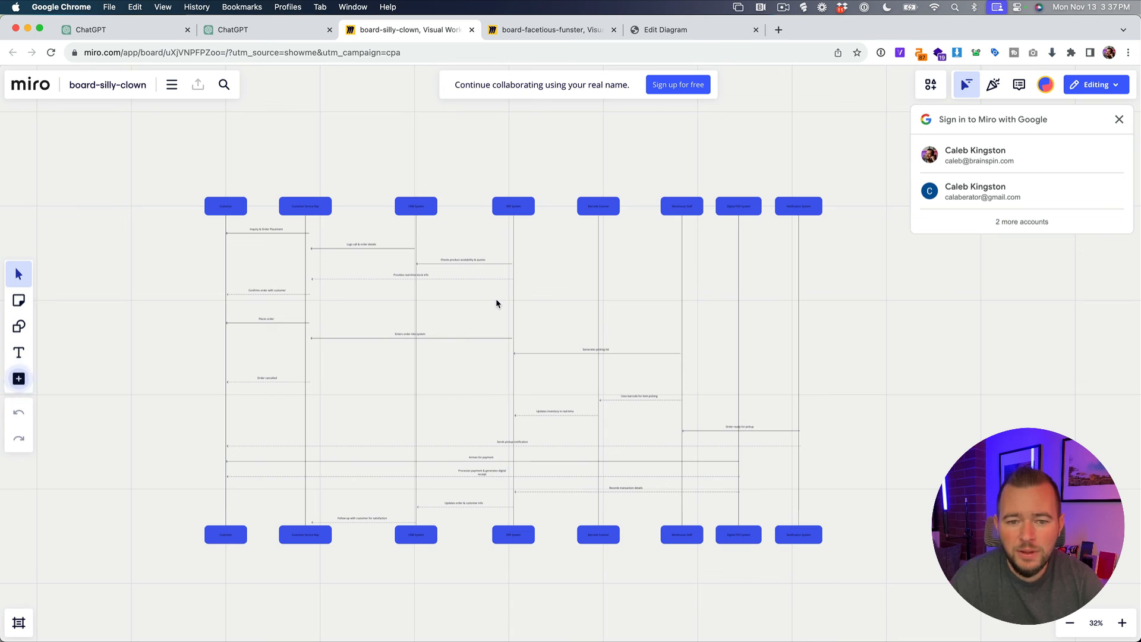
Step: Select the rightmost lifeline on the board-silly-clown diagram, then return to ChatGPT
click(464, 259)
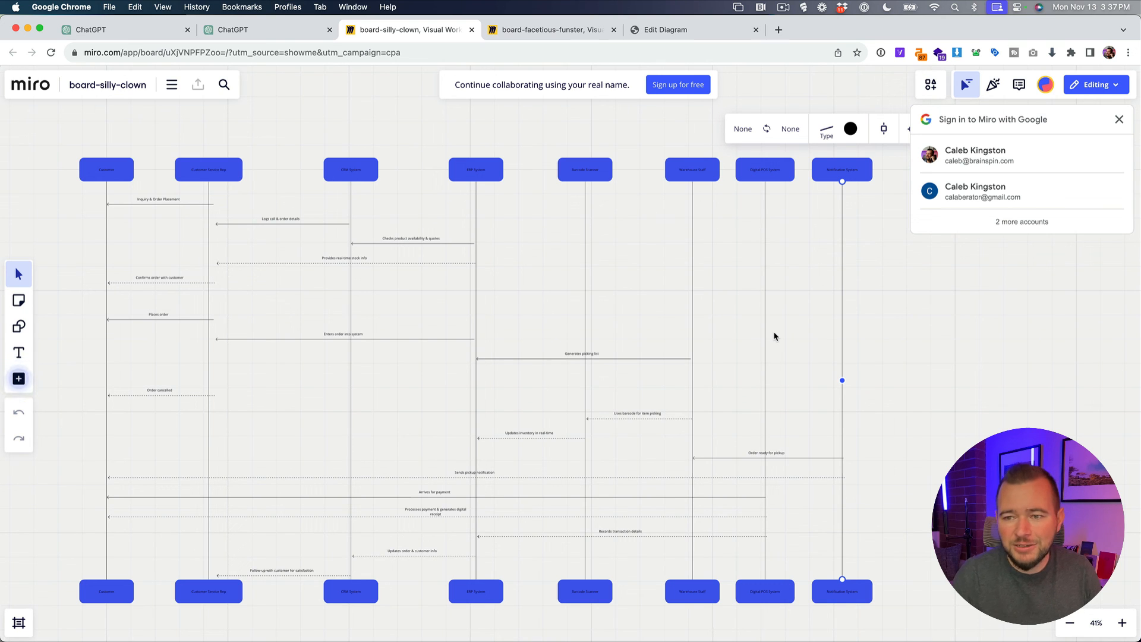
click(266, 29)
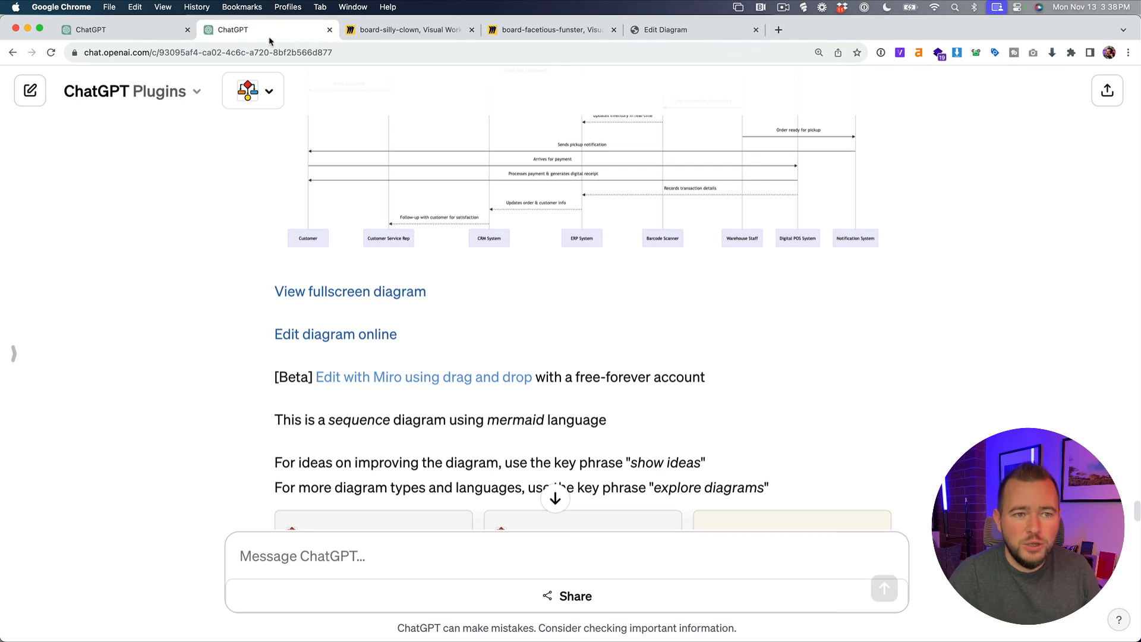